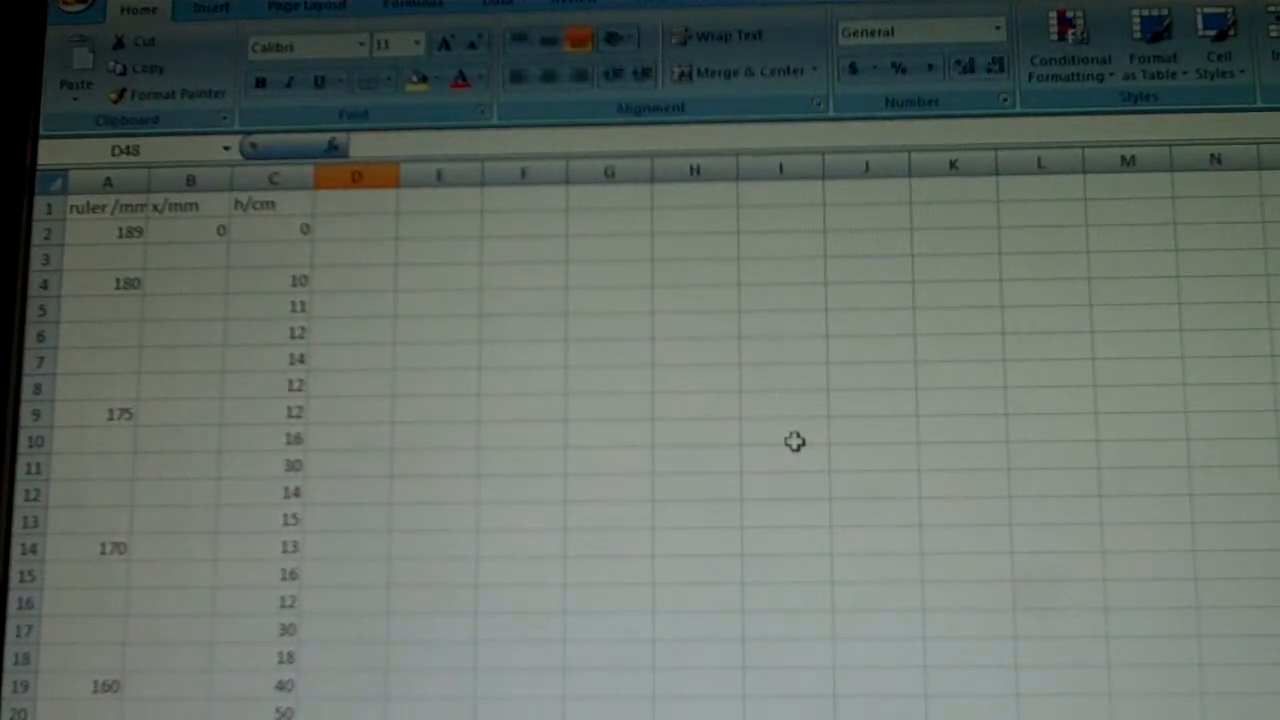
mouse_move(718, 412)
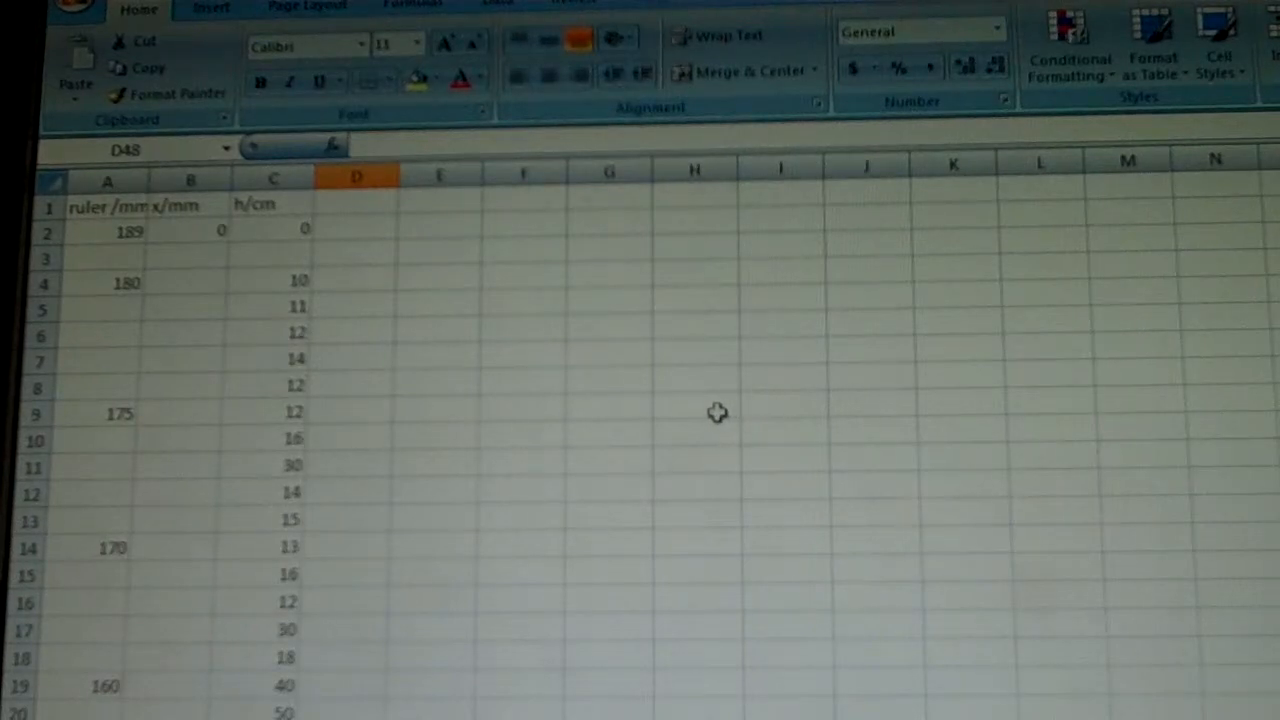
mouse_move(118, 290)
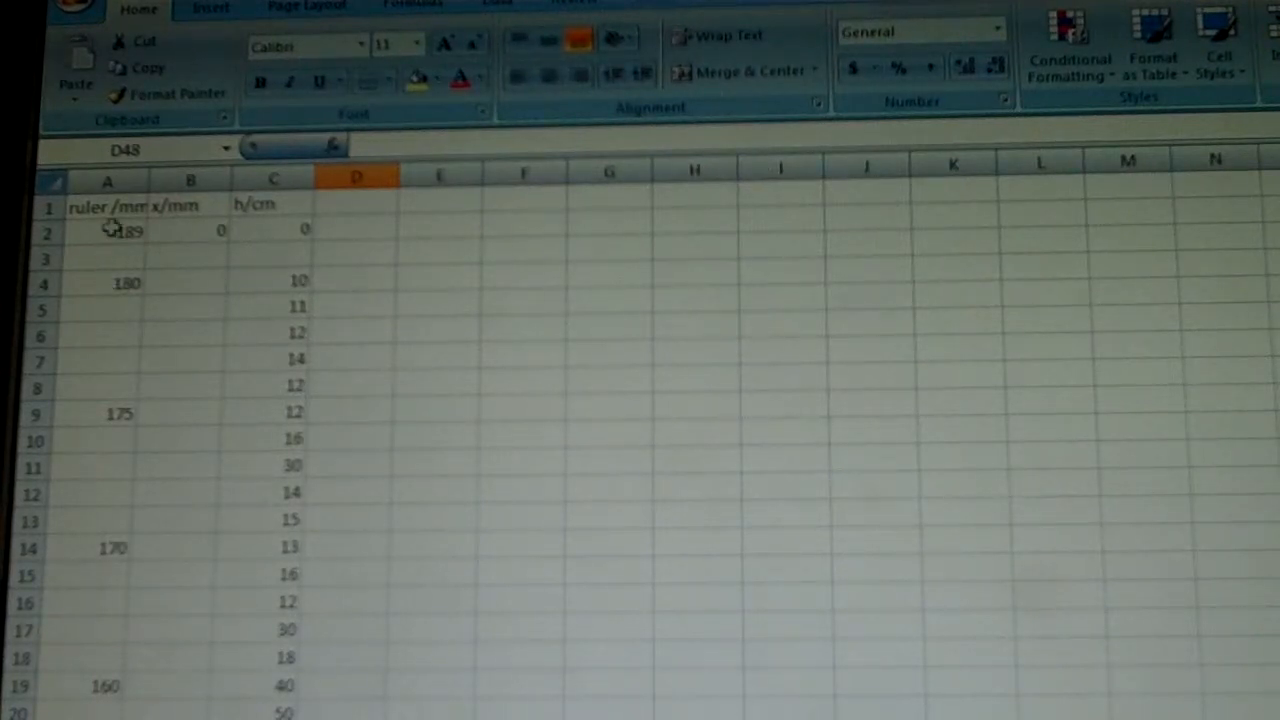
Step: Copy the ruler reading 180 down from A4, choosing Copy Cells rather than a series
click(108, 232)
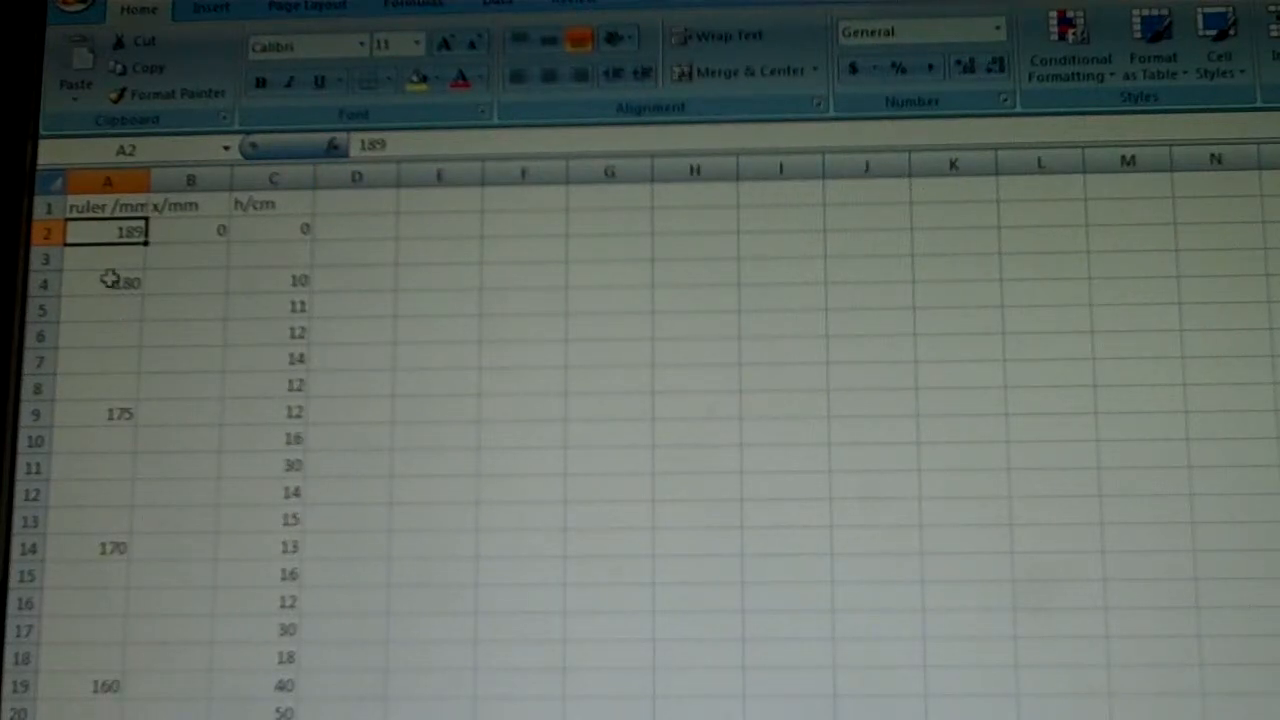
mouse_move(188, 230)
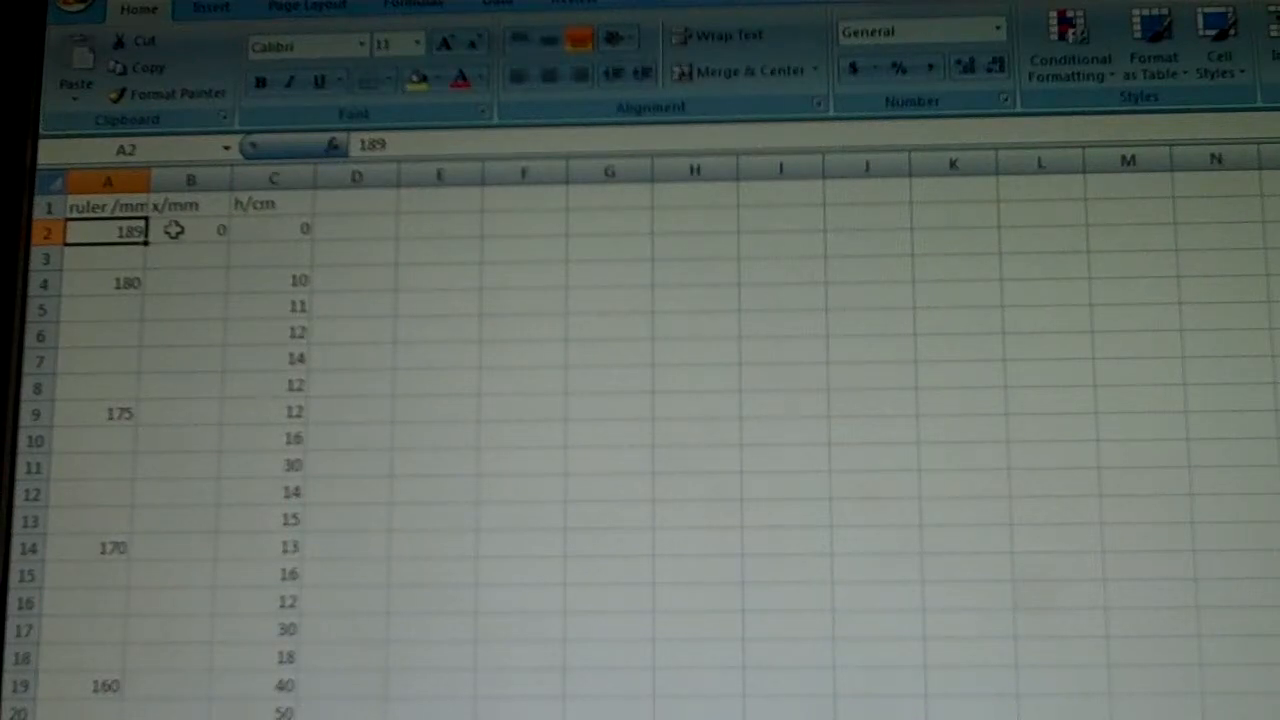
mouse_move(112, 284)
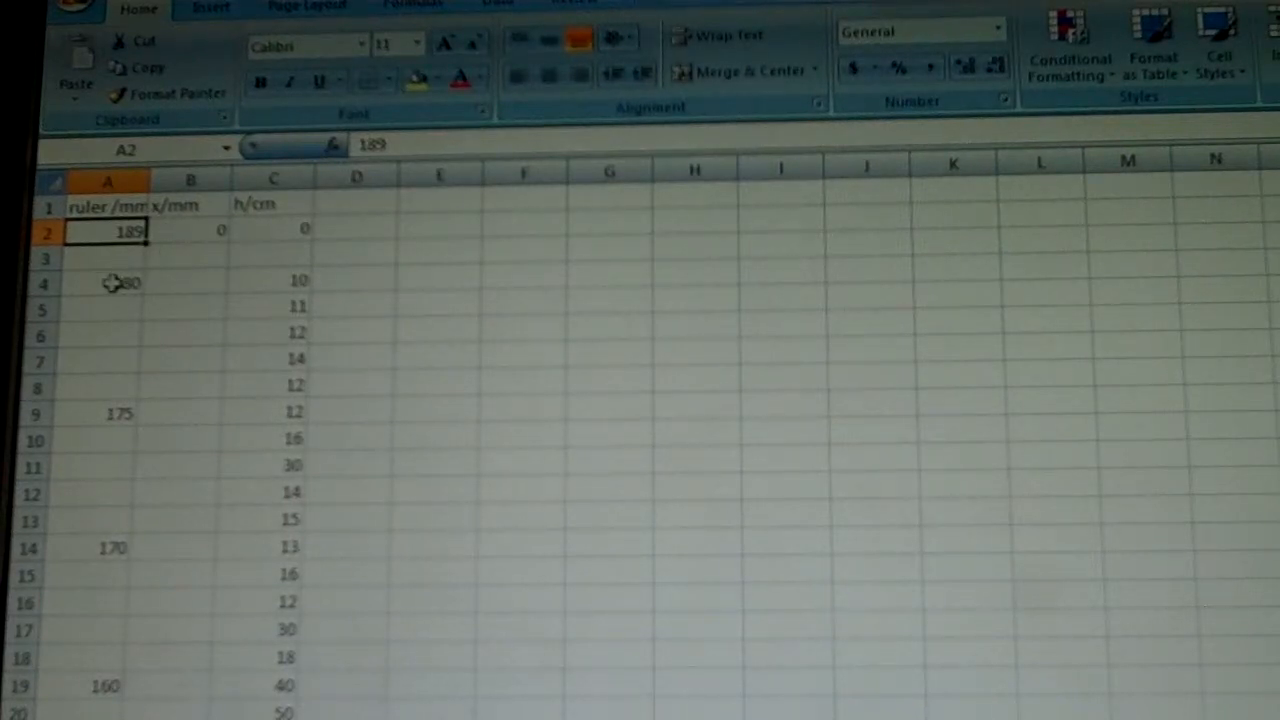
click(108, 284)
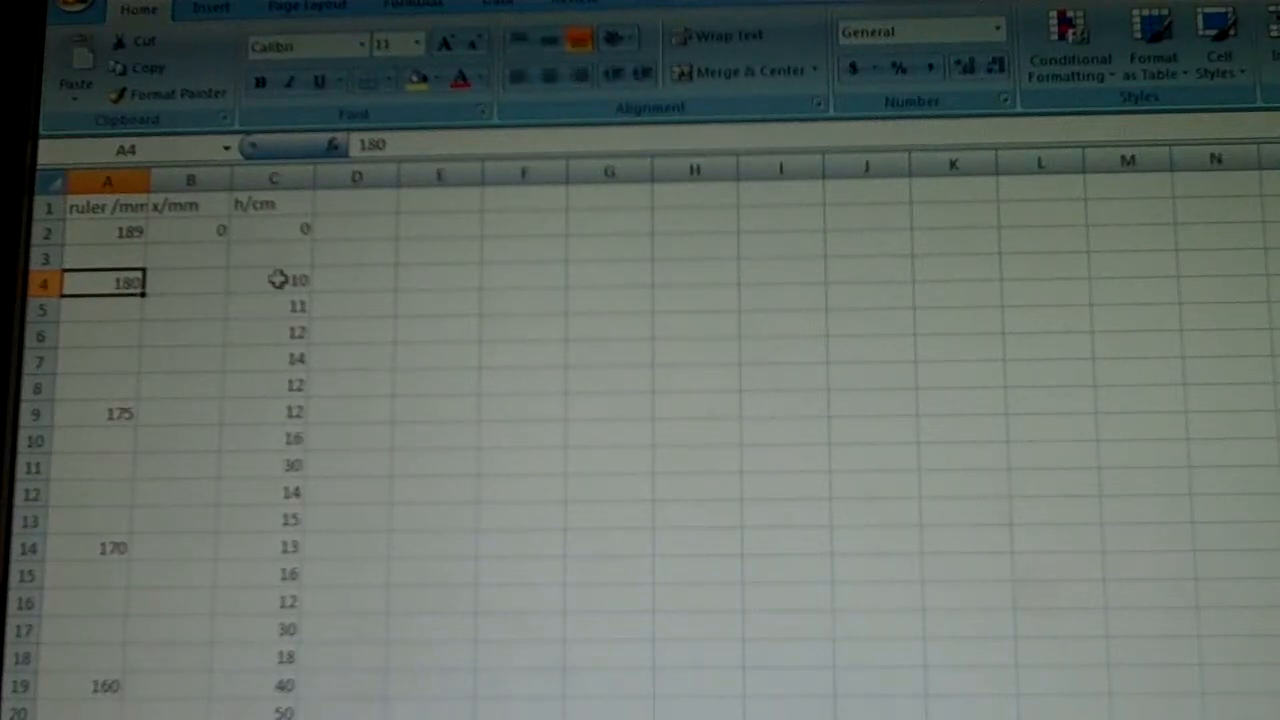
mouse_move(278, 378)
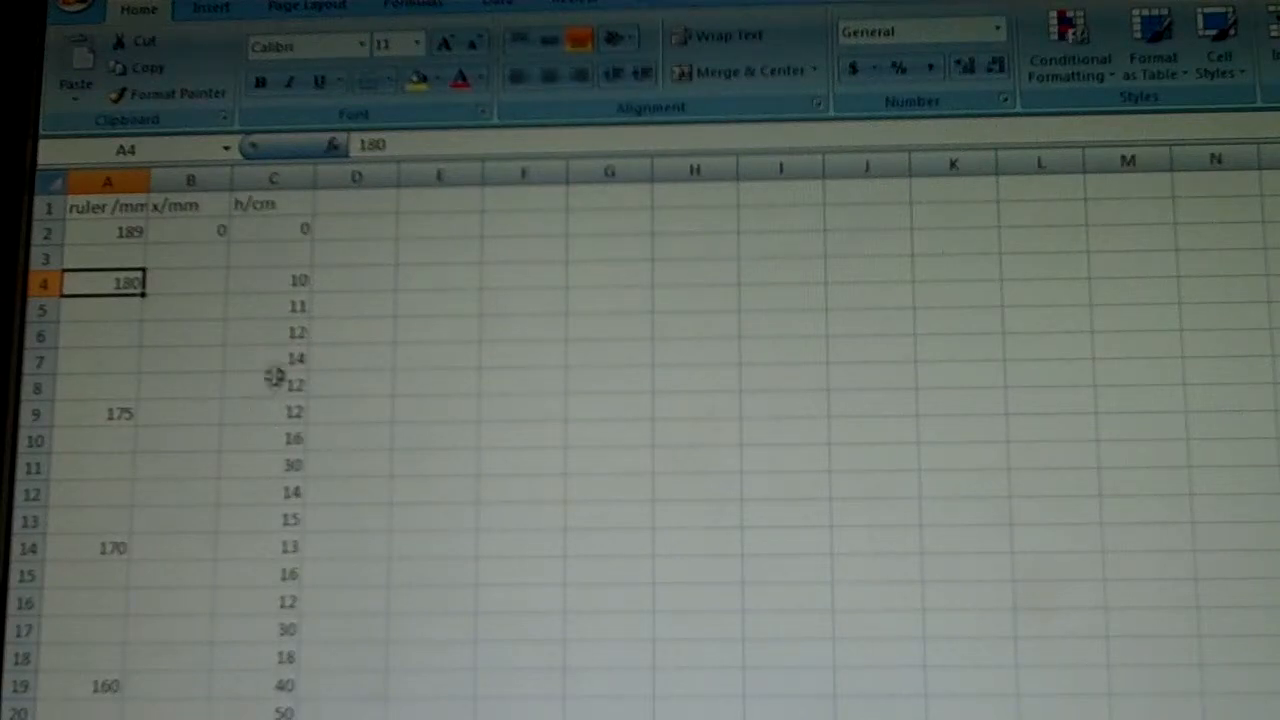
mouse_move(276, 328)
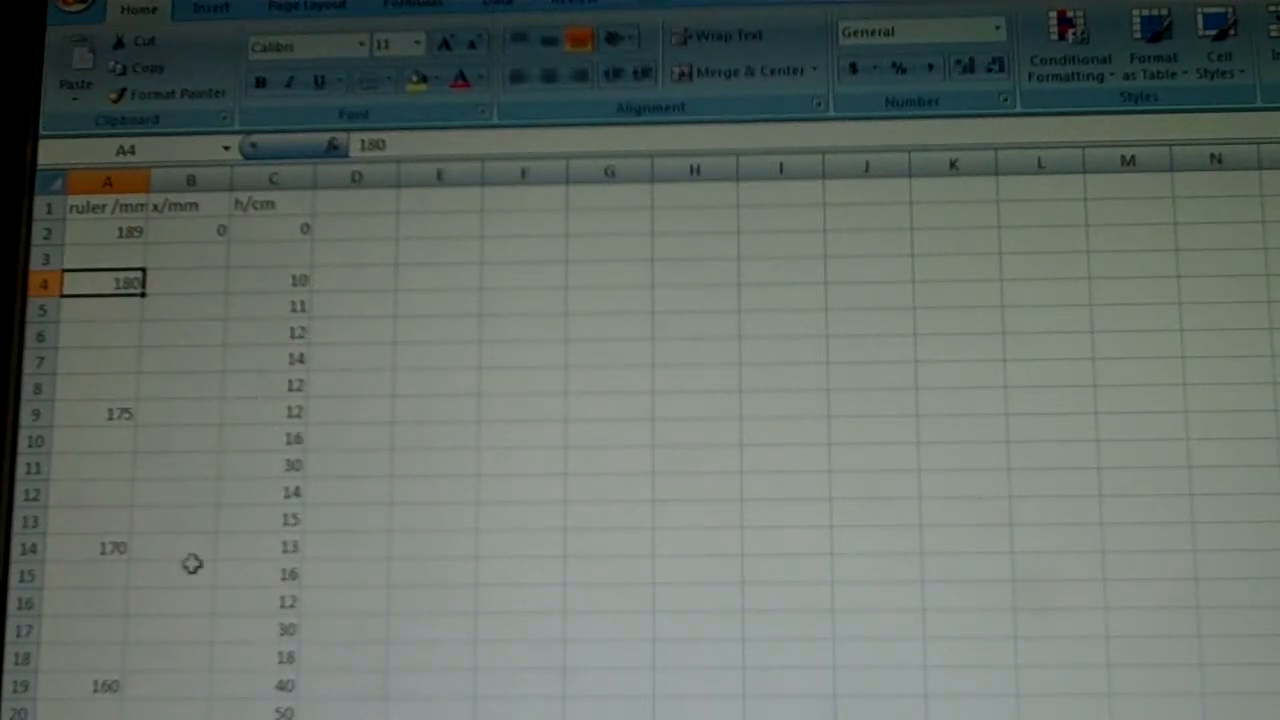
mouse_move(248, 300)
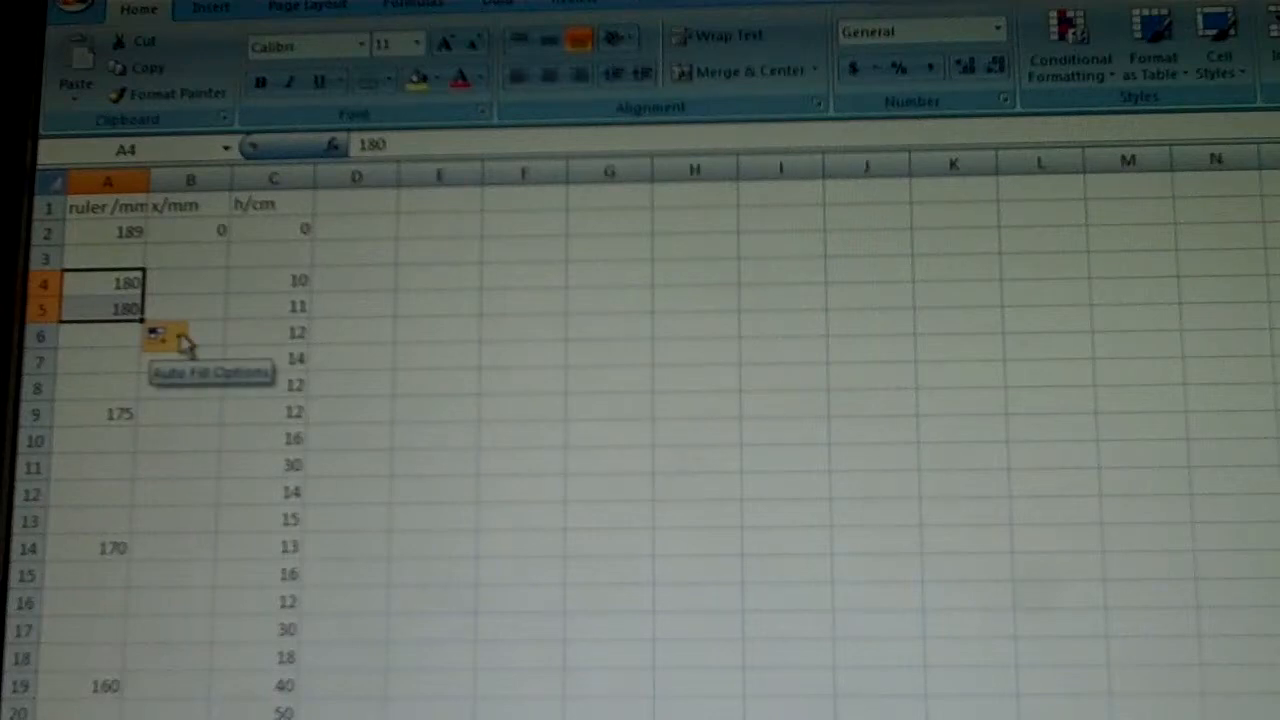
click(170, 336)
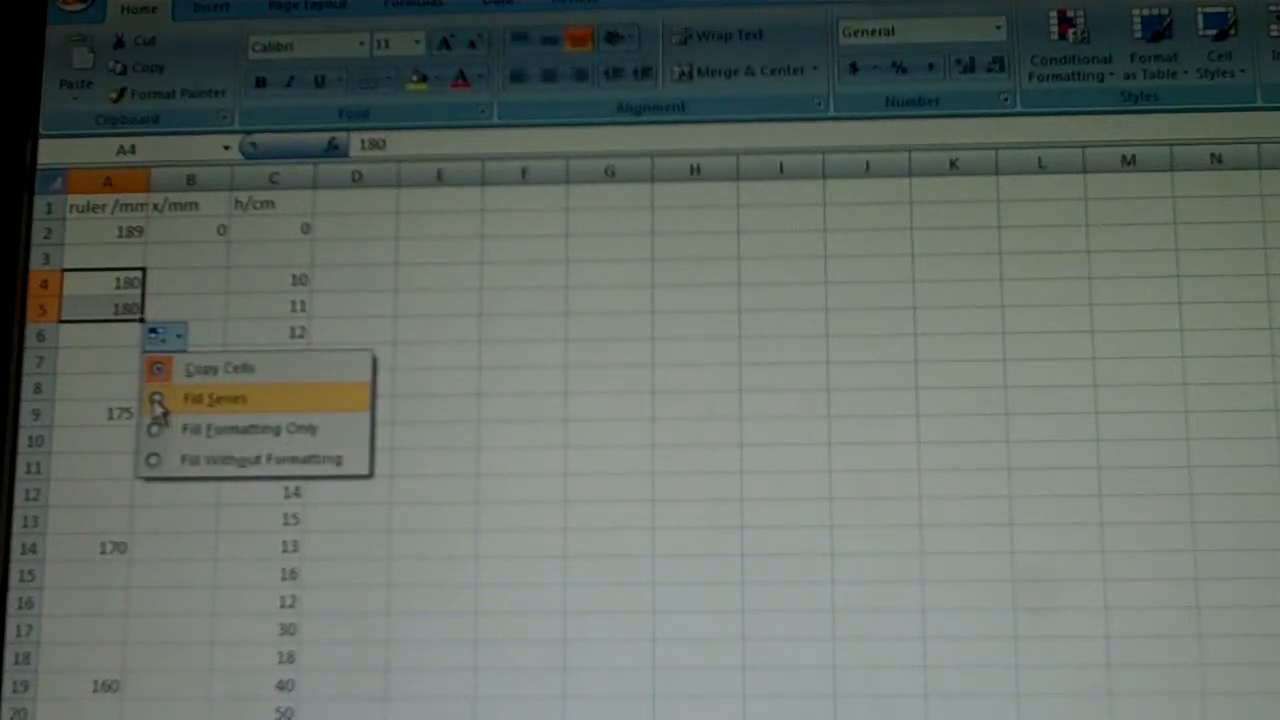
click(212, 400)
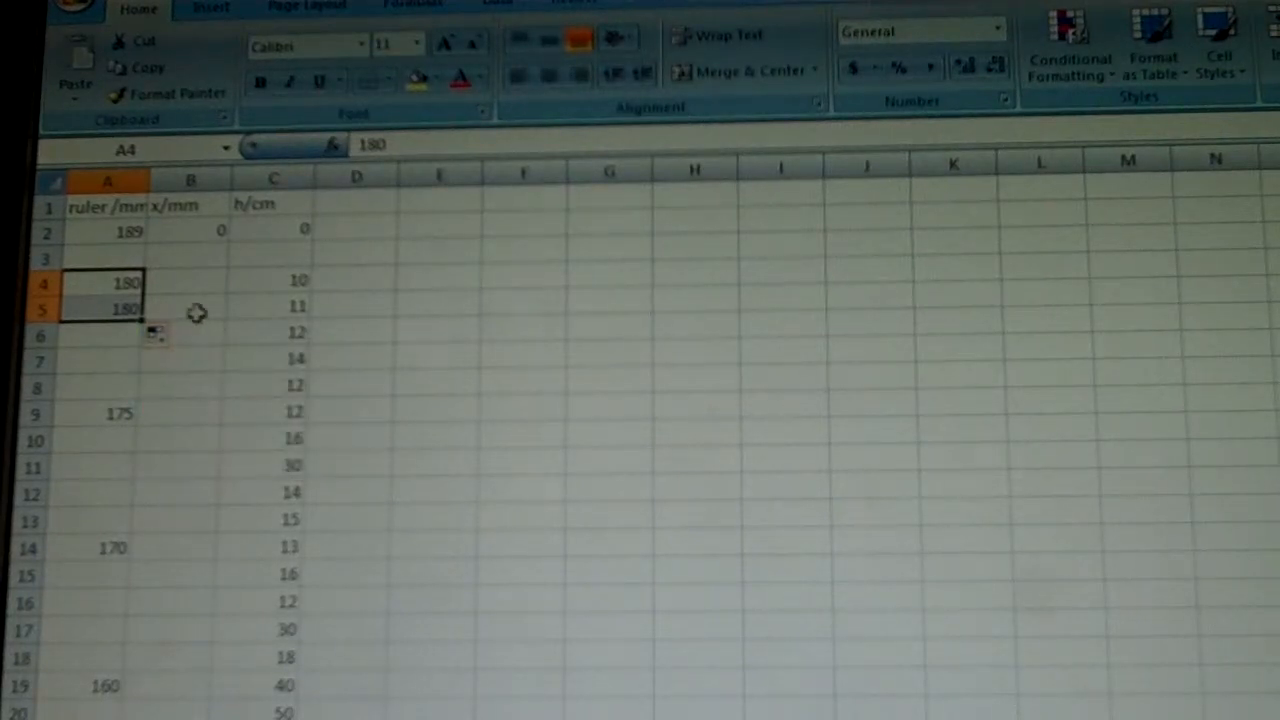
Step: Repeat 180, 175 and 170 down column A through rows 8, 13 and 18
click(108, 308)
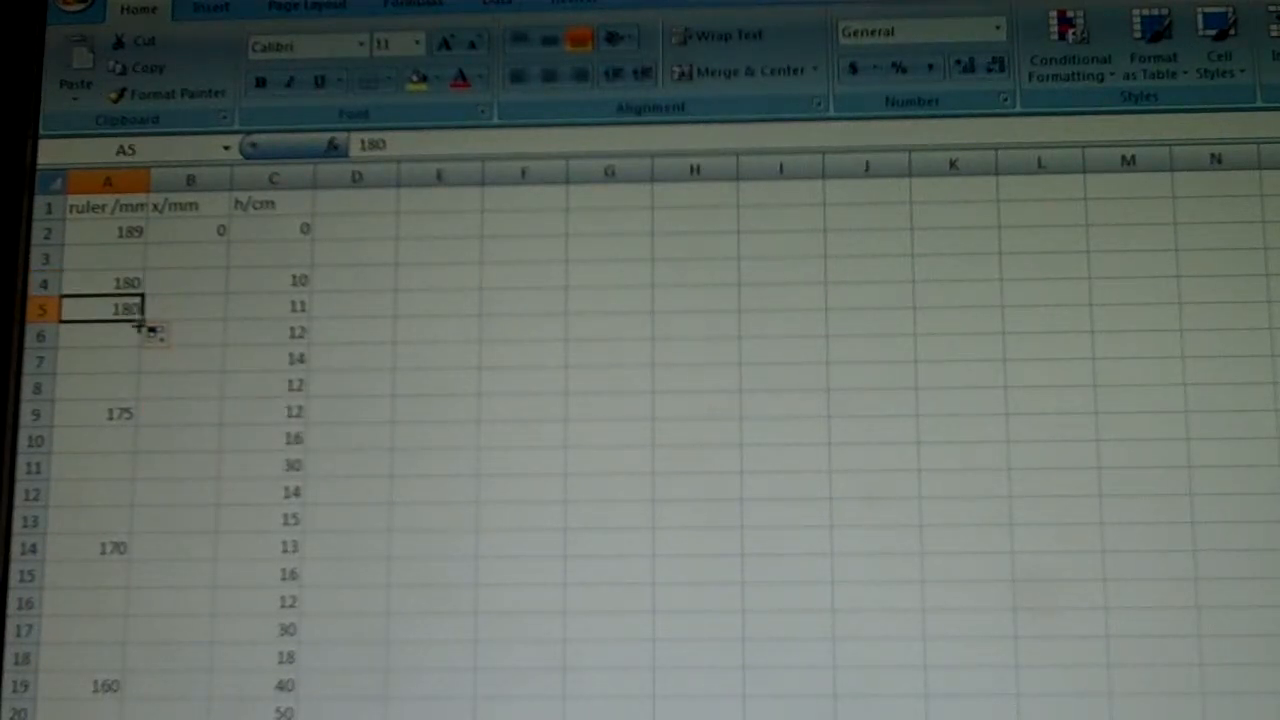
drag(108, 308, 108, 412)
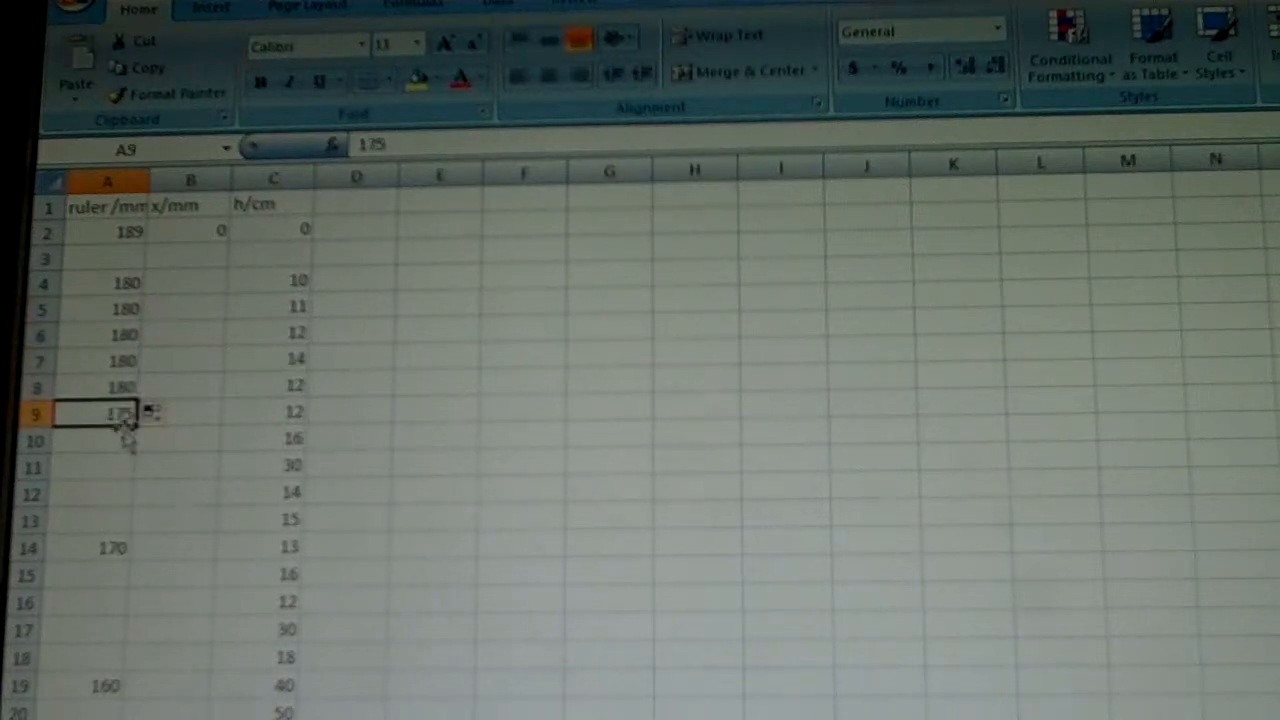
drag(124, 412, 124, 528)
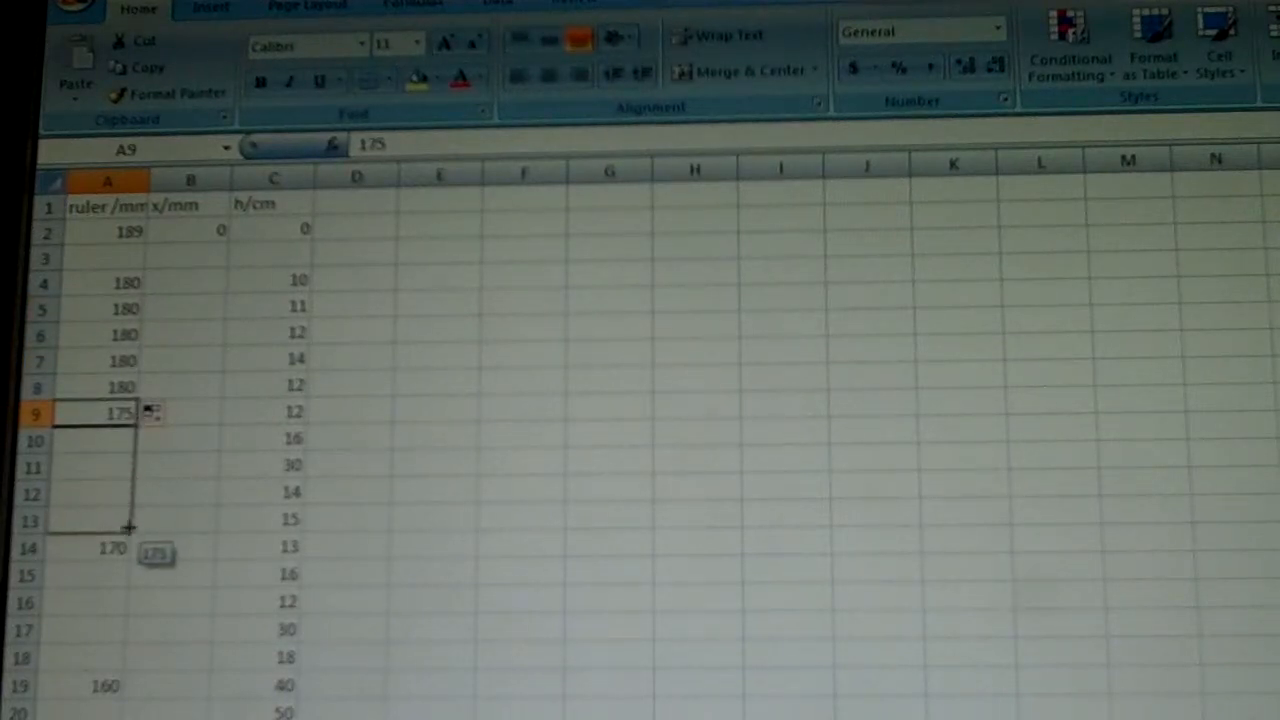
drag(130, 420, 130, 530)
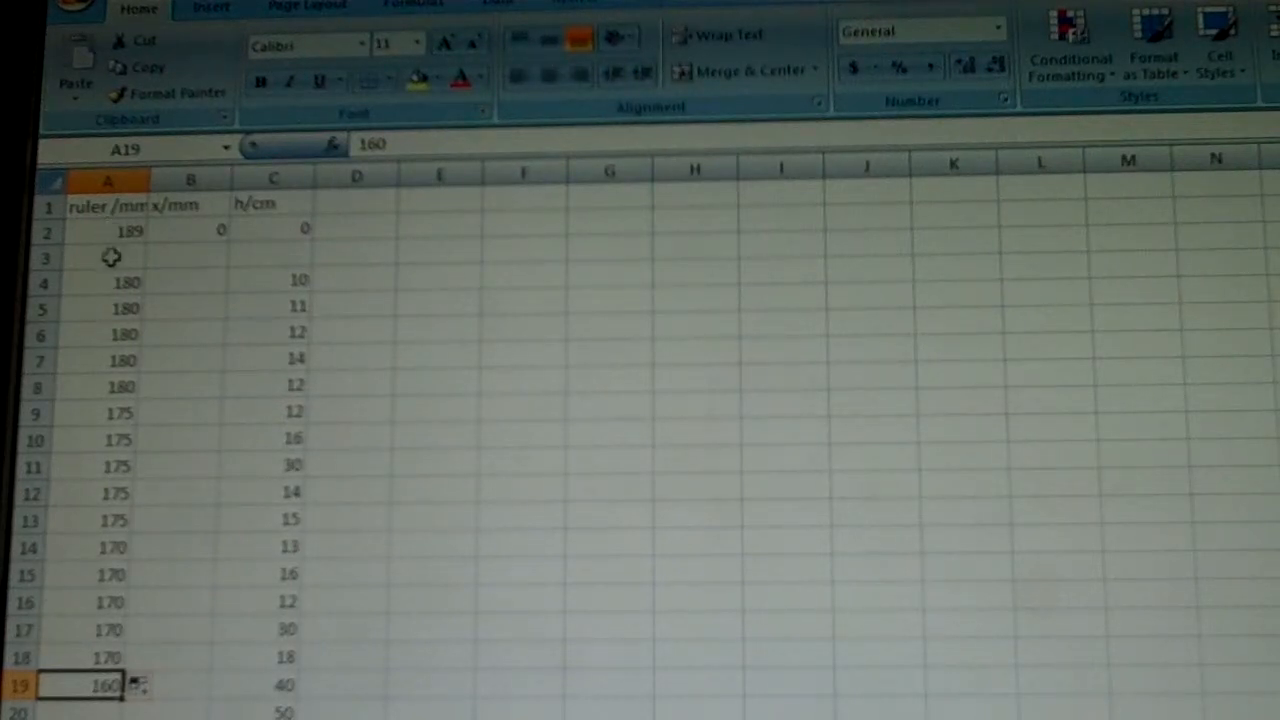
mouse_move(186, 274)
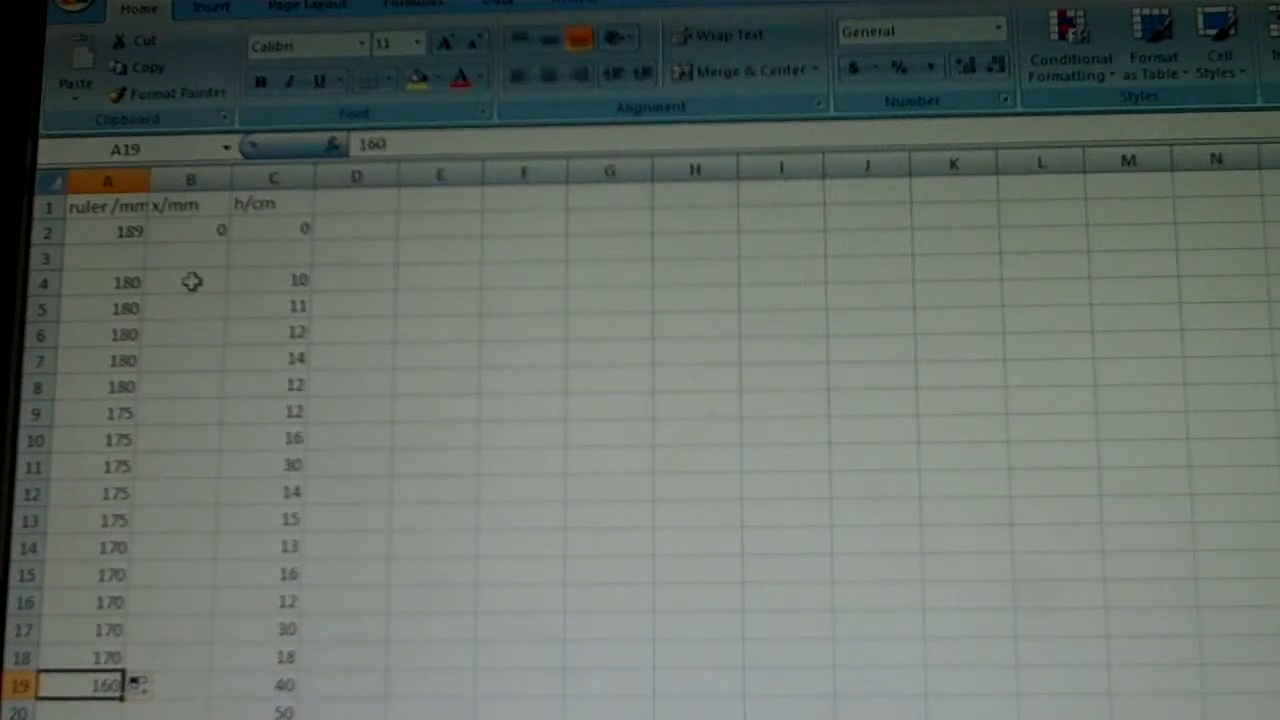
Step: Enter x as =189-A4 in B4 and fill it down to row 19, giving 9, 14, 19, 29
click(188, 280)
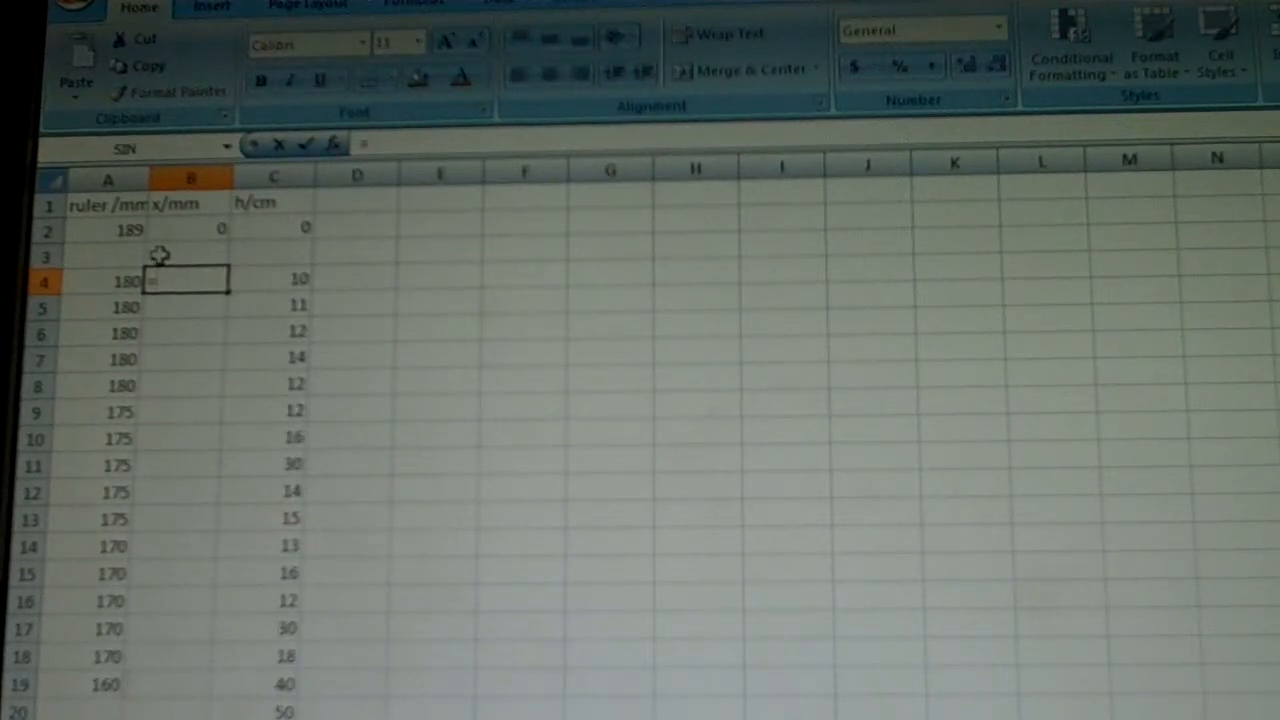
text(=189)
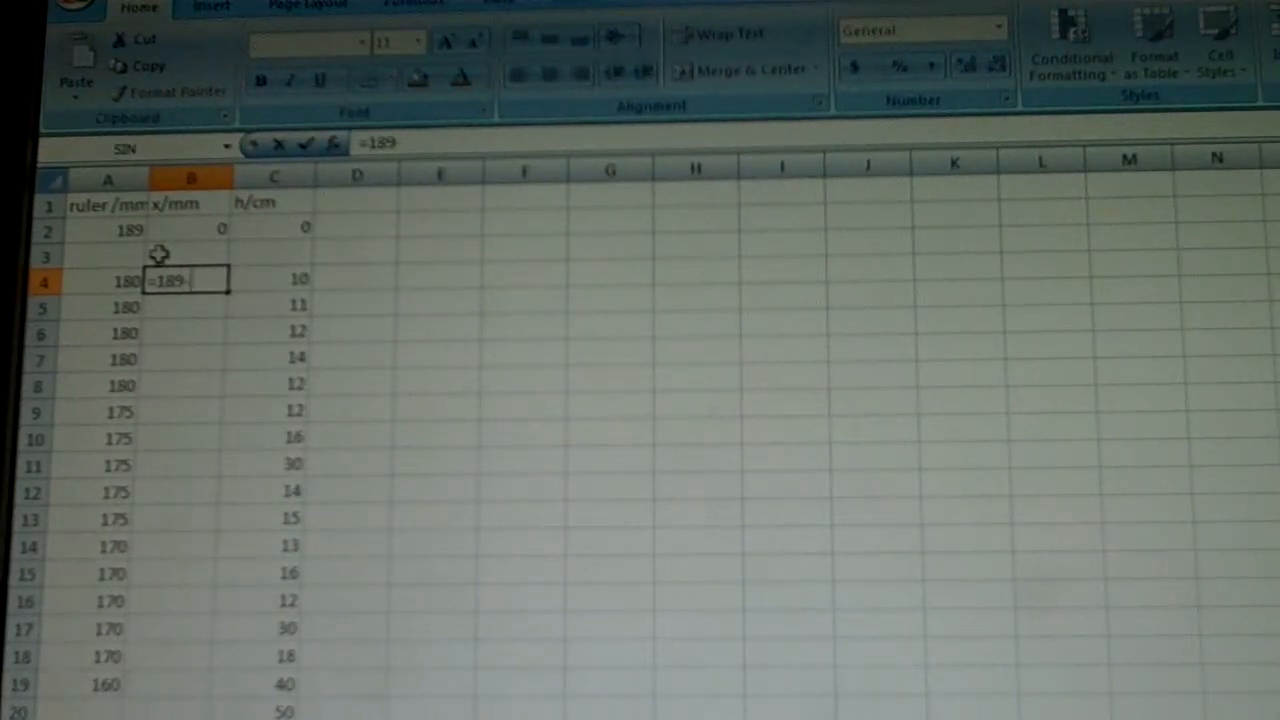
click(108, 280)
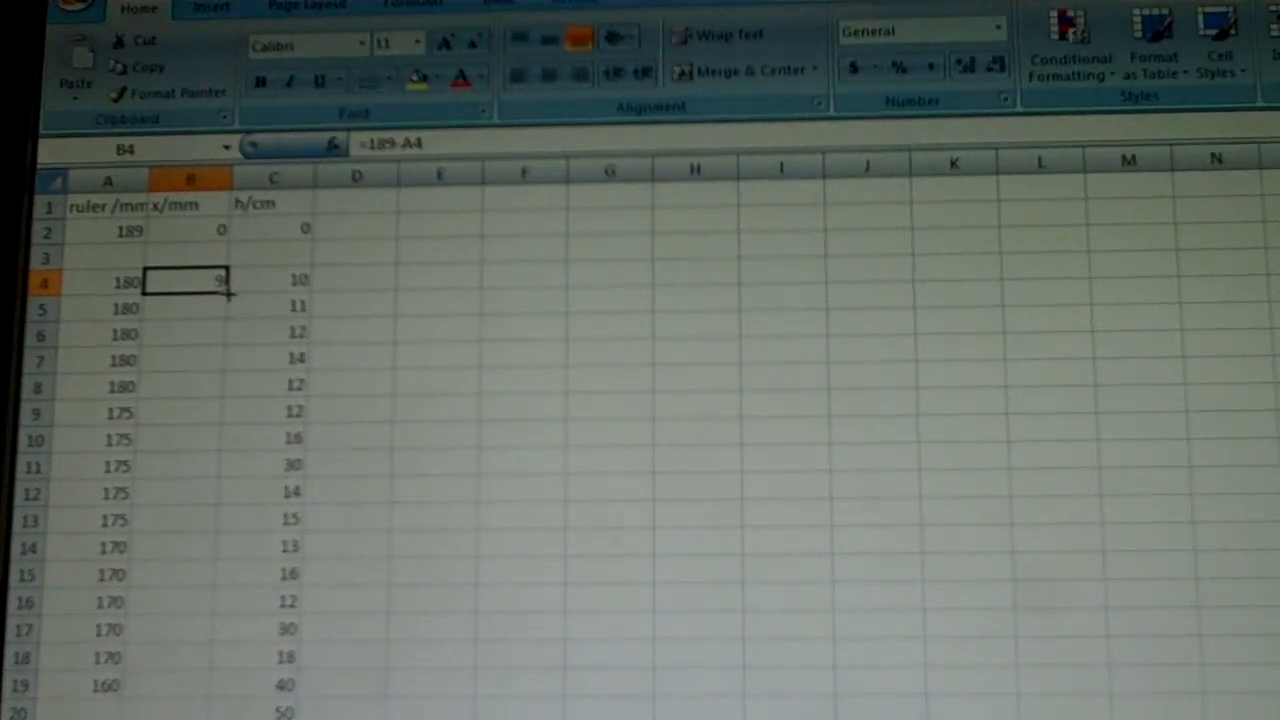
drag(188, 280, 188, 576)
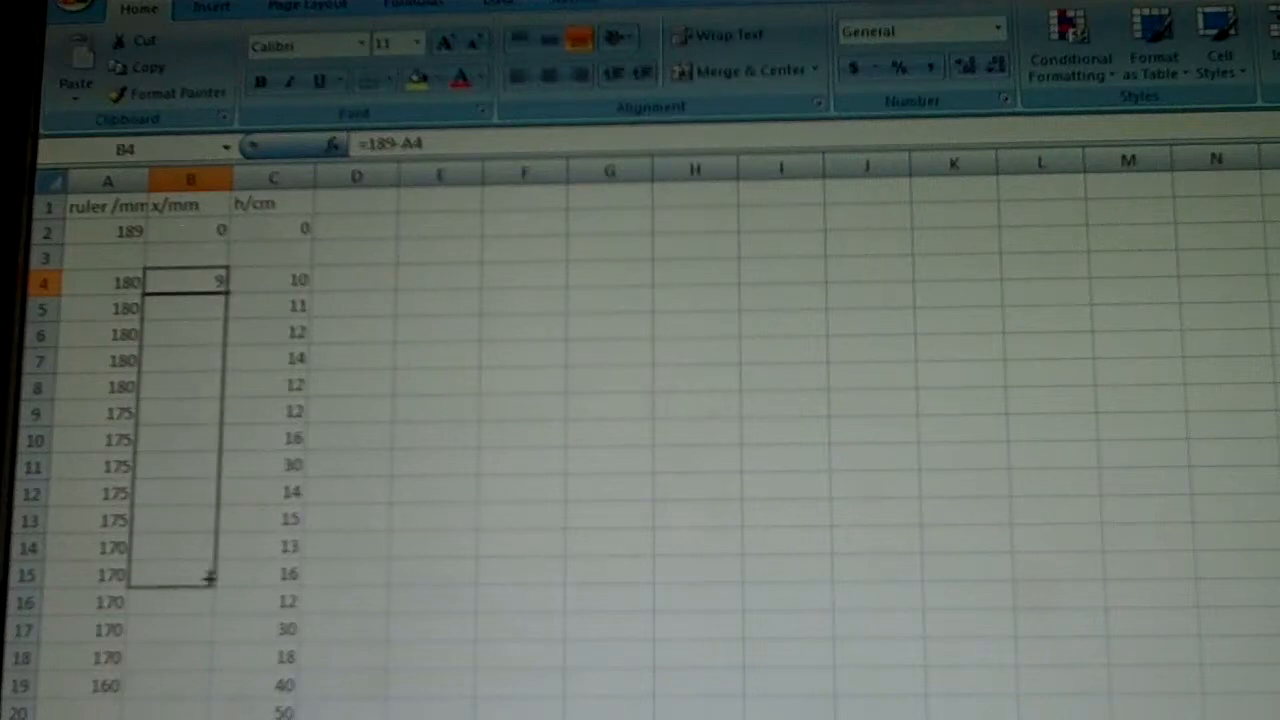
drag(208, 288, 210, 690)
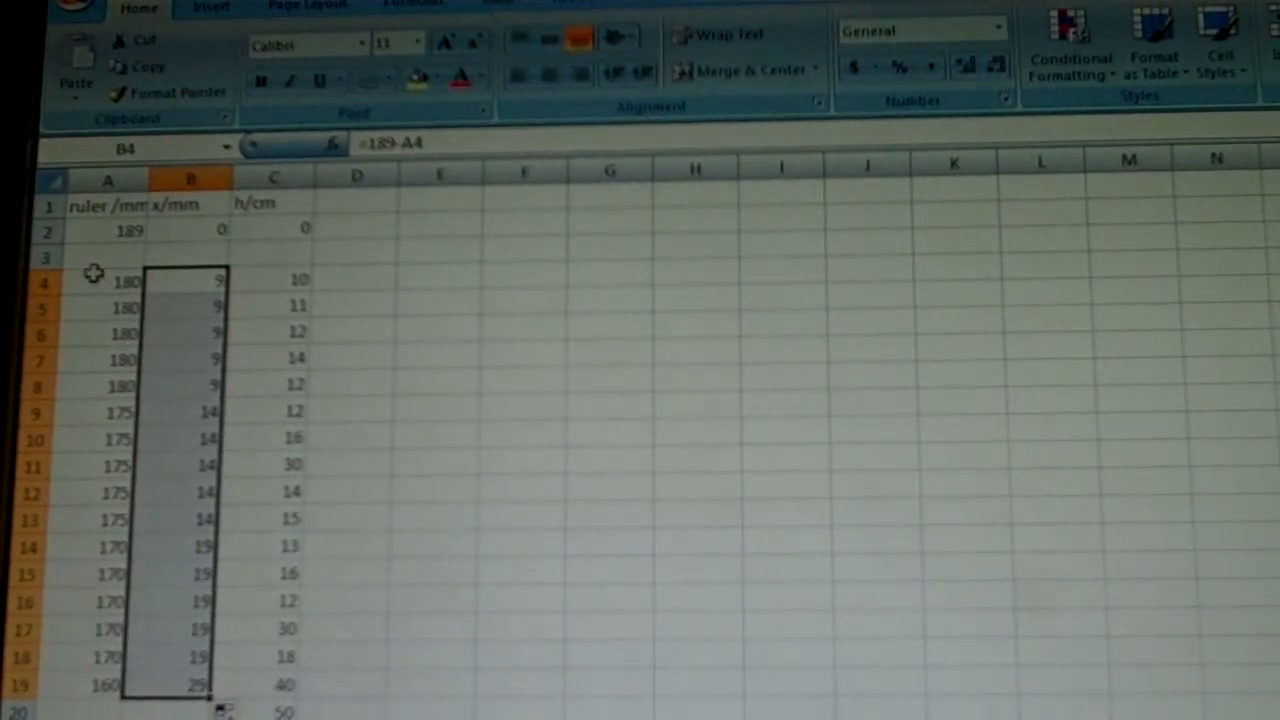
mouse_move(436, 632)
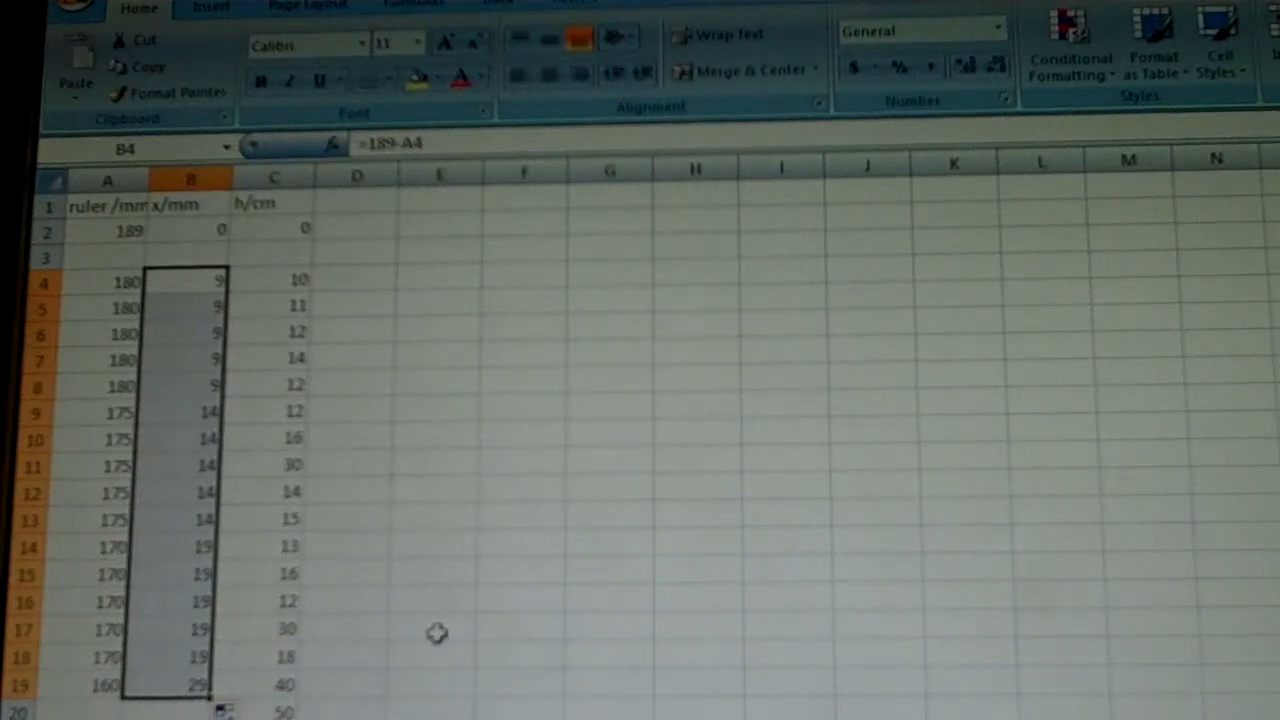
mouse_move(284, 584)
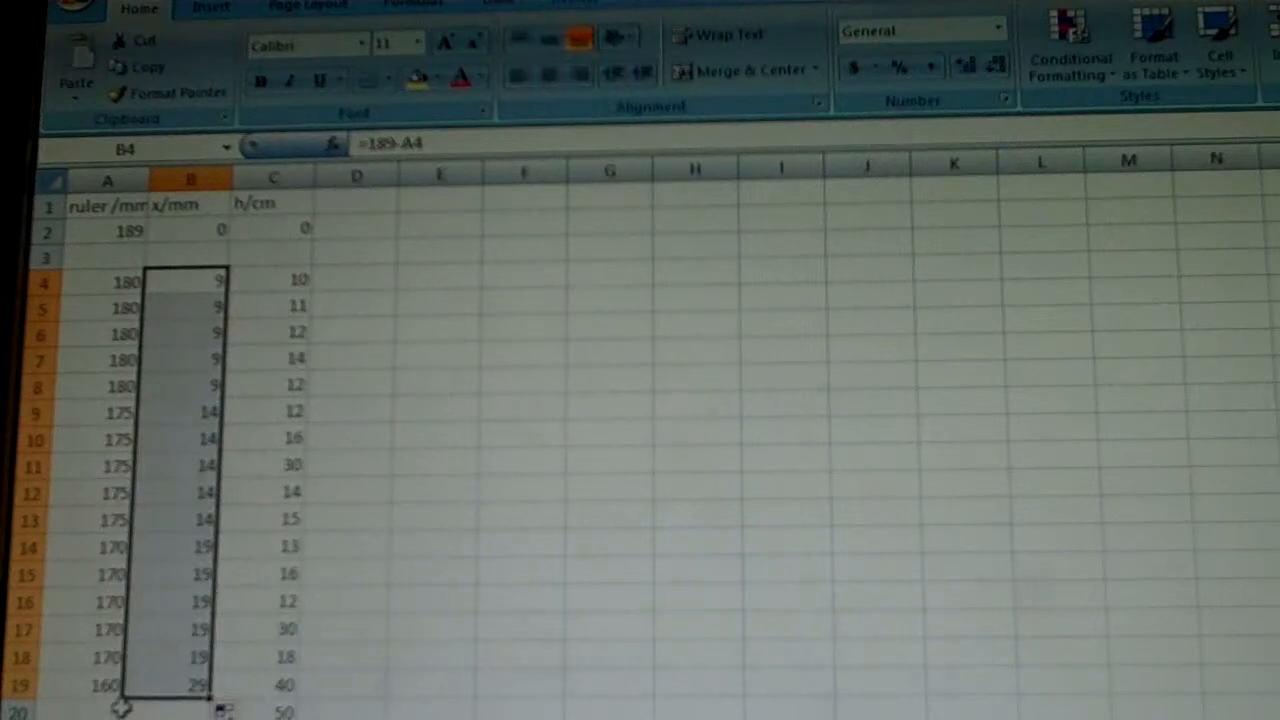
Step: Select the x and h data in columns B and C for plotting
click(1036, 566)
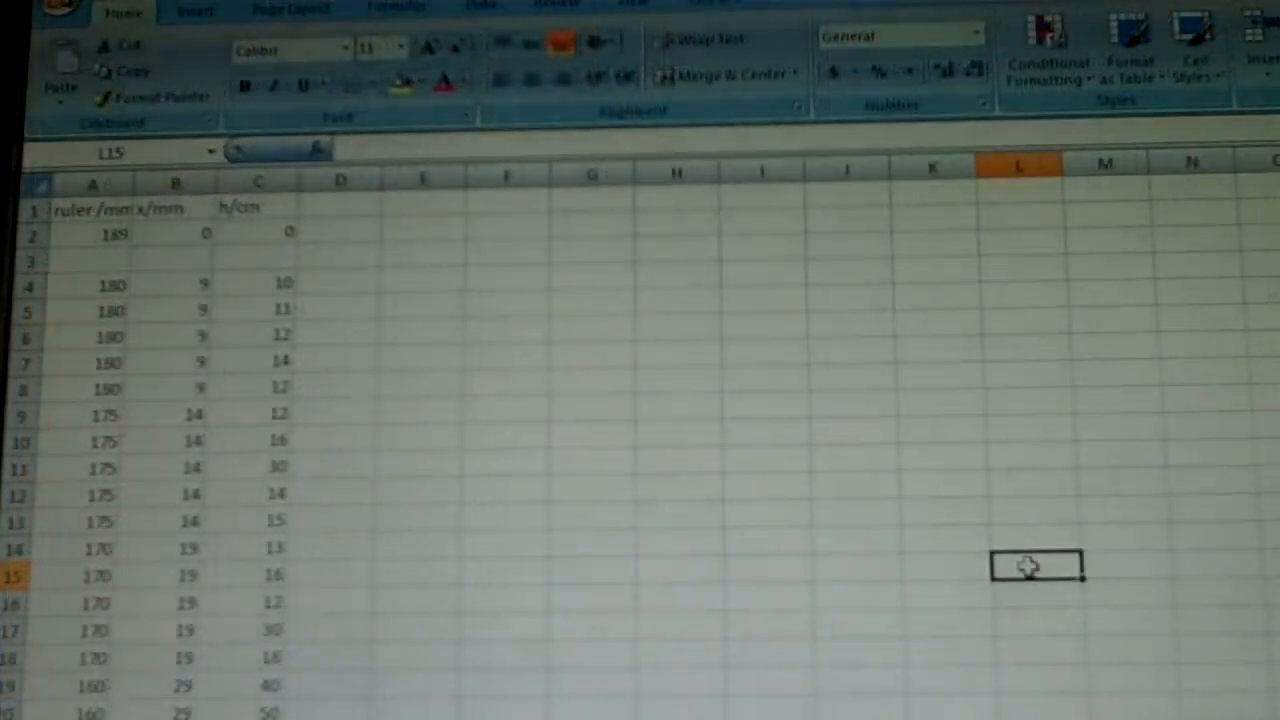
mouse_move(780, 486)
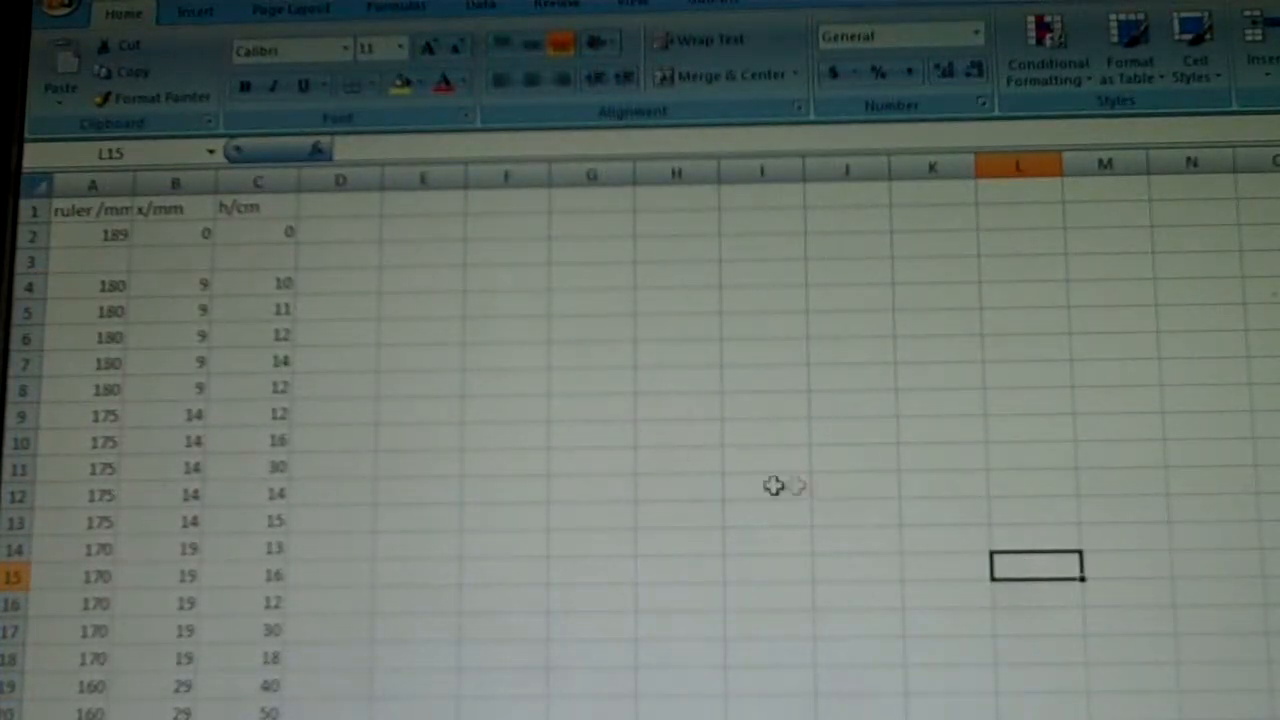
mouse_move(168, 284)
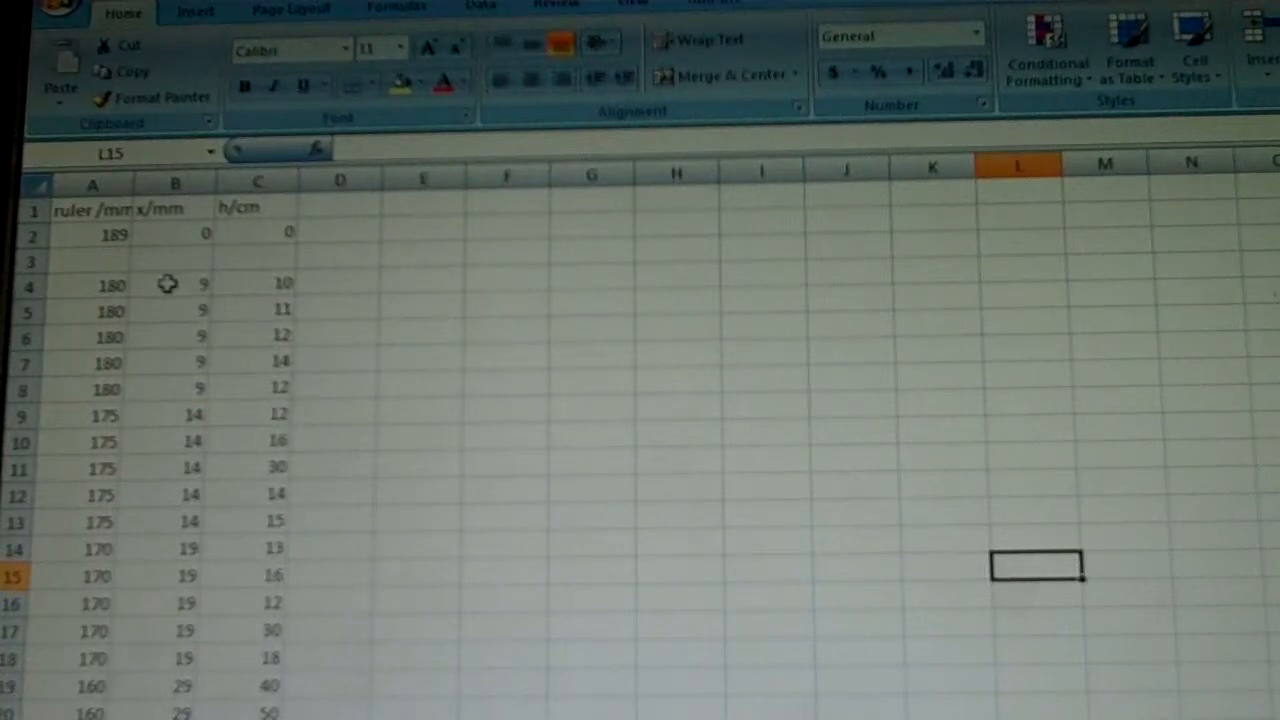
drag(176, 284, 256, 284)
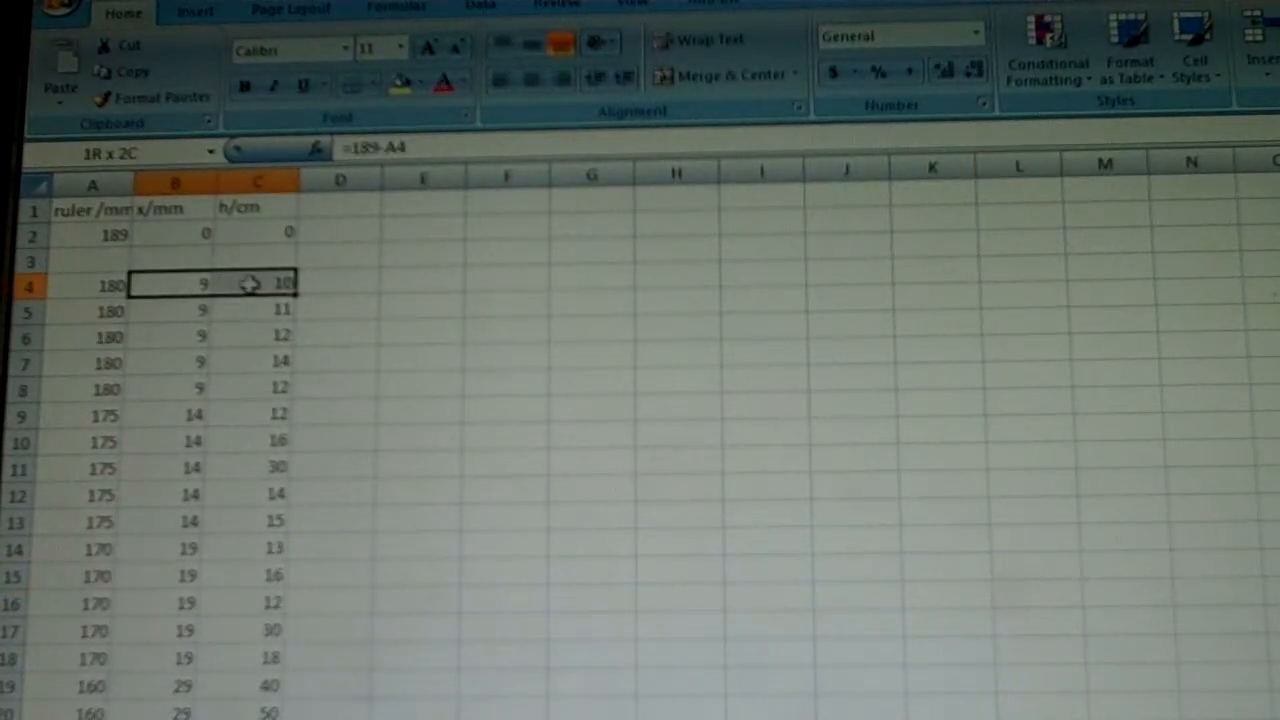
scroll(down, 3)
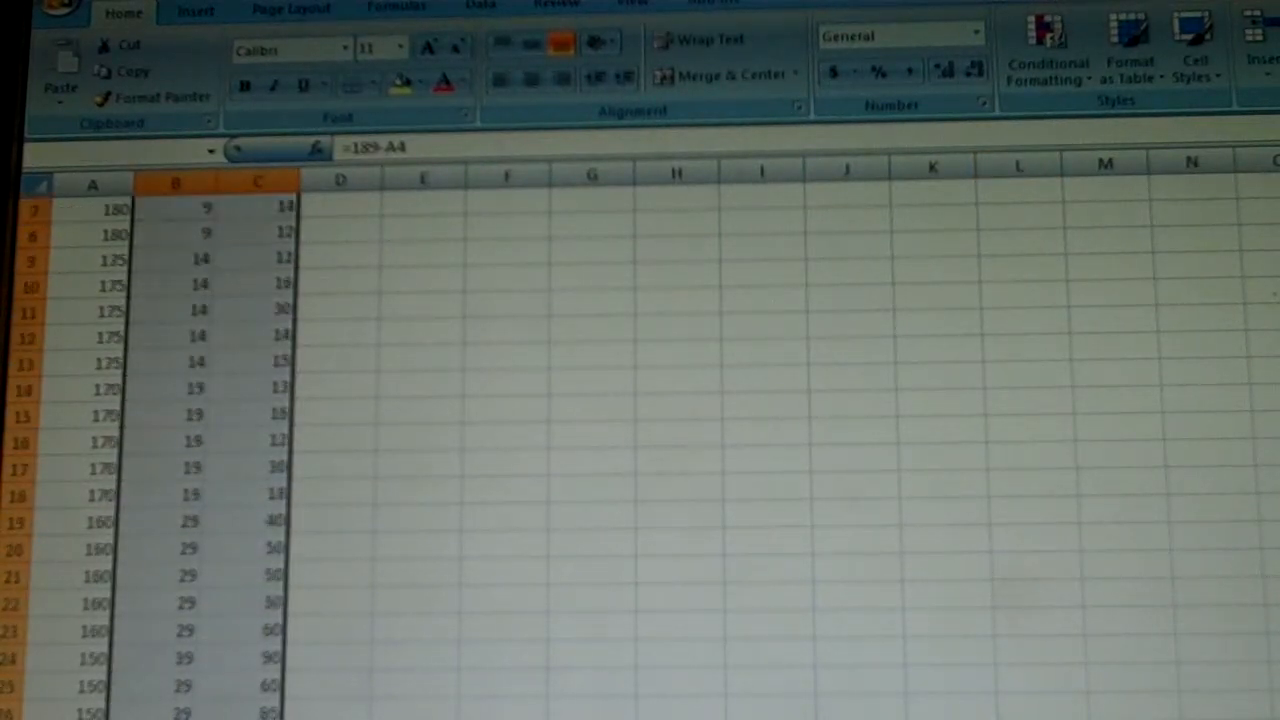
scroll(down, 3)
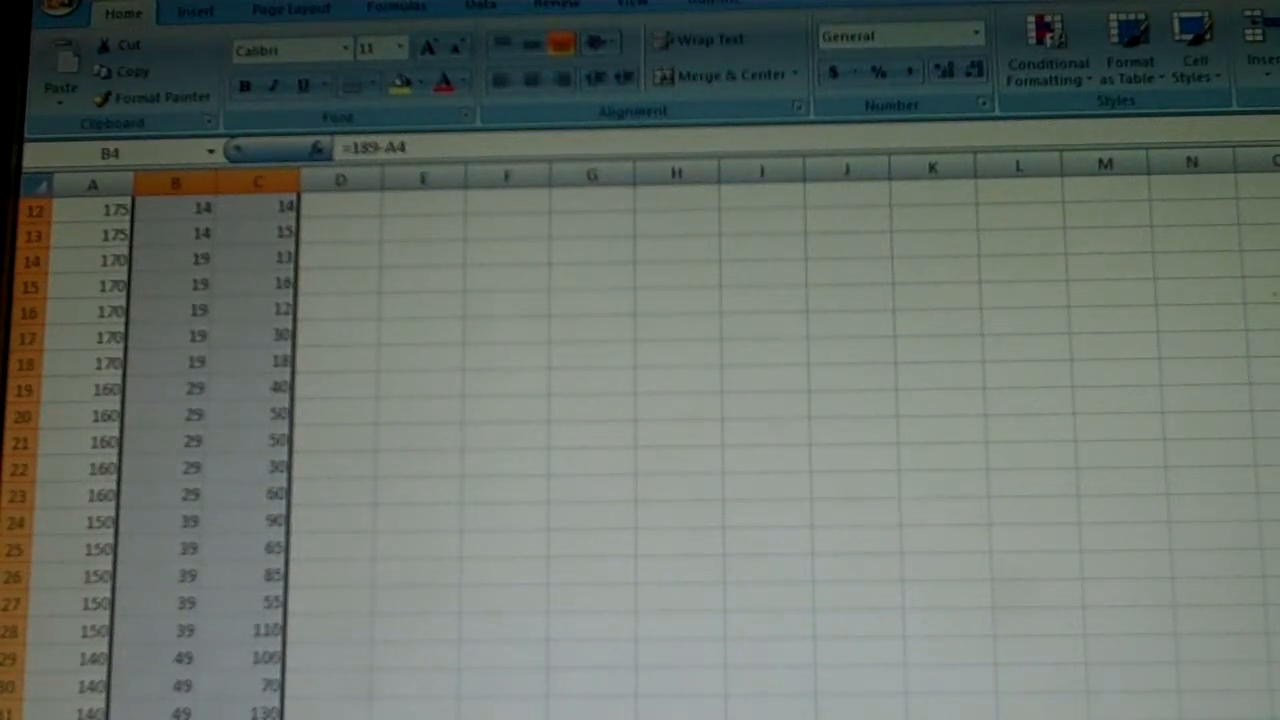
mouse_move(376, 252)
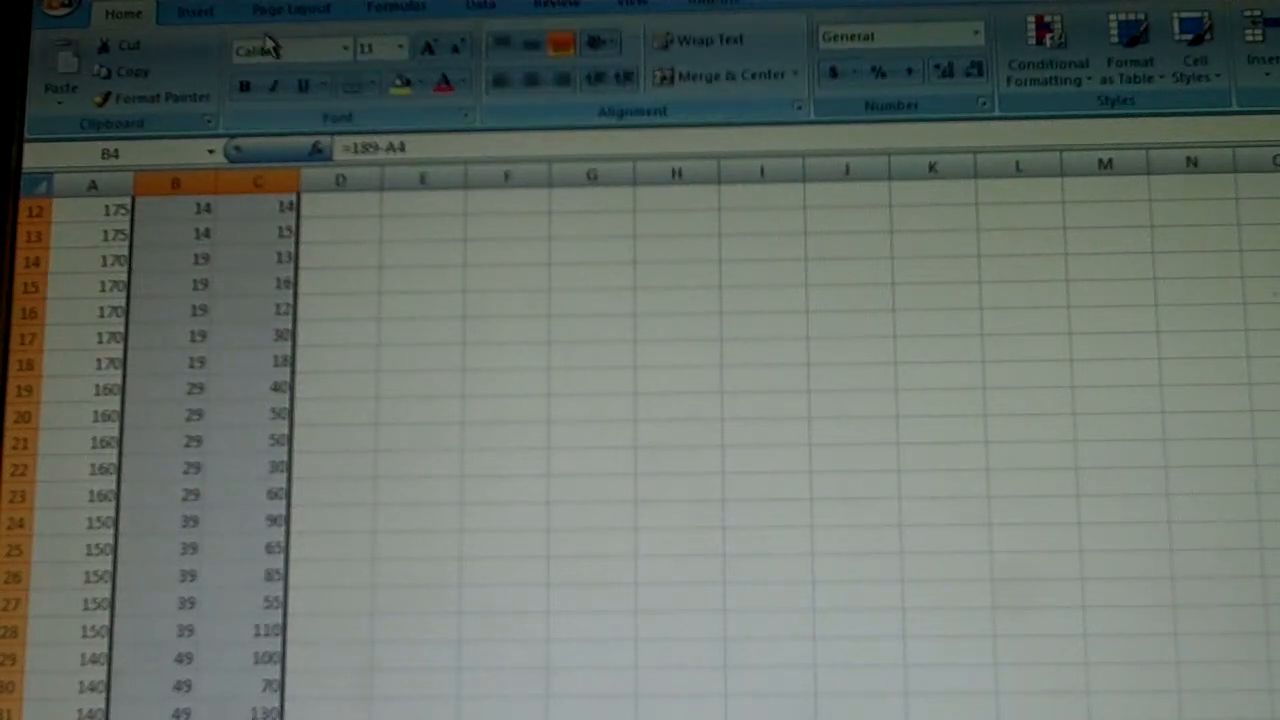
Step: Insert a scatter chart of h against x and delete its Series1 legend
click(196, 12)
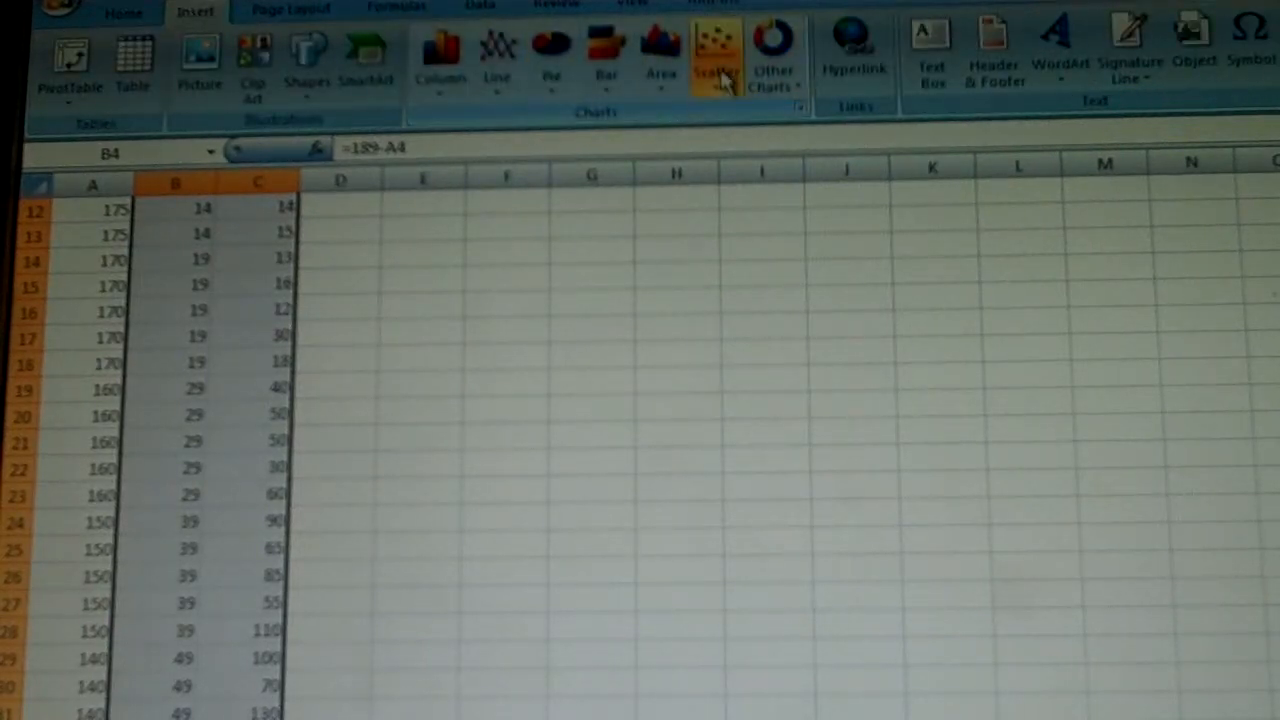
click(716, 56)
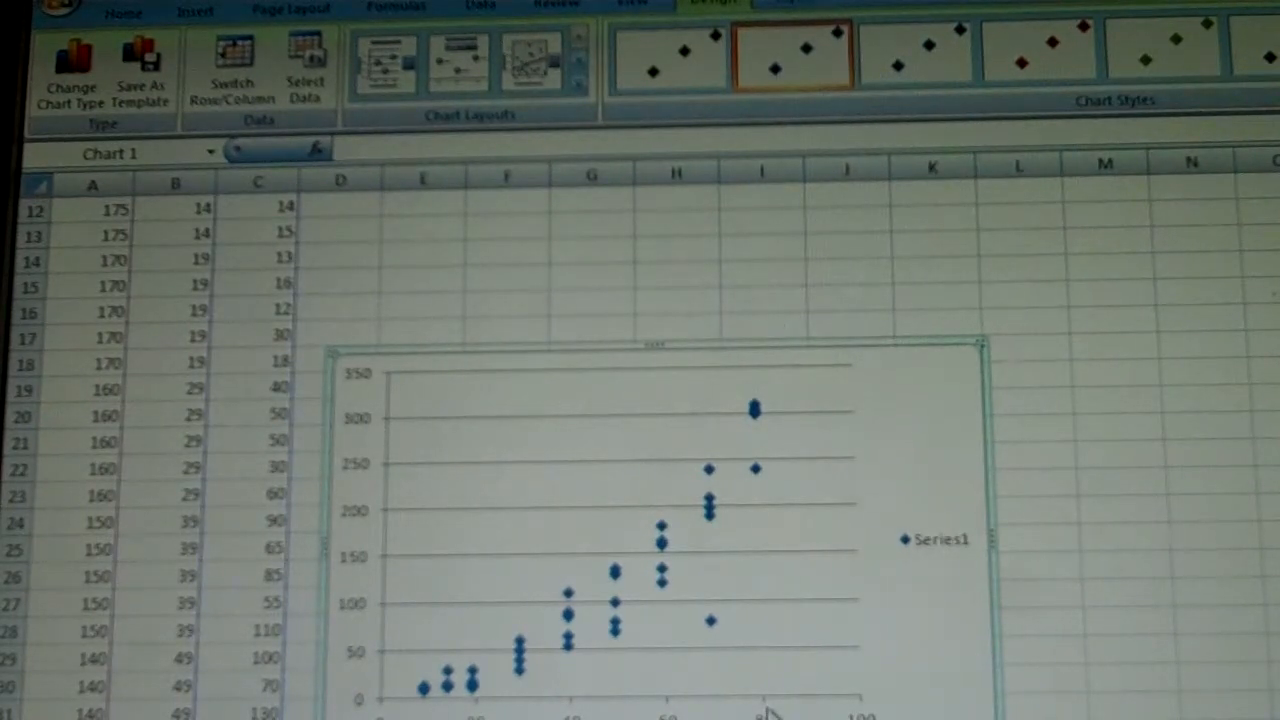
mouse_move(950, 560)
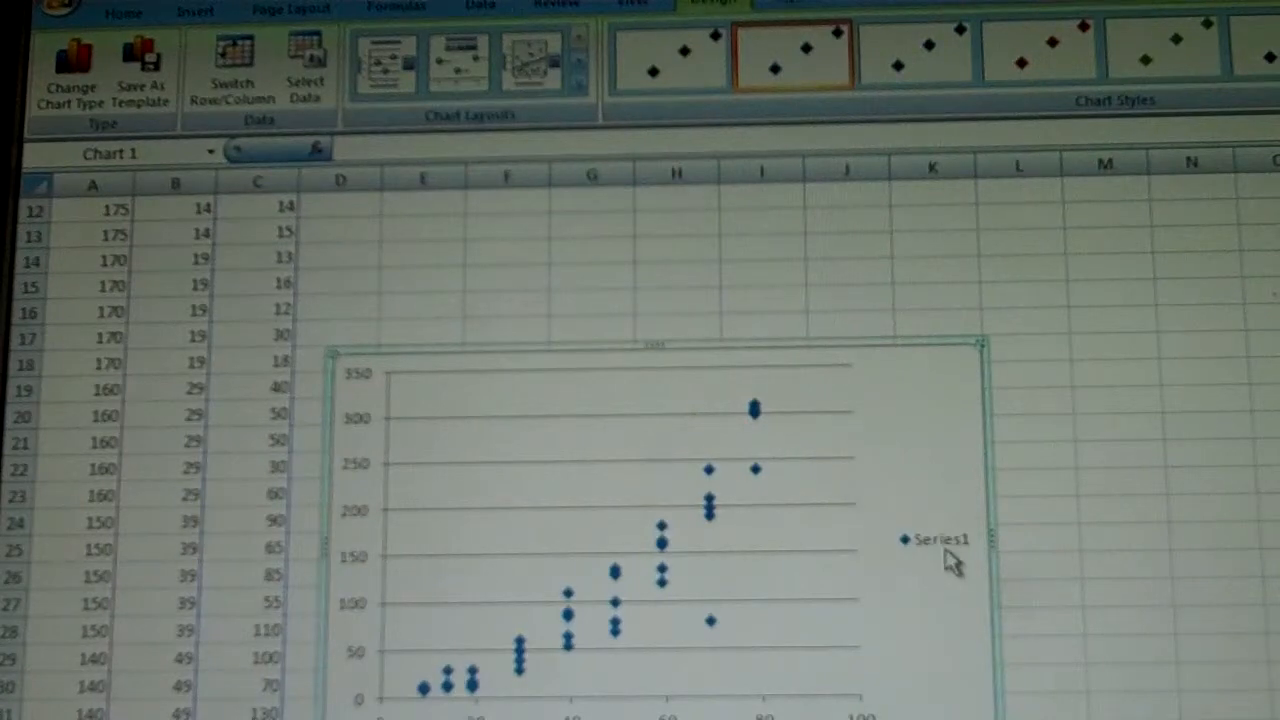
click(938, 538)
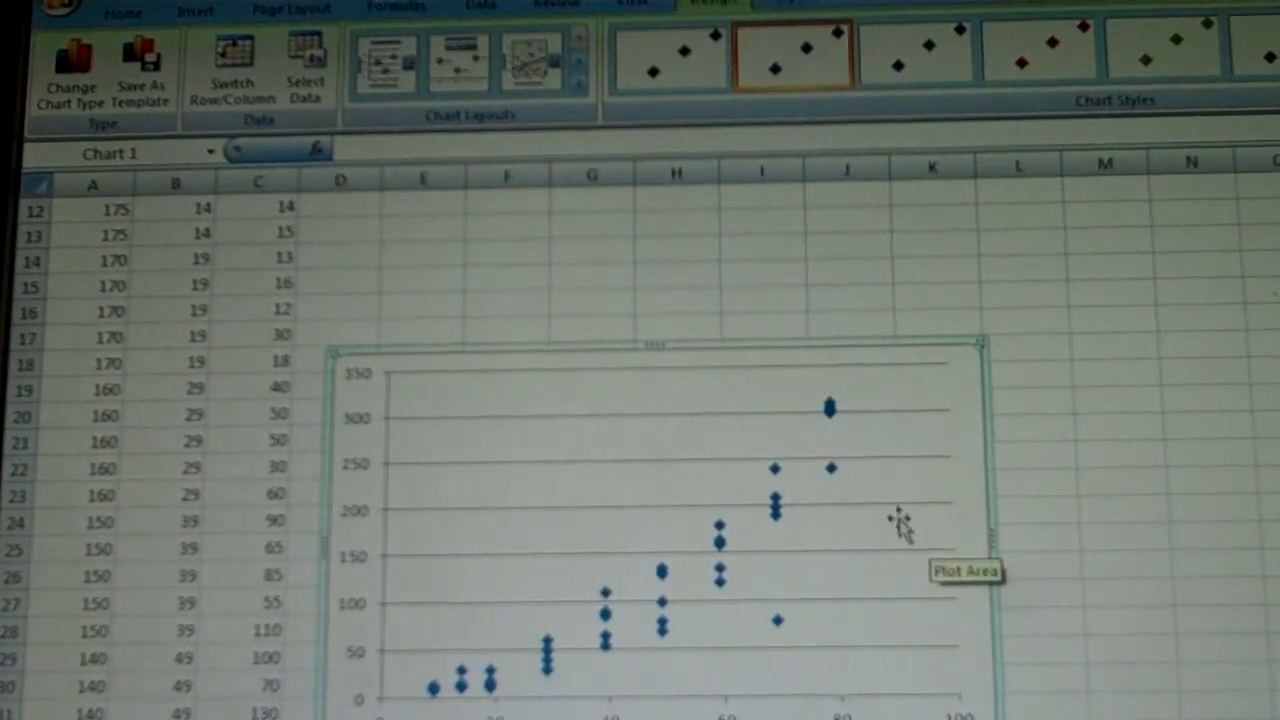
mouse_move(850, 430)
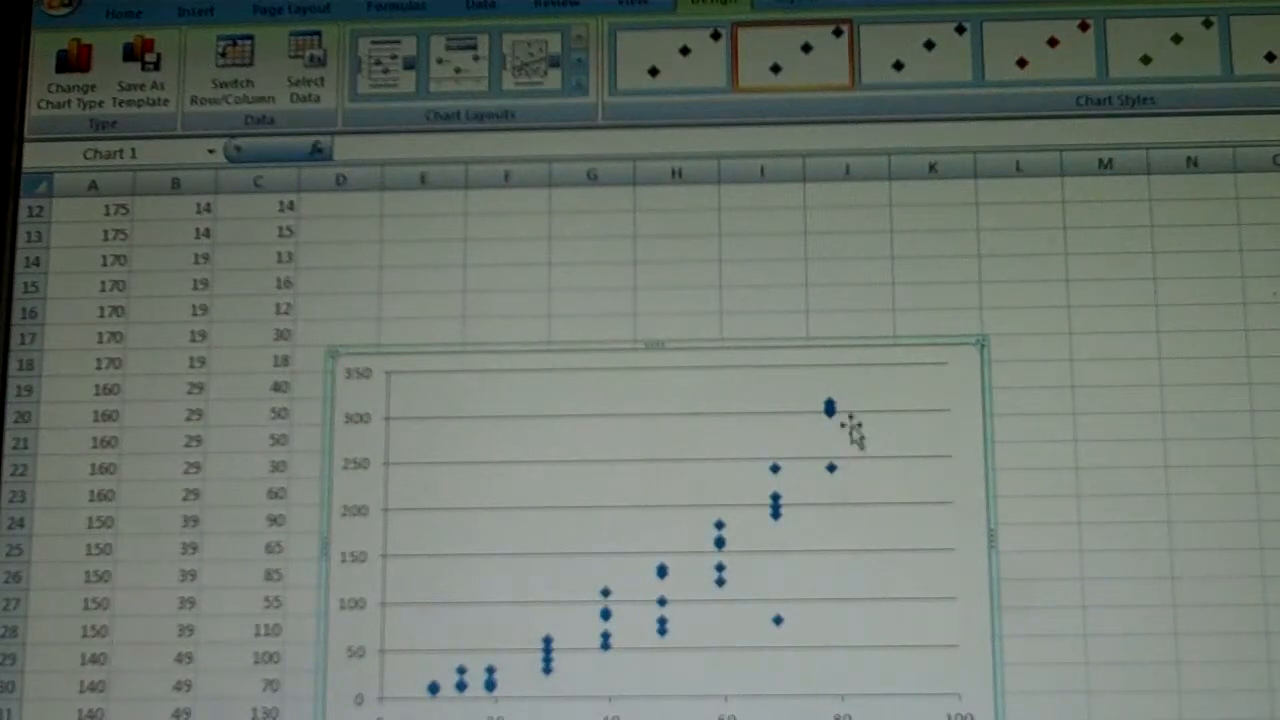
mouse_move(784, 640)
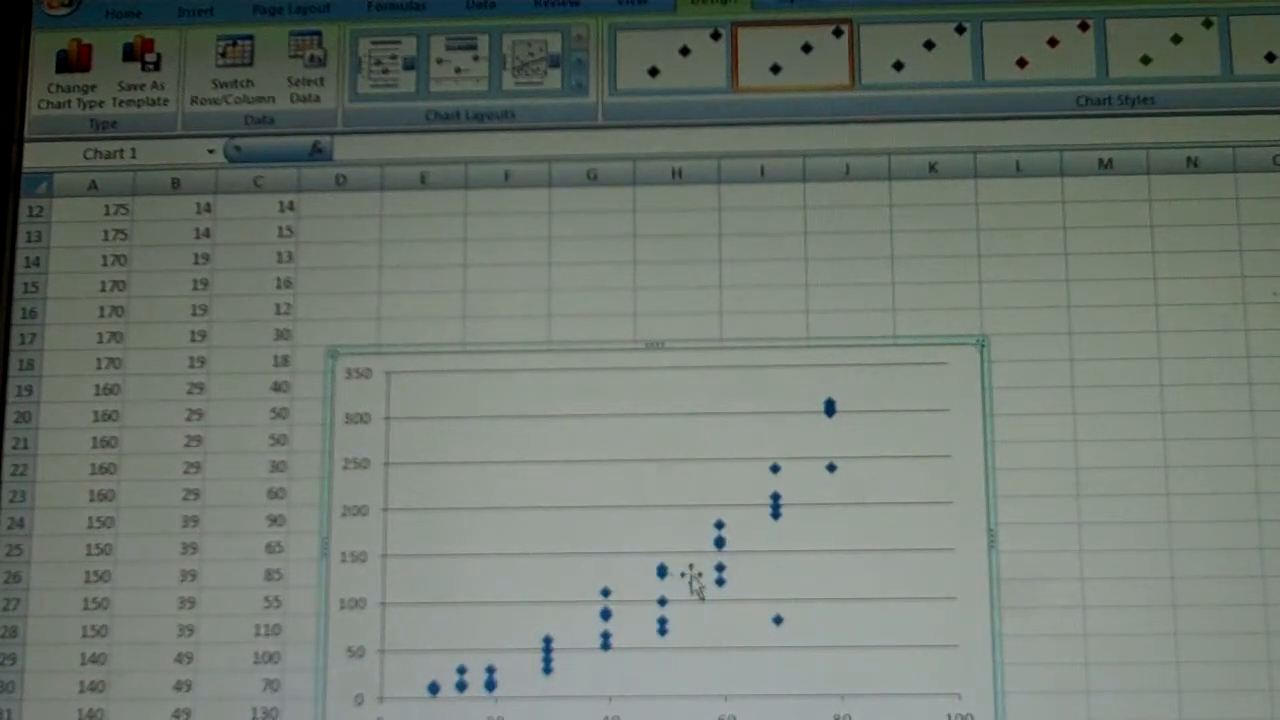
mouse_move(664, 610)
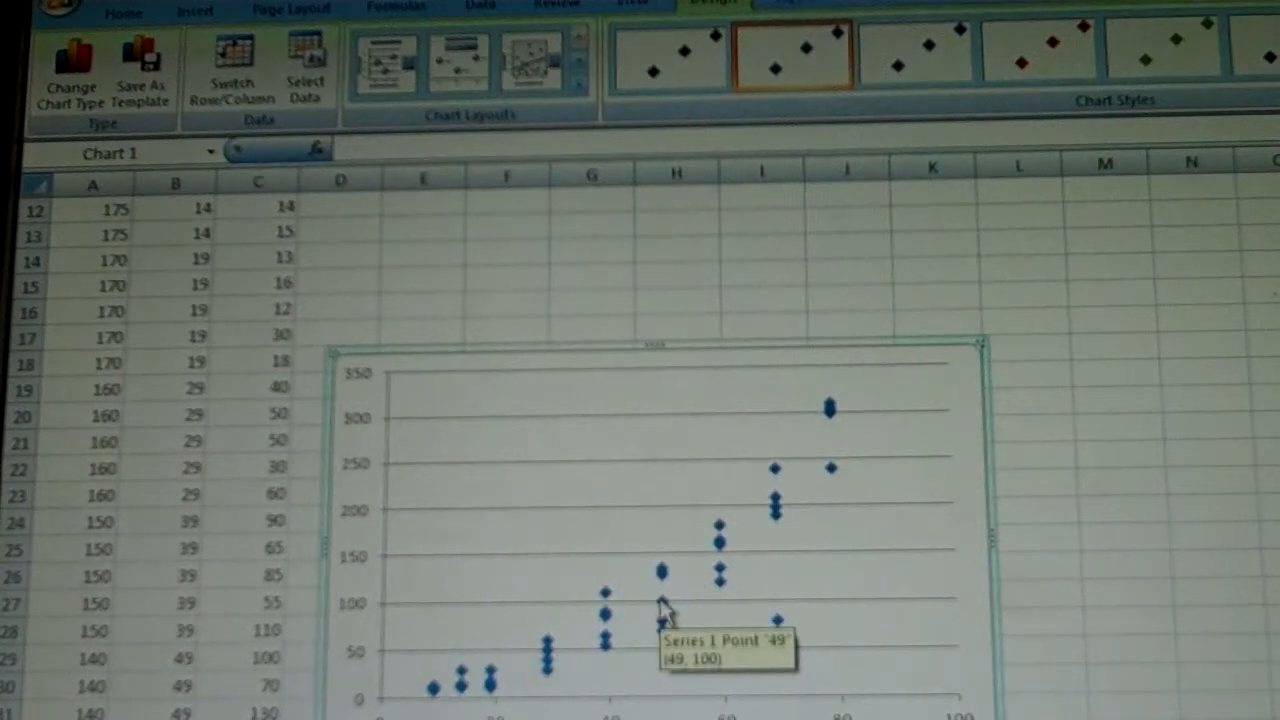
Step: Add a polynomial trendline showing y = 0.0481x² - 0.5118x + 15.018 on the chart
right_click(664, 610)
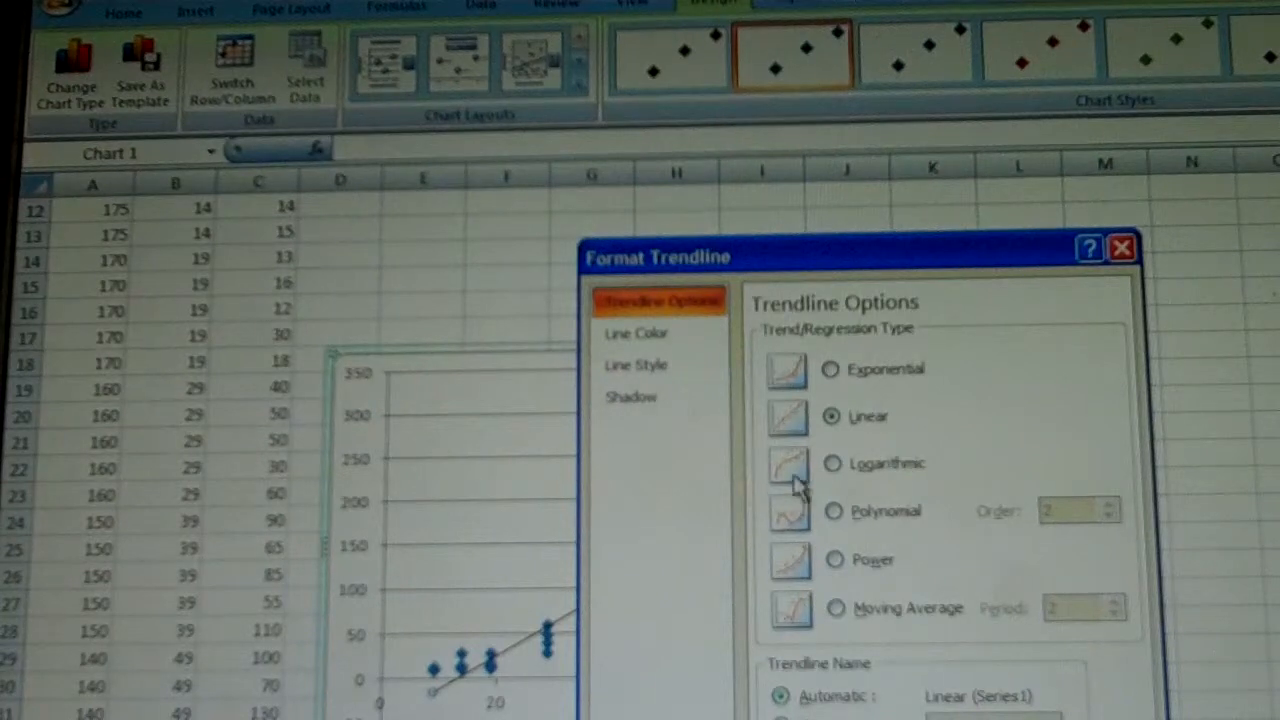
click(832, 510)
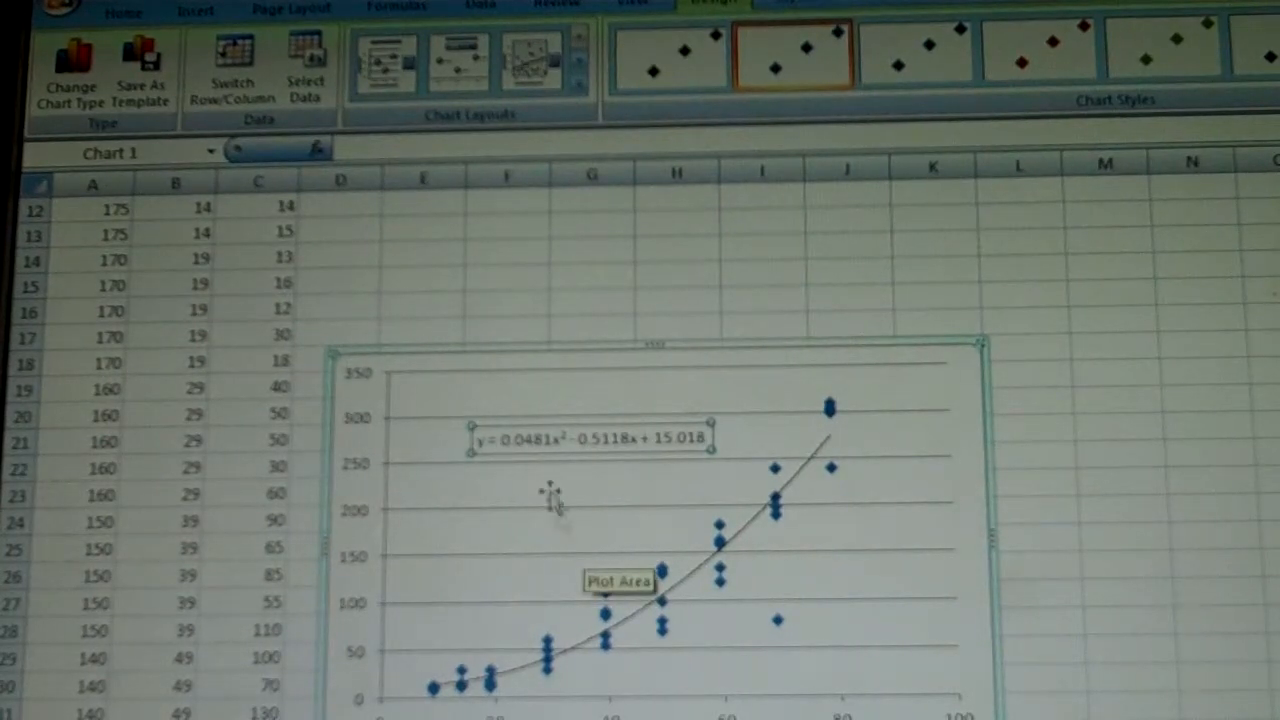
mouse_move(490, 360)
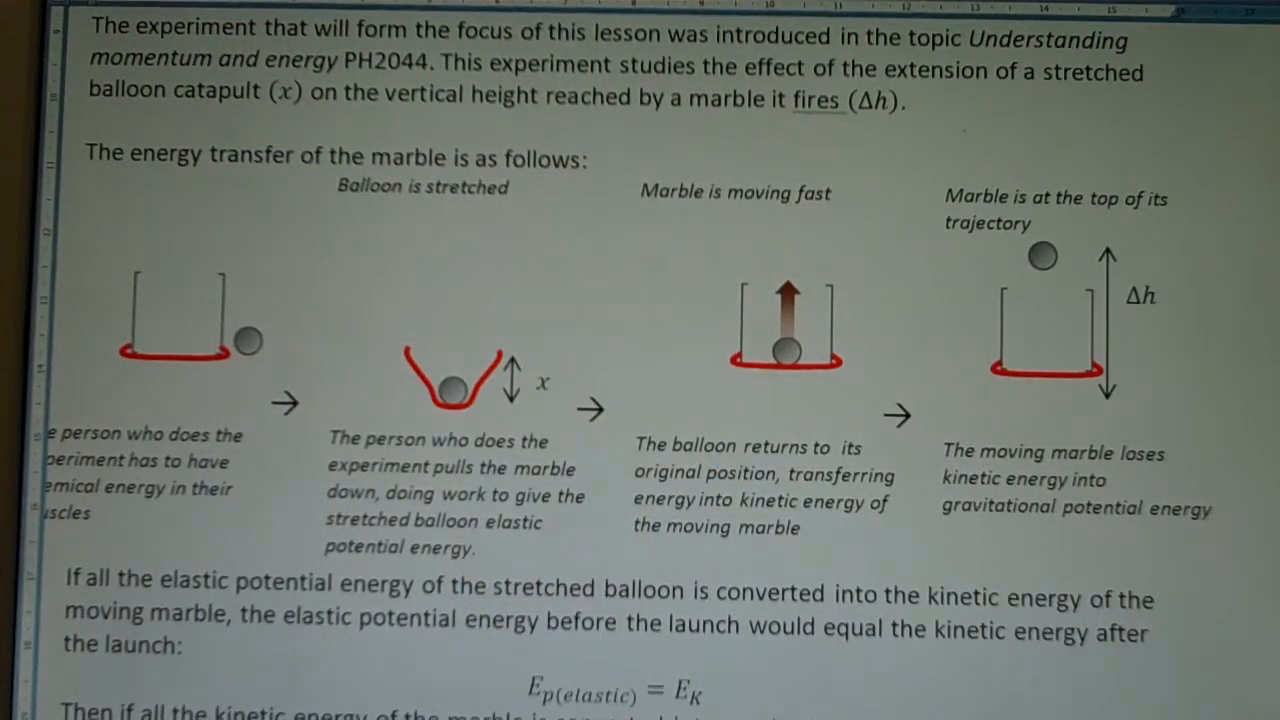
Step: Scroll the Word worksheet to the derivation showing x² proportional to Δh
scroll(down, 3)
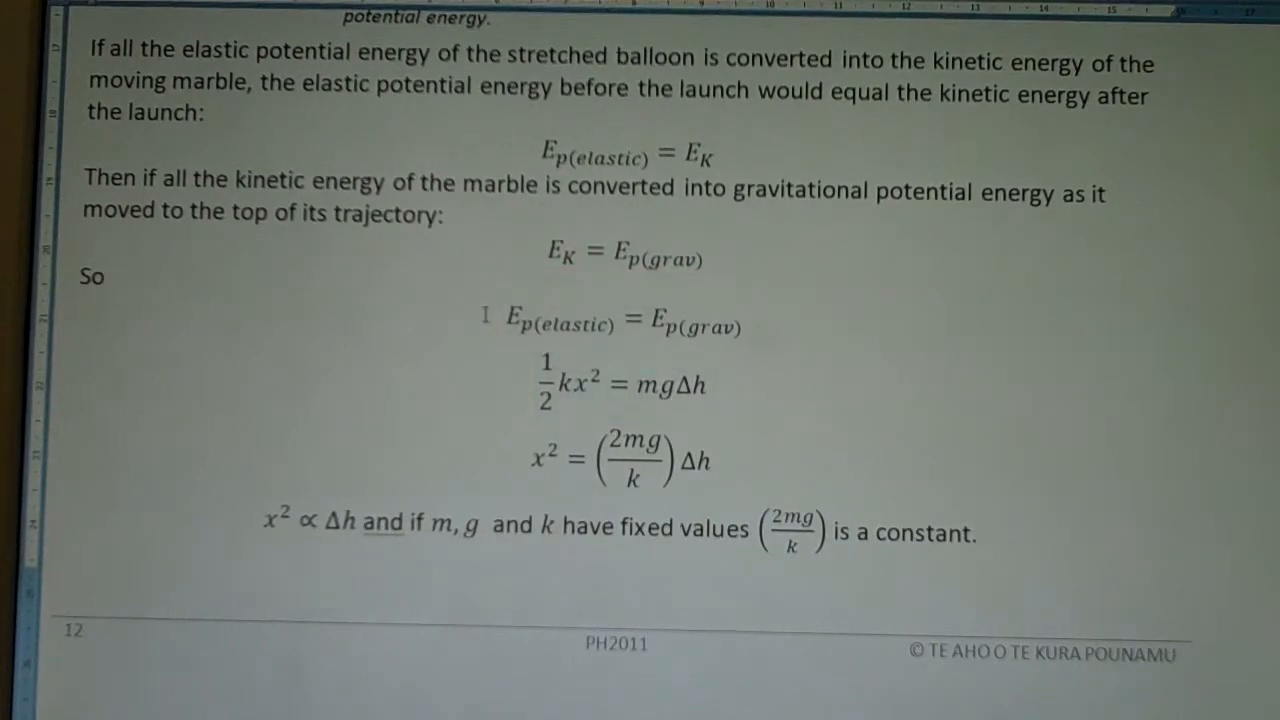
double_click(620, 324)
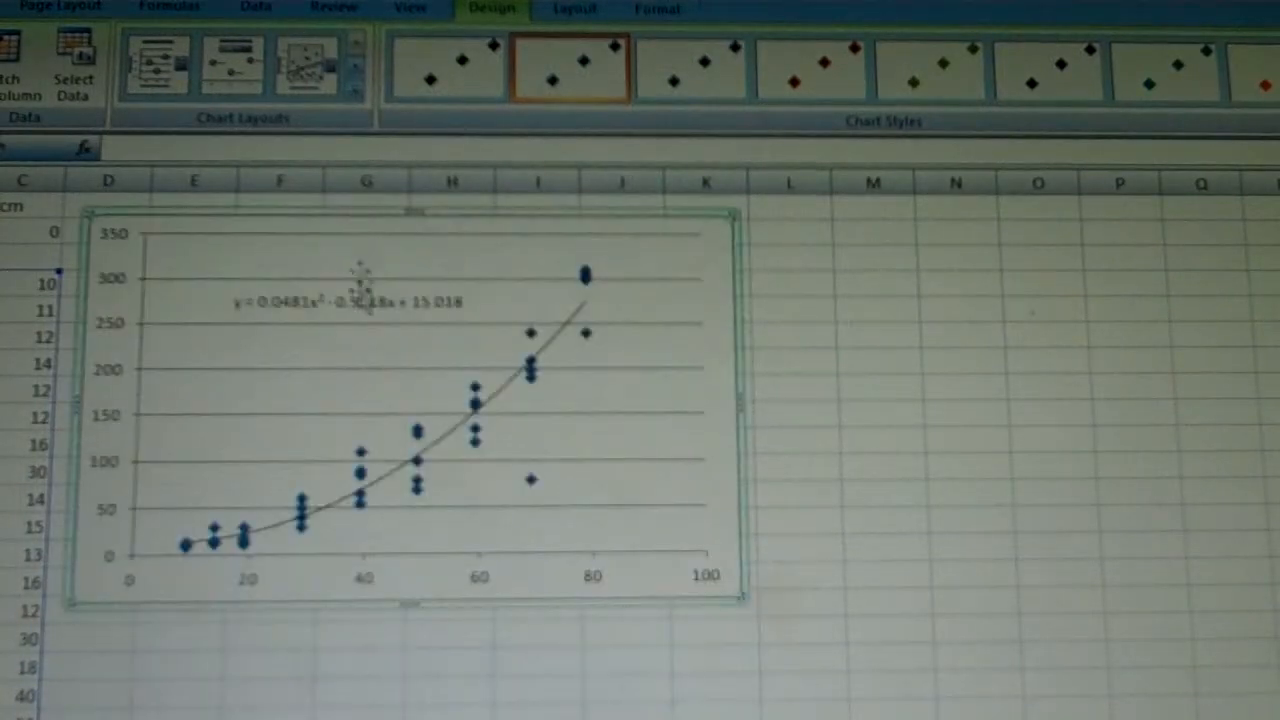
Step: Title the horizontal axis x/mm and the vertical axis h/cm via Layout Axis Titles
click(572, 10)
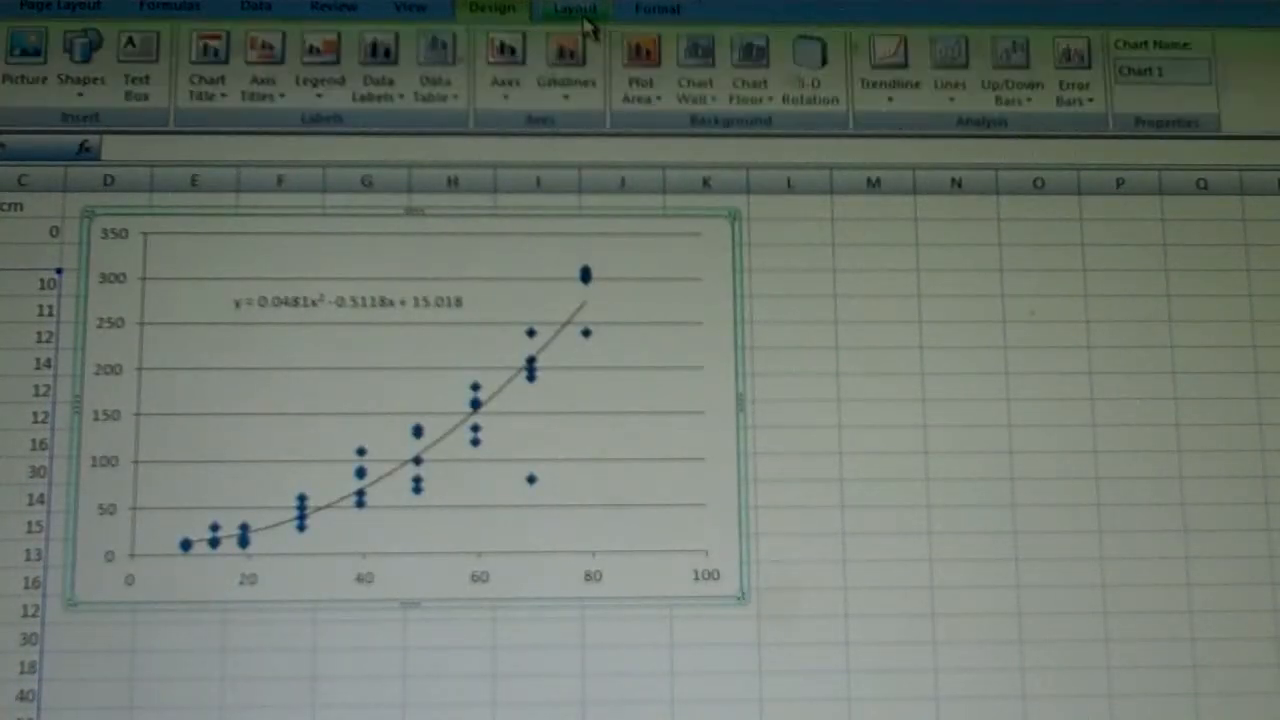
click(262, 60)
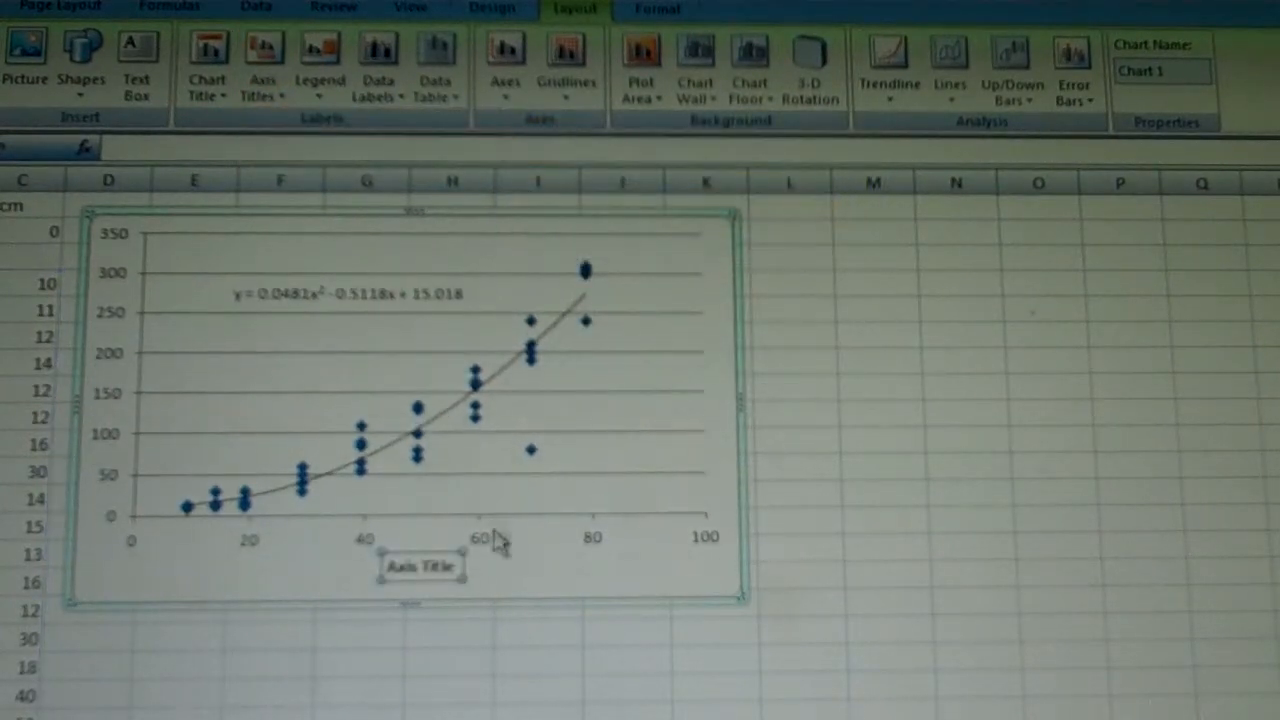
mouse_move(420, 564)
text(x/mm)
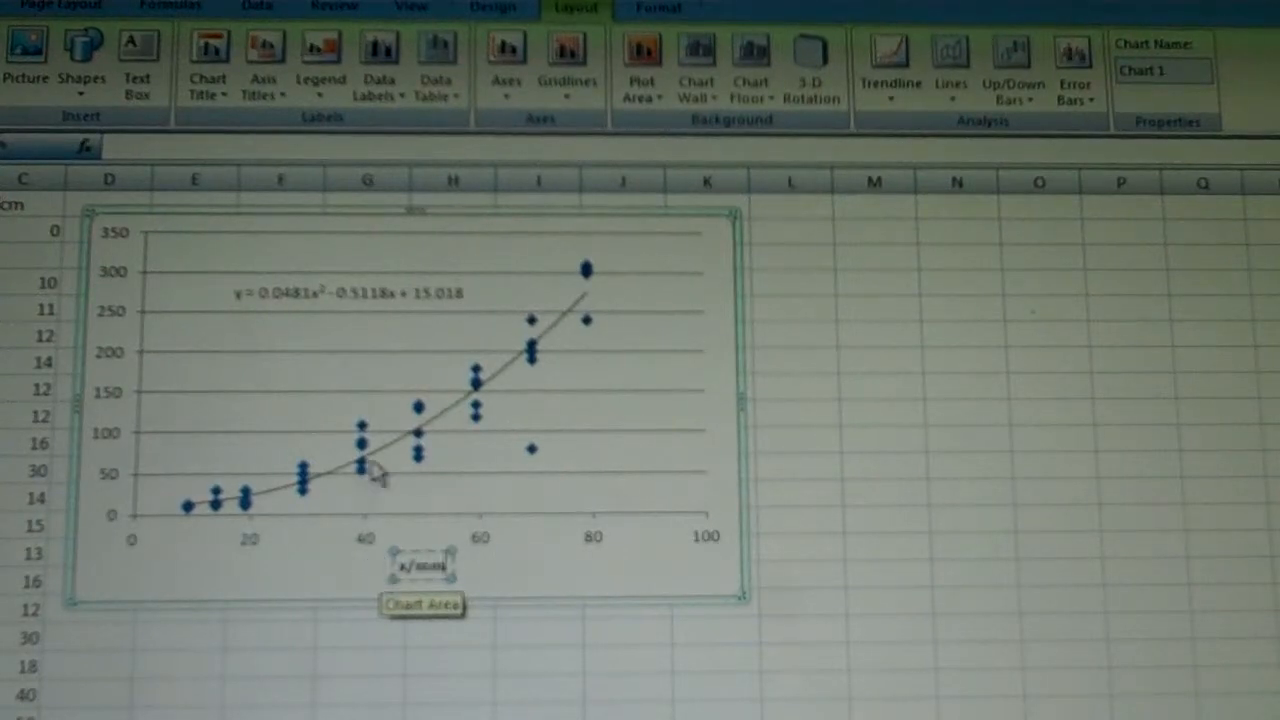
click(262, 60)
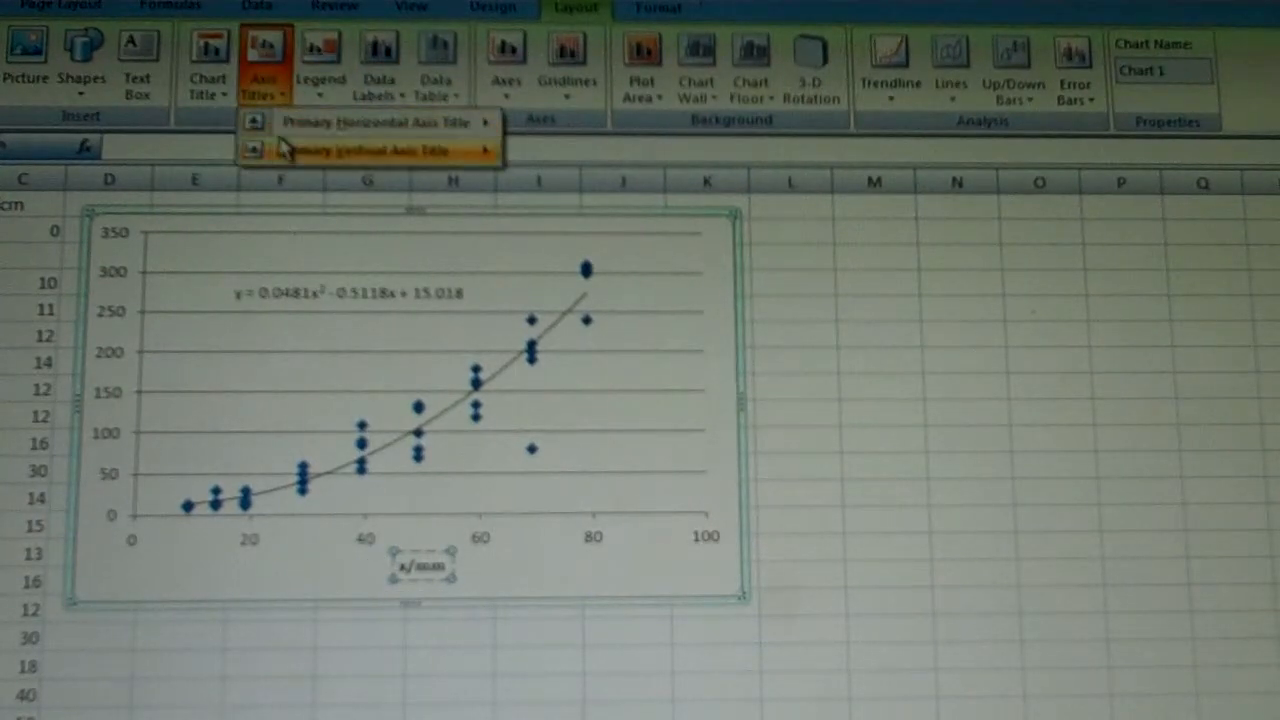
click(370, 152)
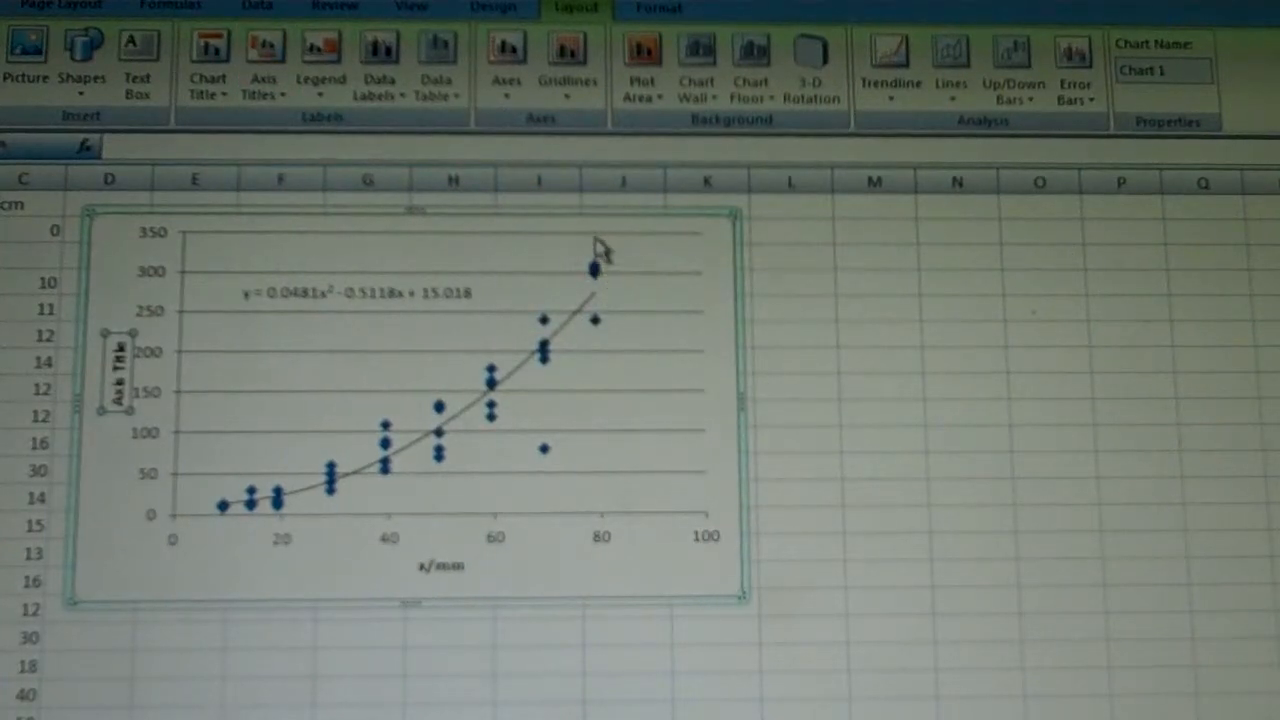
mouse_move(600, 244)
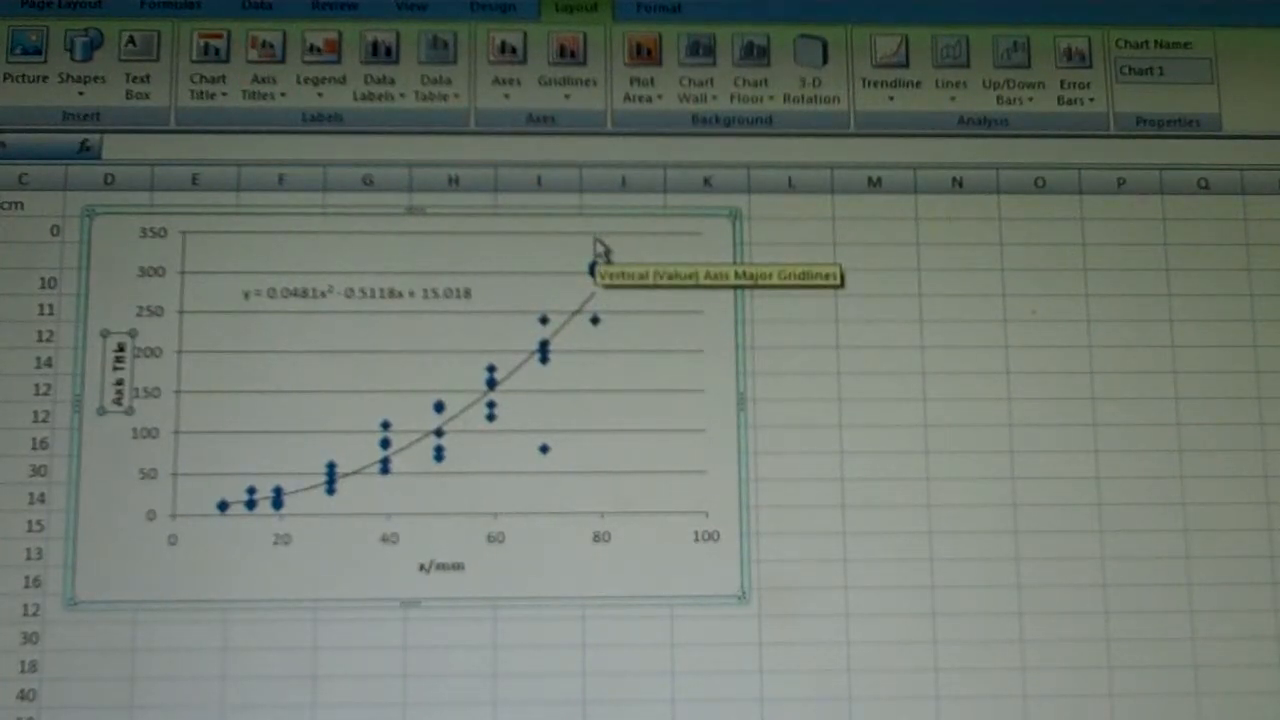
text(h)
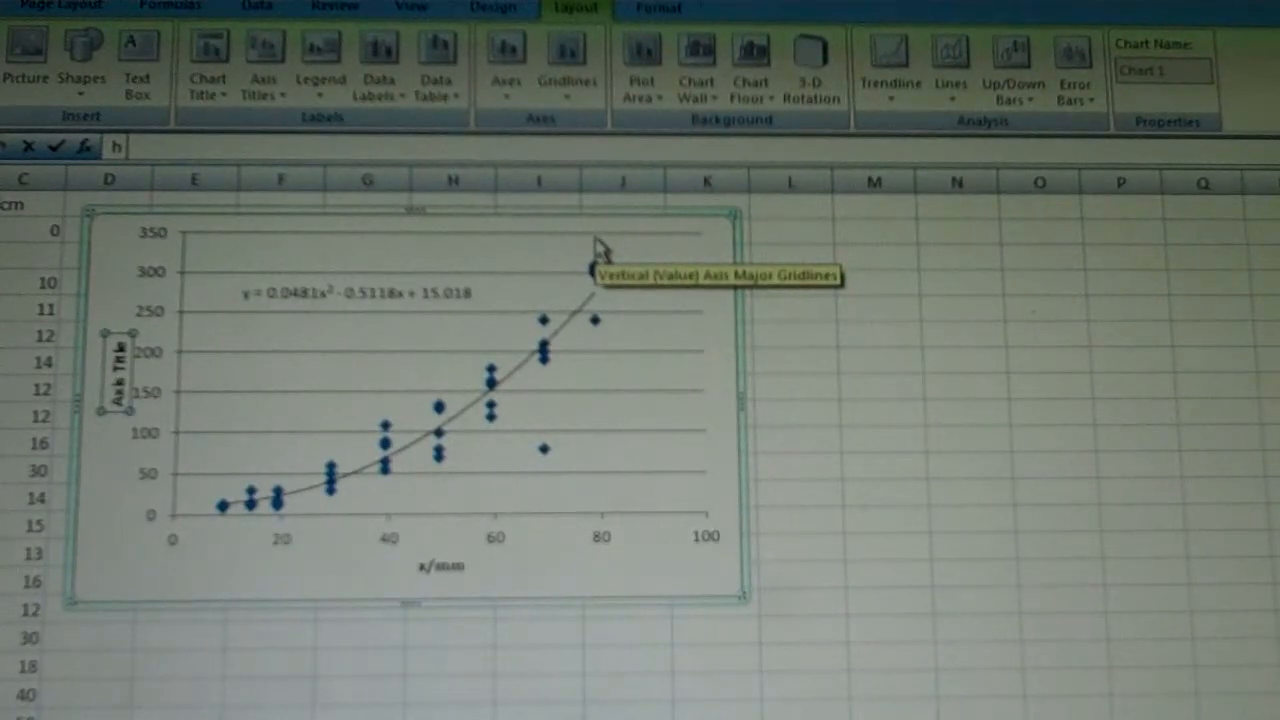
text(/cm)
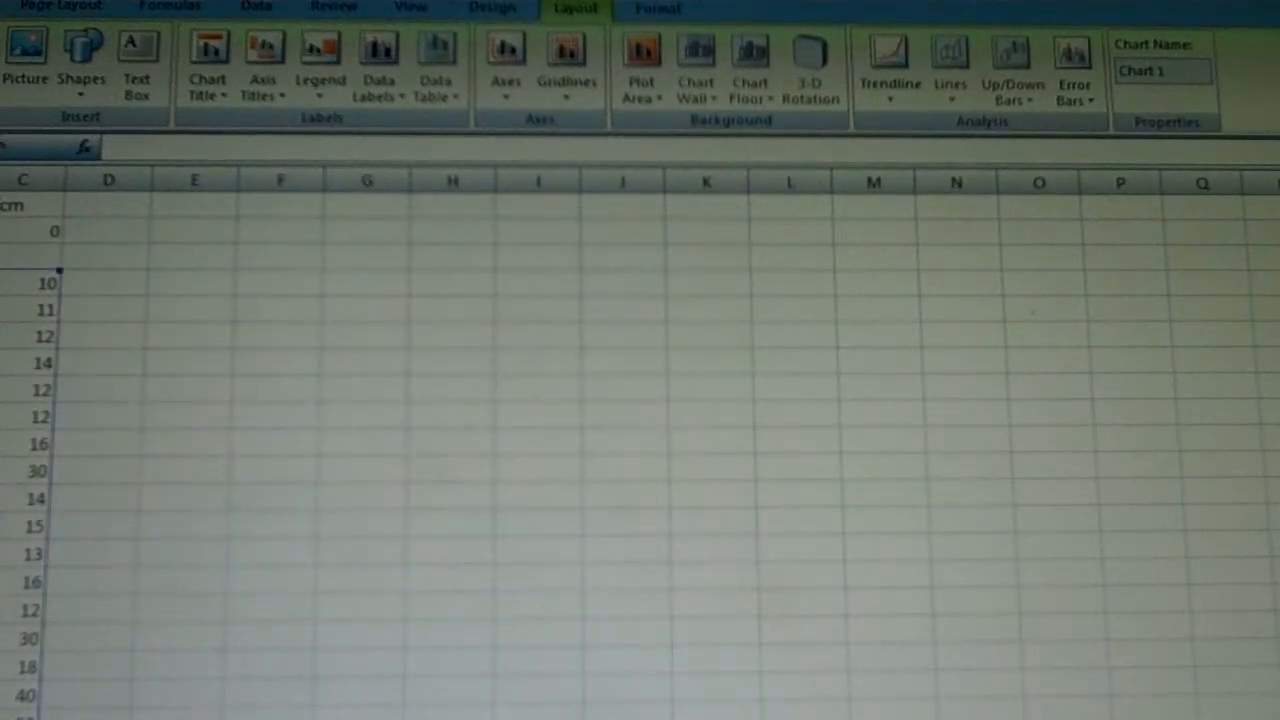
Step: Head a new column x^2 and enter =B4*B4, filled down to give 81, 196, 361, 841
click(104, 284)
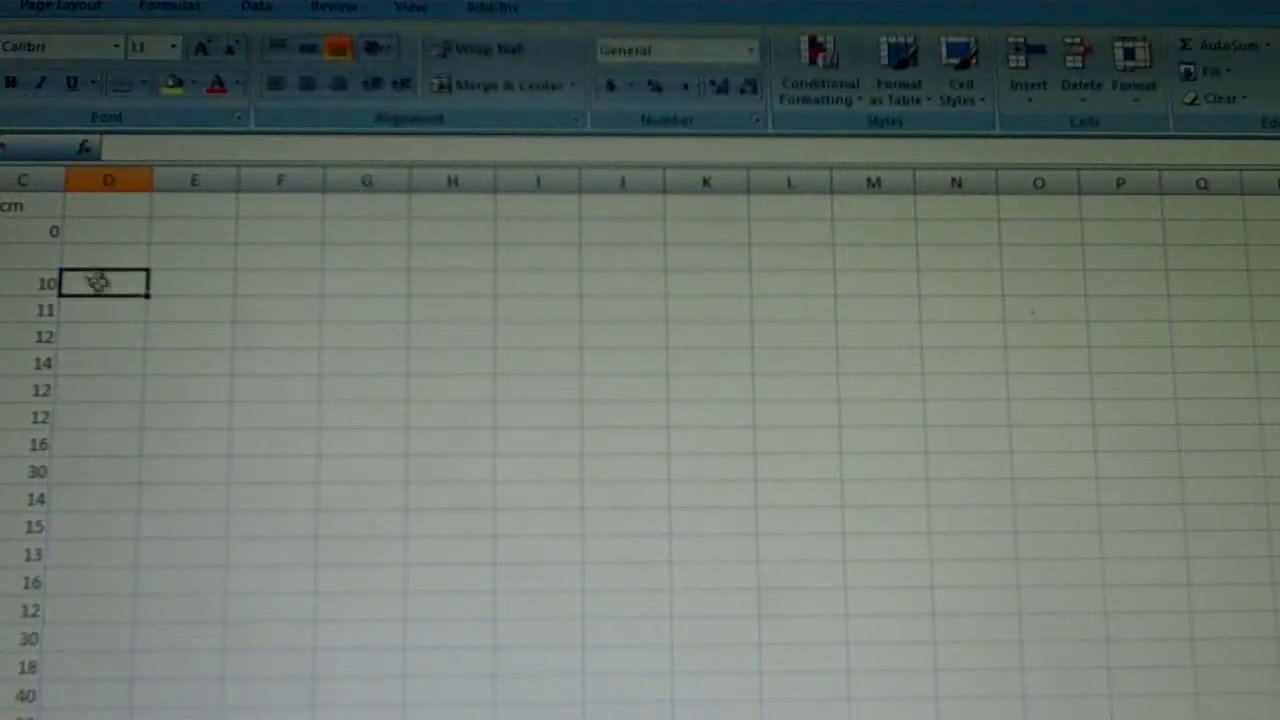
click(108, 204)
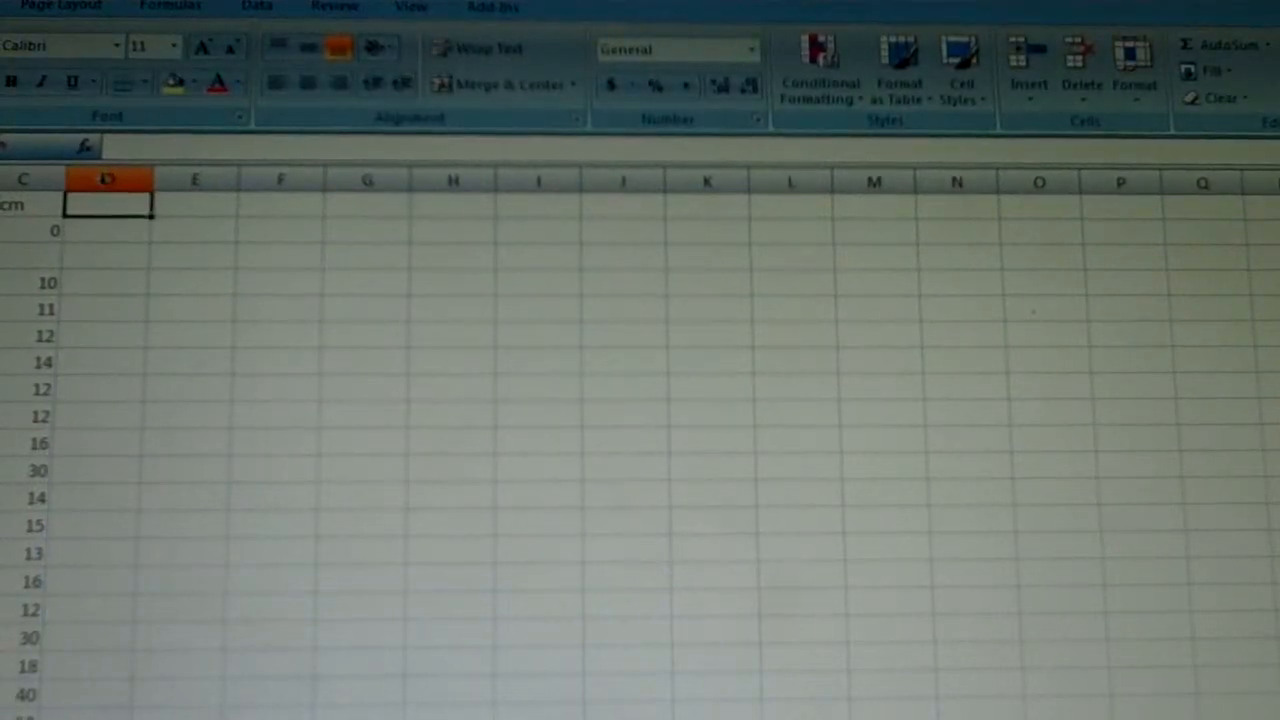
text(x^2)
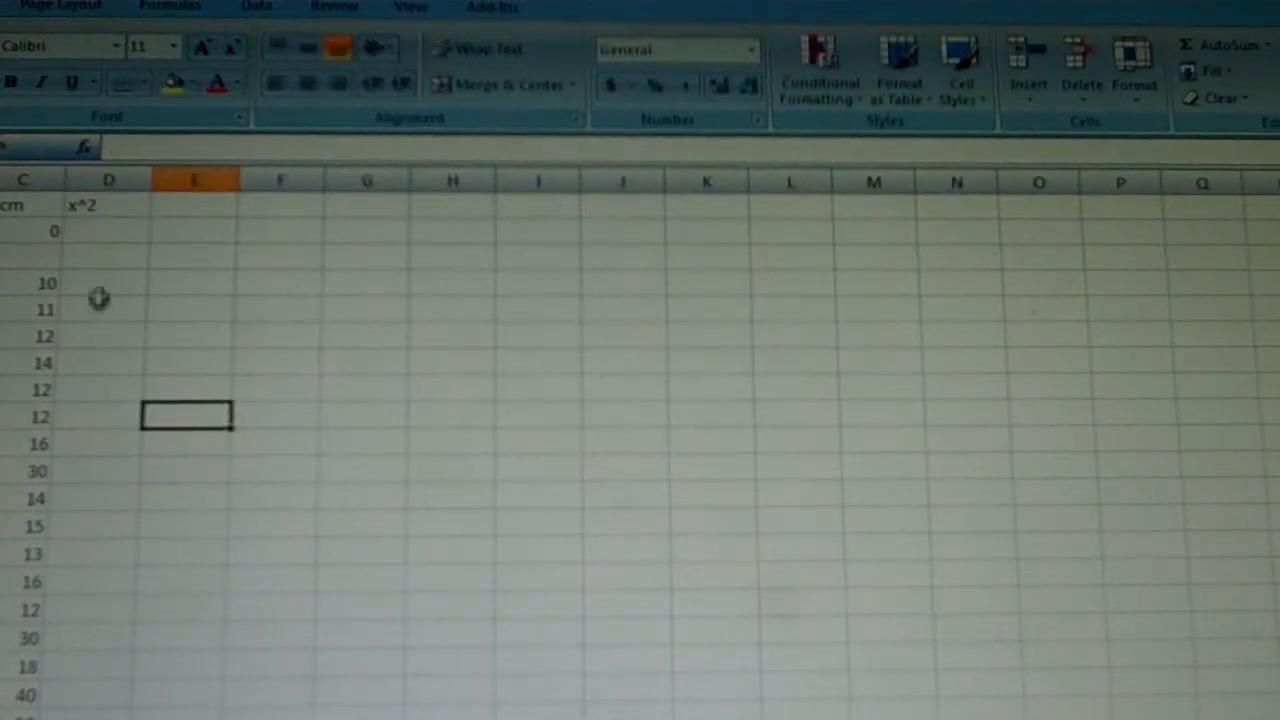
click(104, 280)
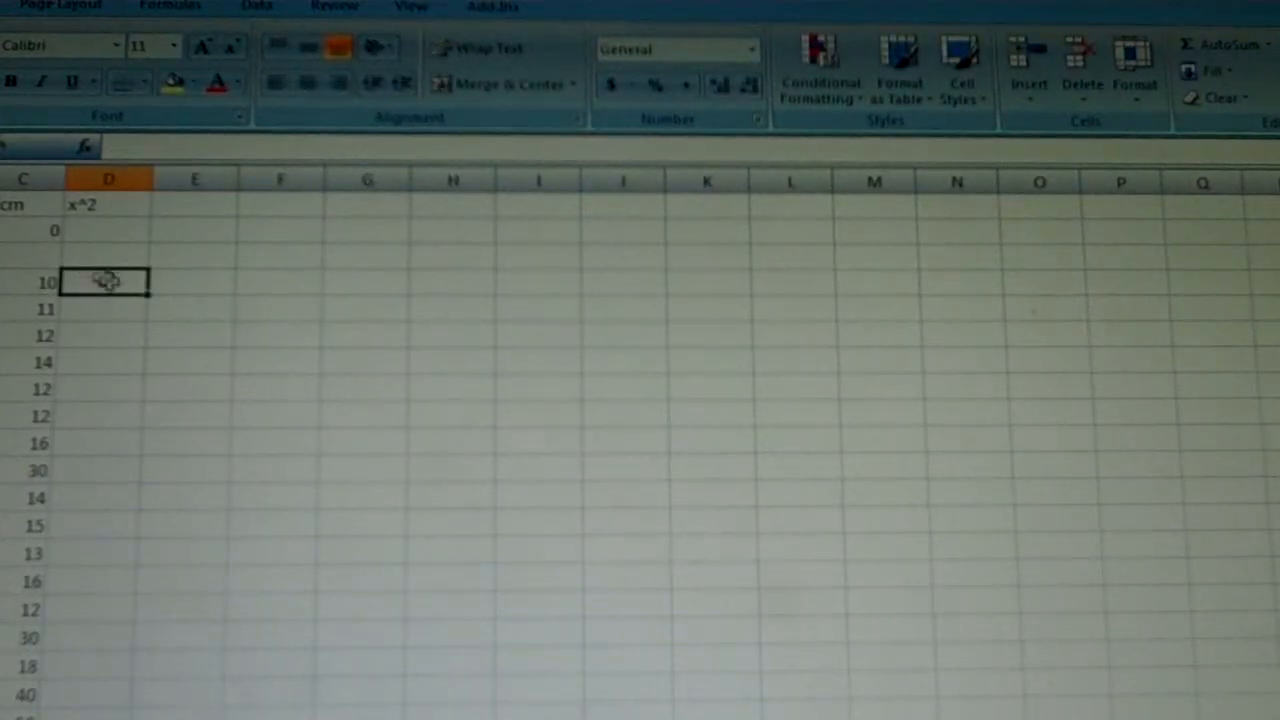
text(=)
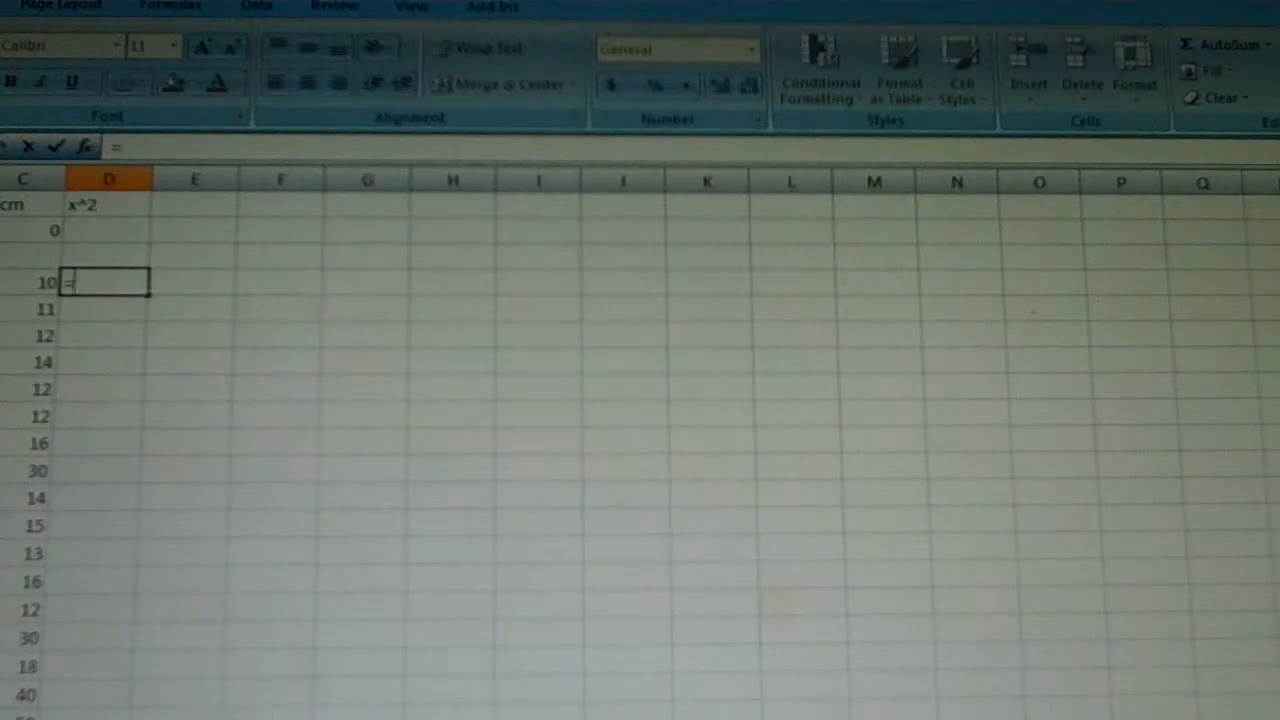
text(B4)
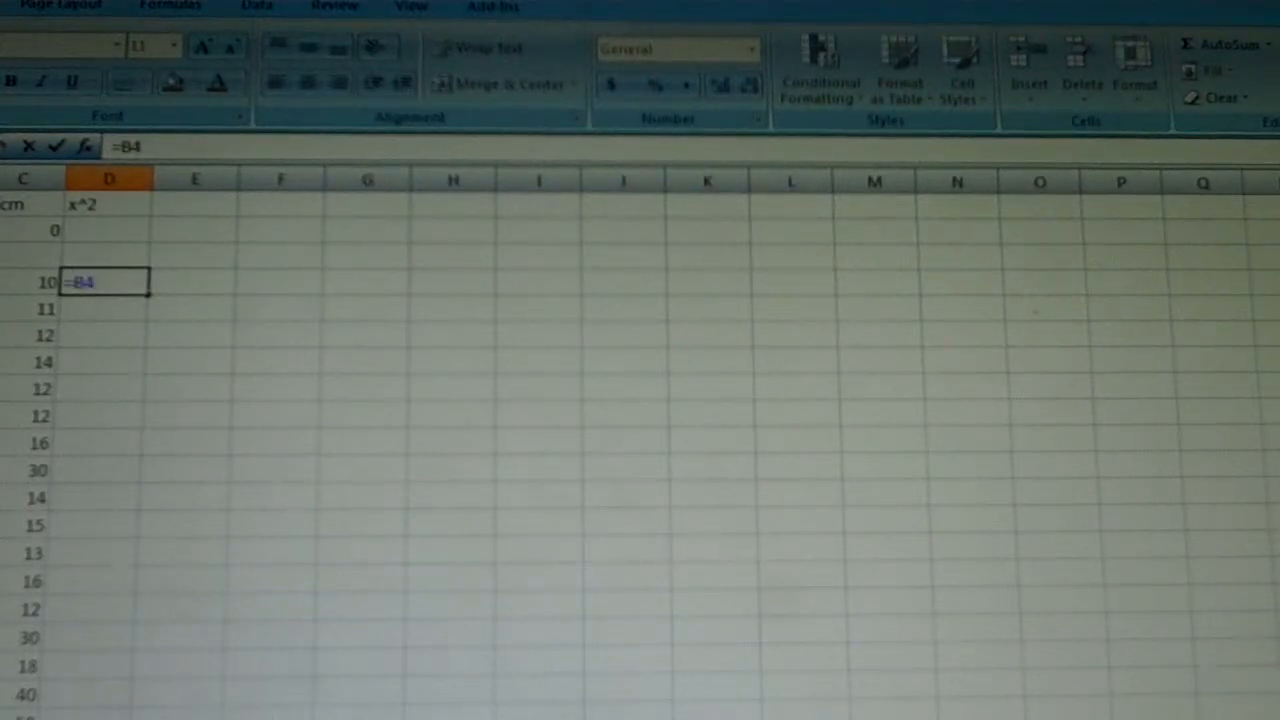
text(*)
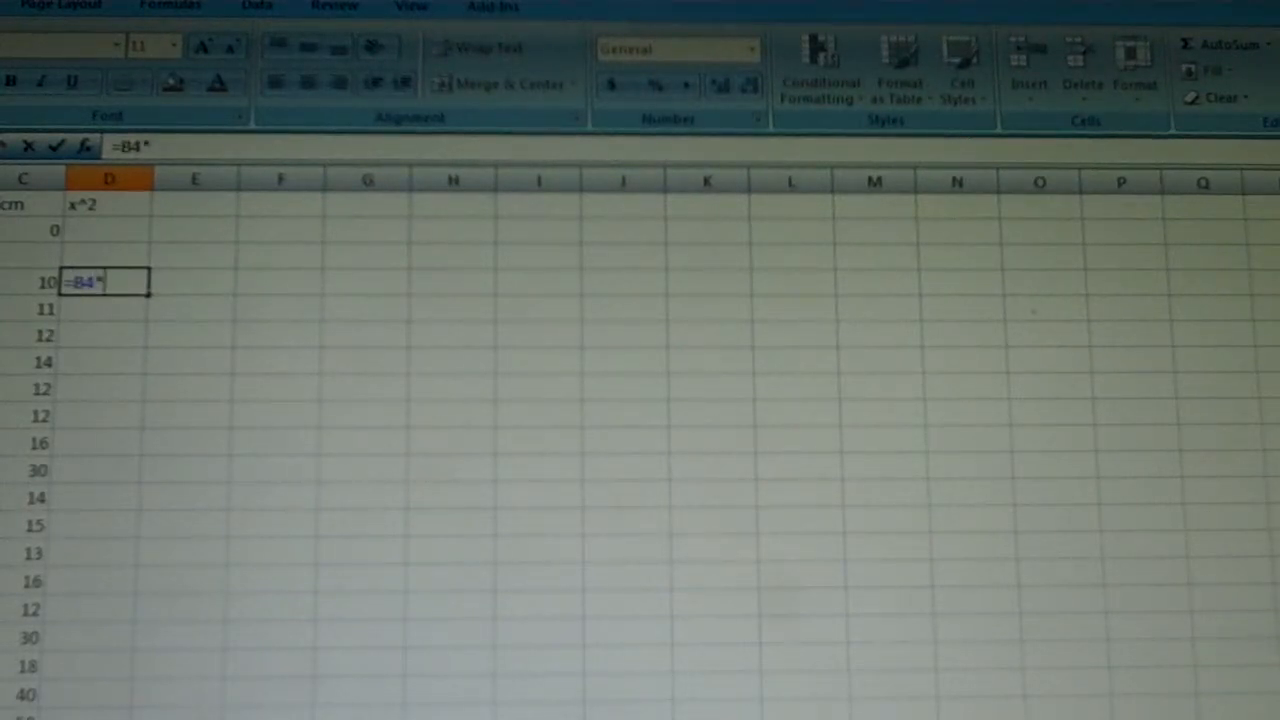
text(B4)
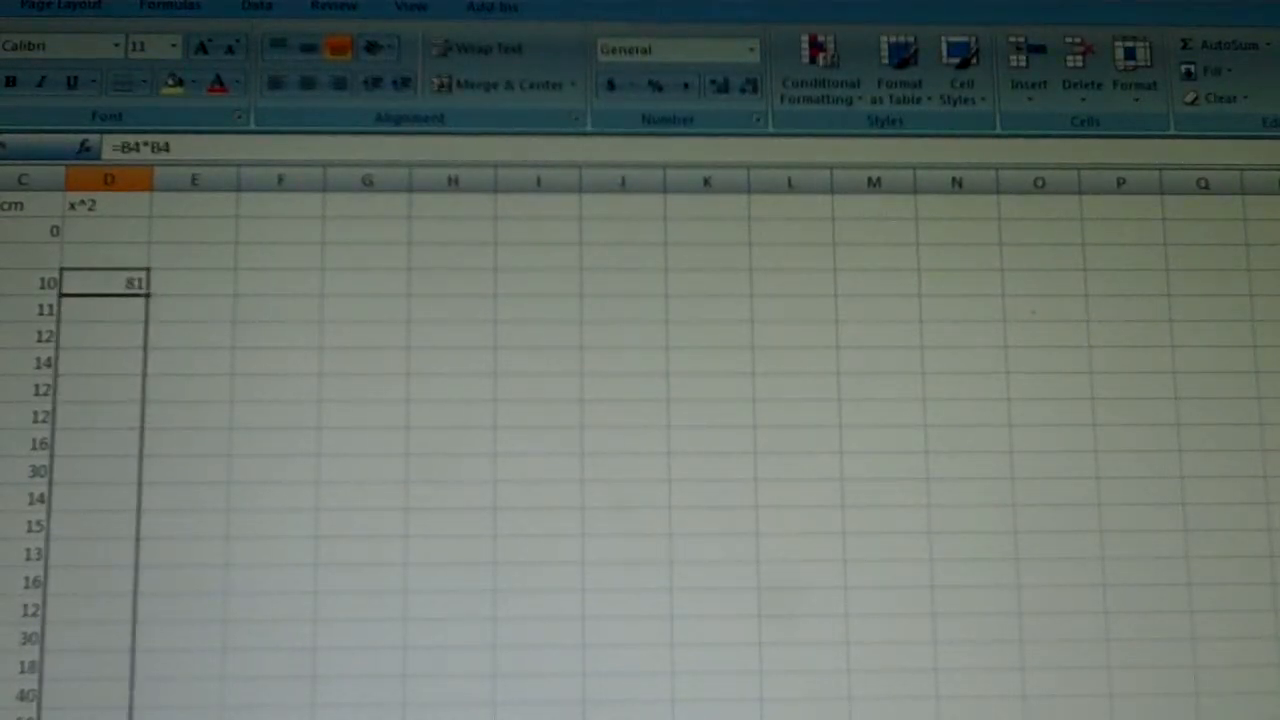
scroll(down, 3)
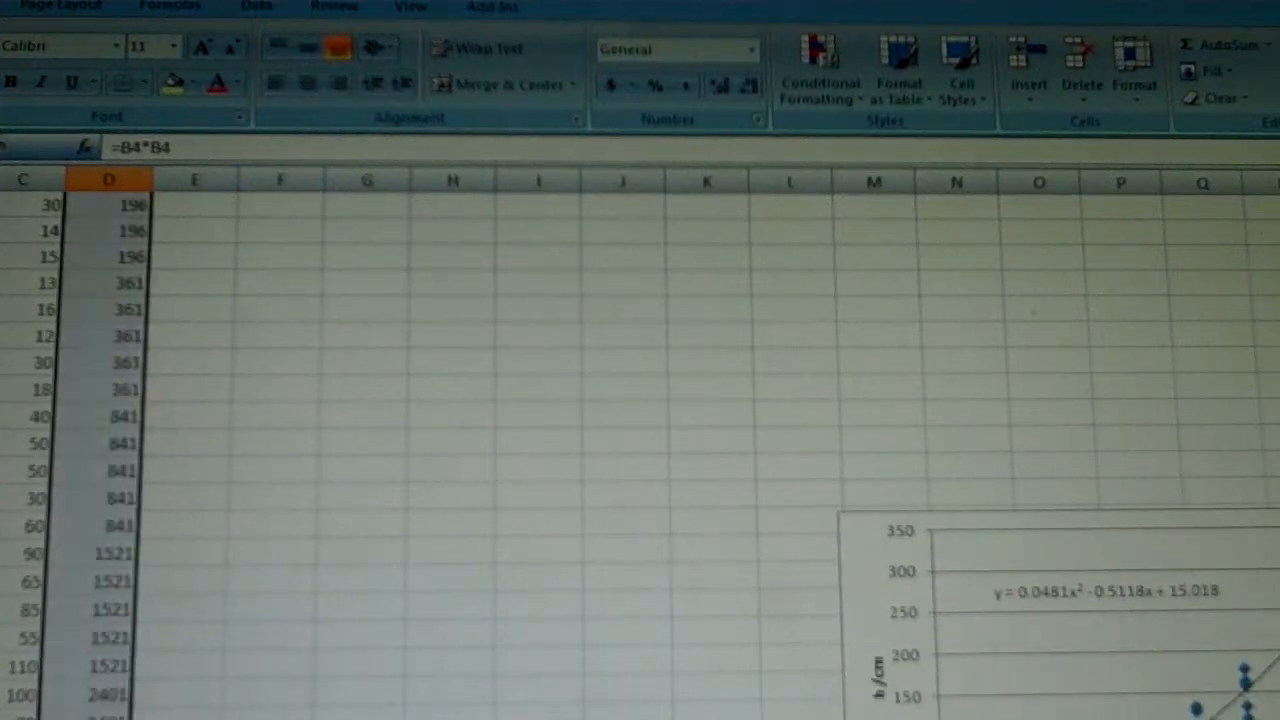
scroll(up, 3)
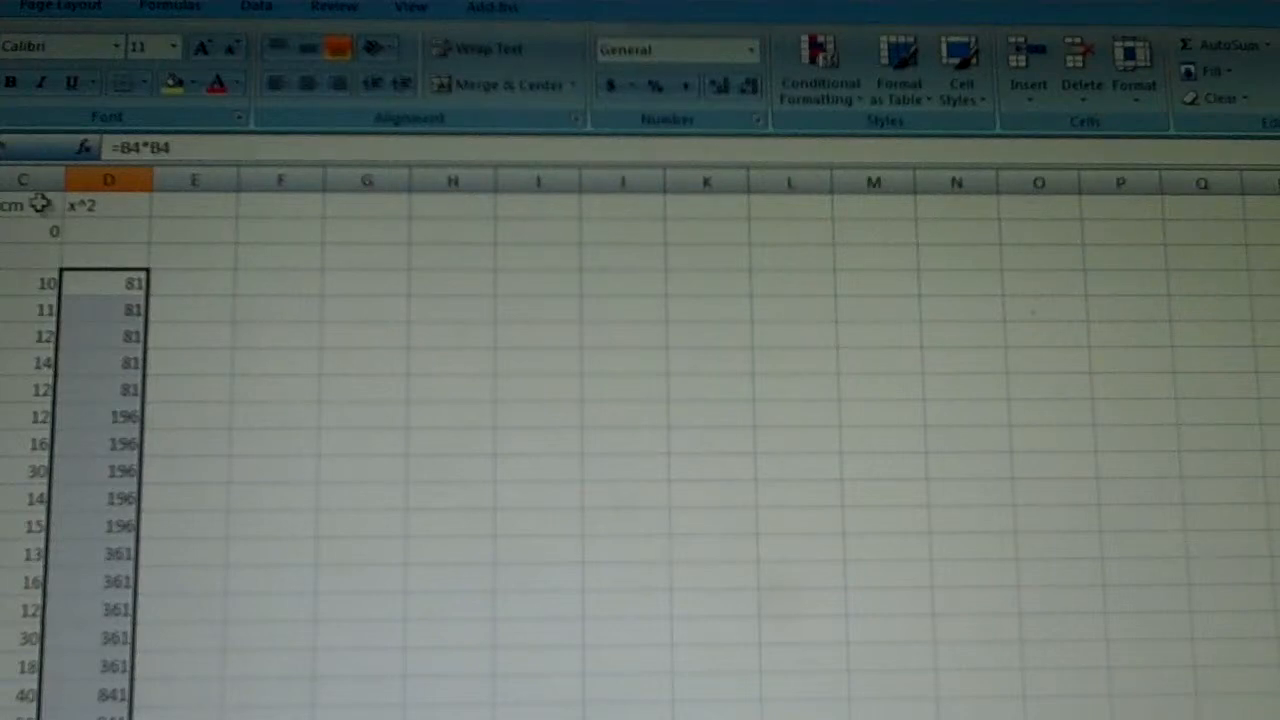
Step: Paste the h/cm heights into column E and select the x² and h data
click(22, 204)
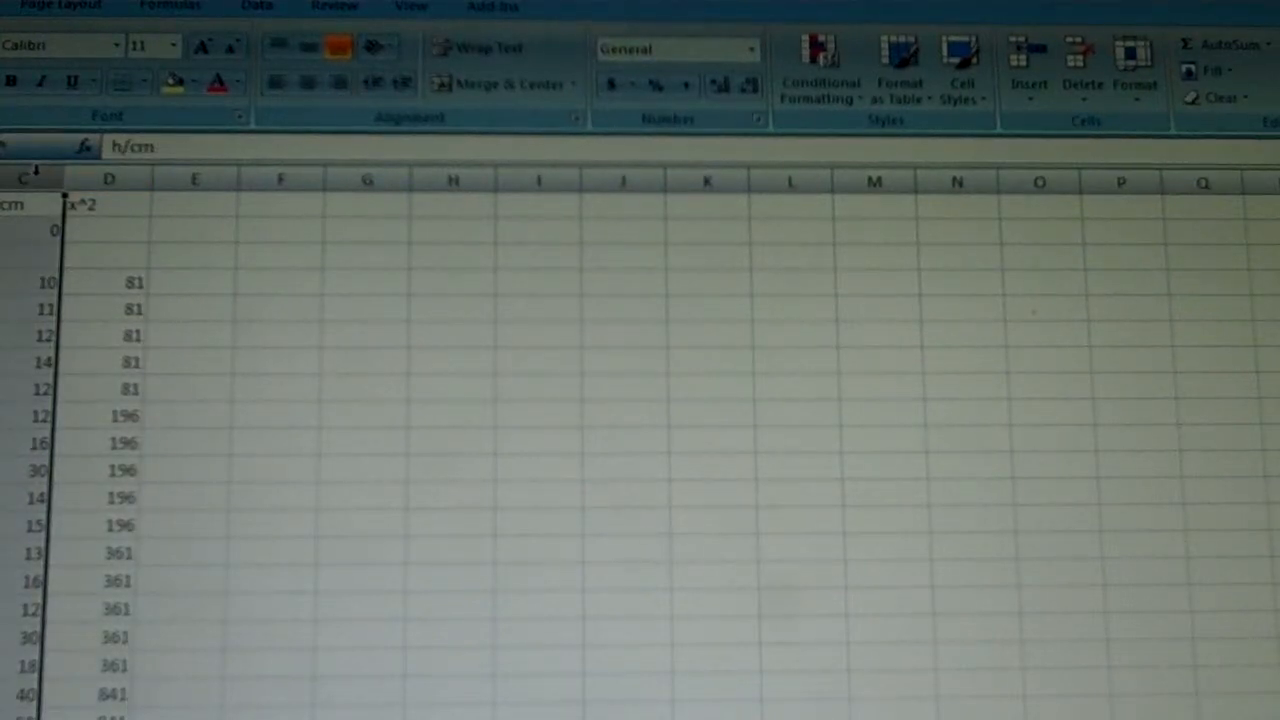
click(196, 180)
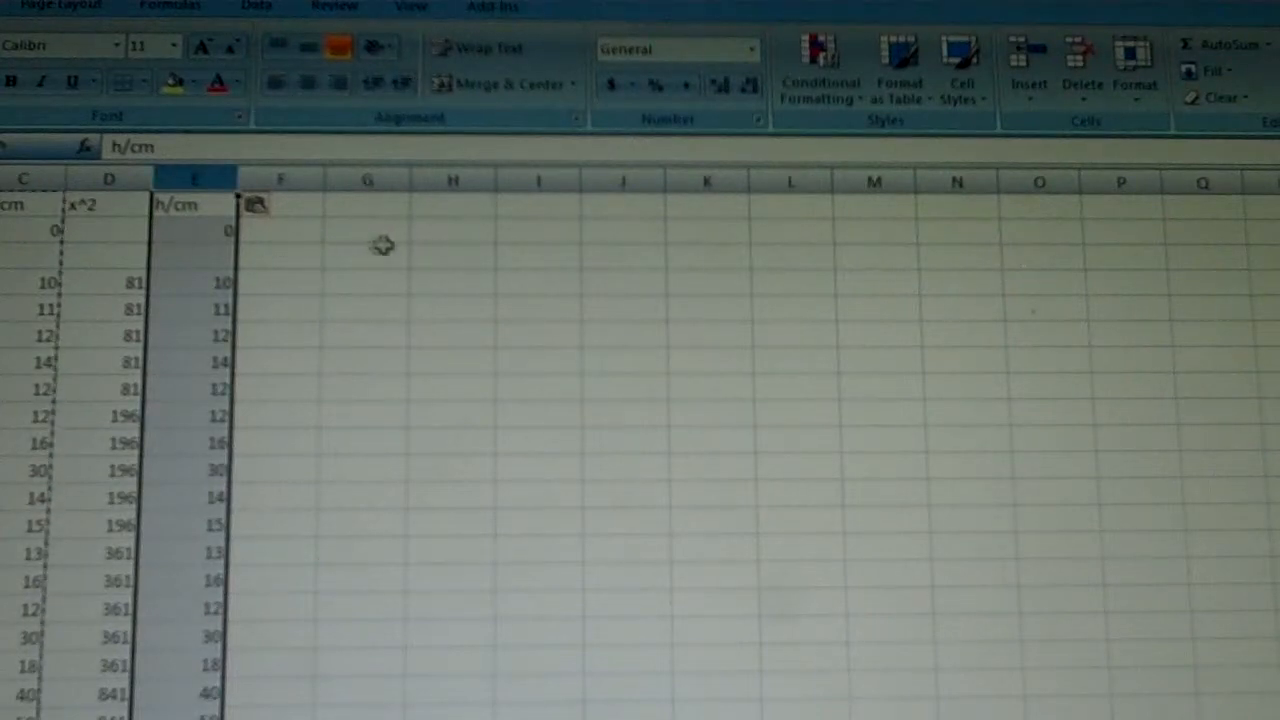
click(108, 282)
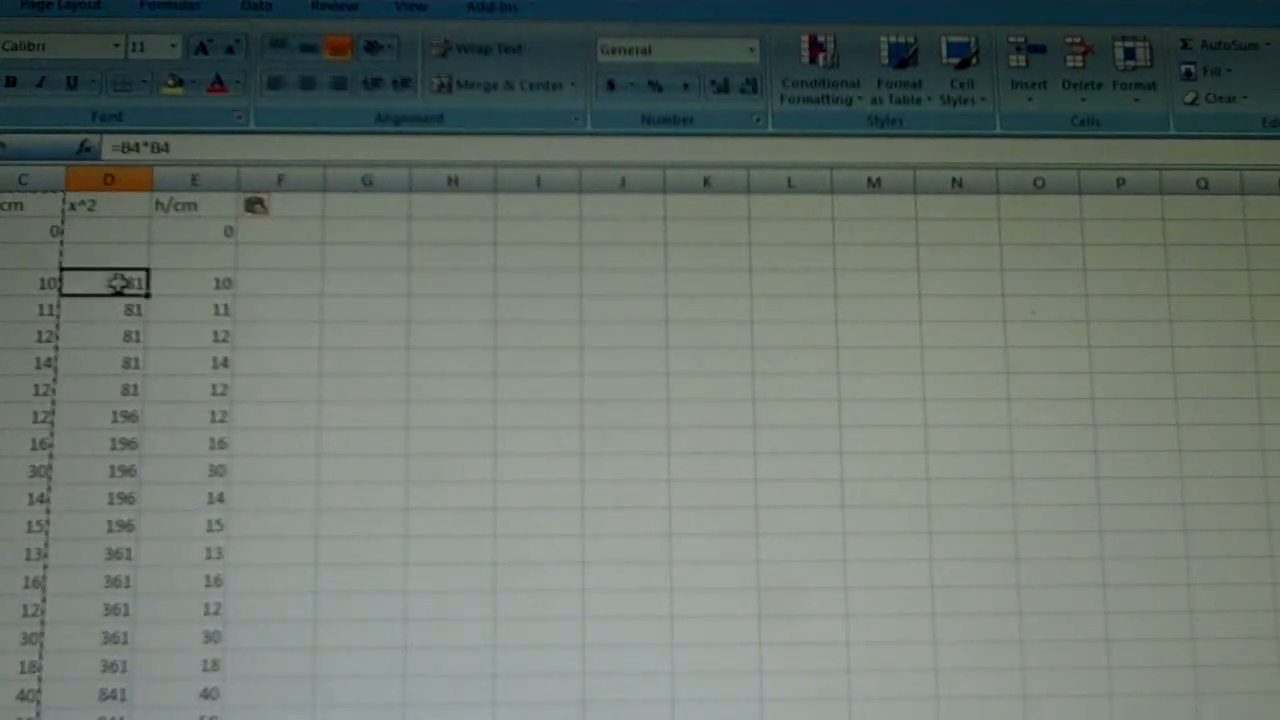
scroll(down, 3)
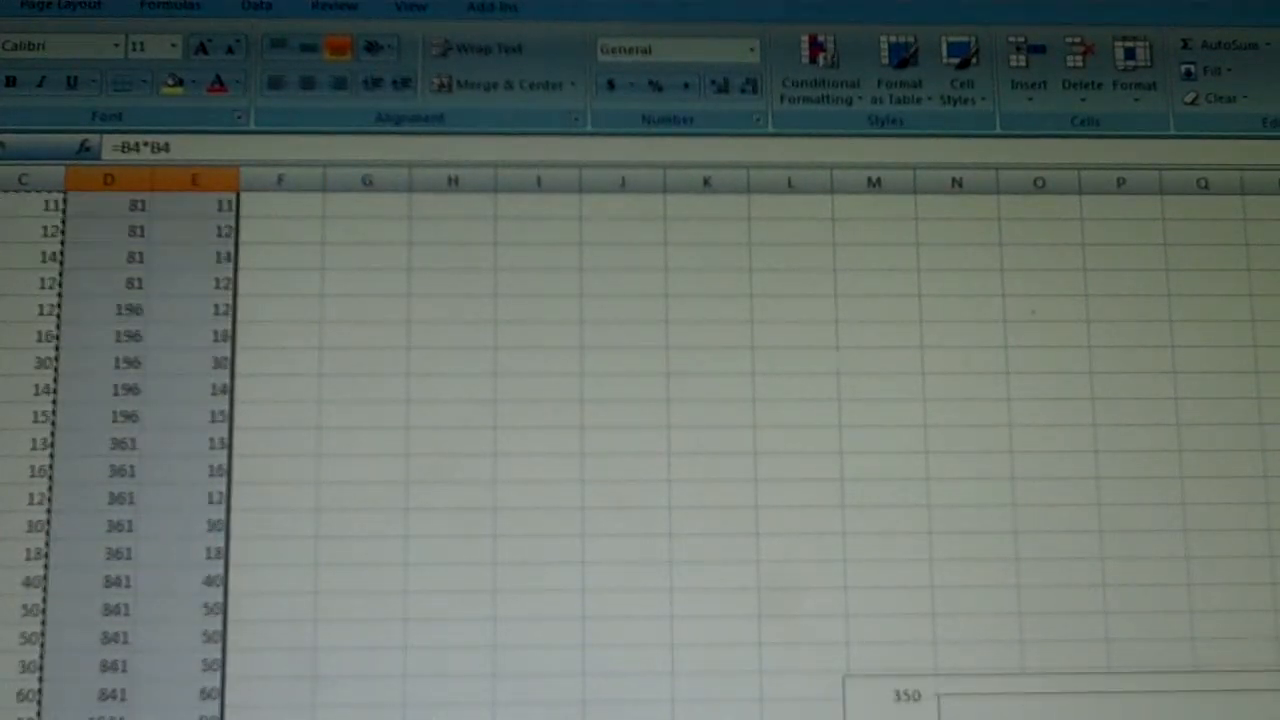
scroll(down, 3)
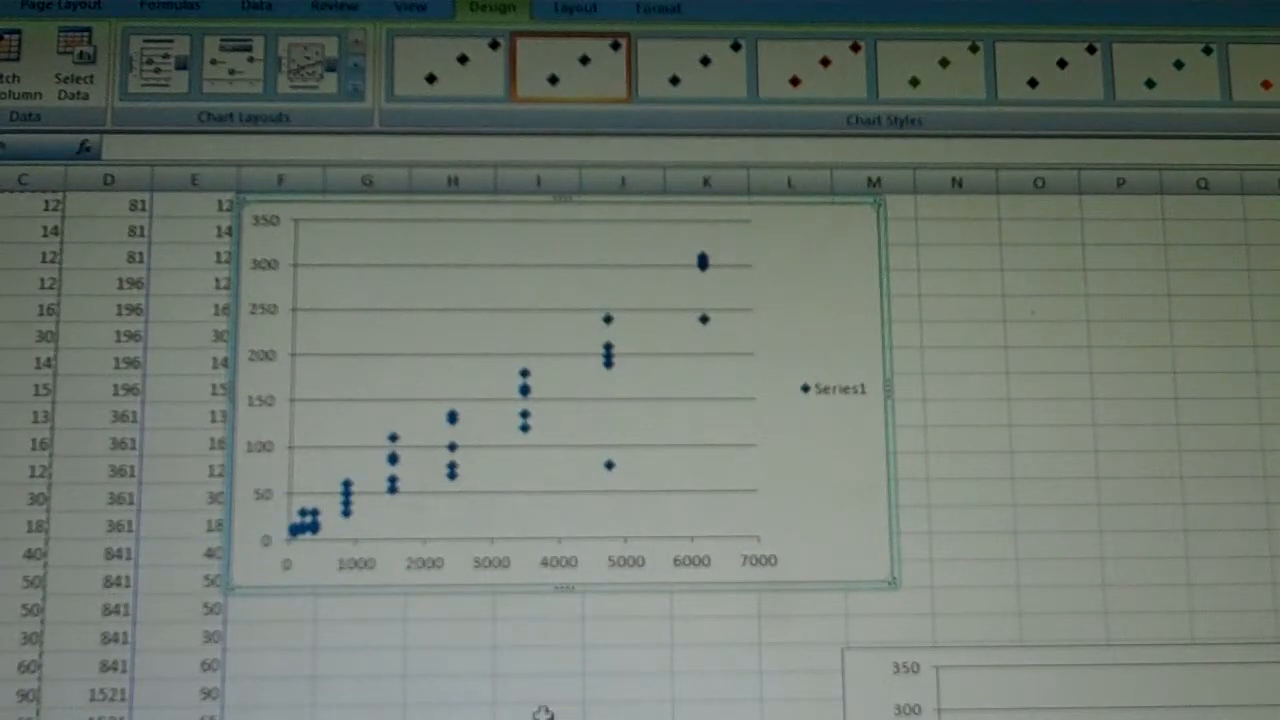
Step: Delete the Series1 legend from the h against x² scatter chart
click(832, 388)
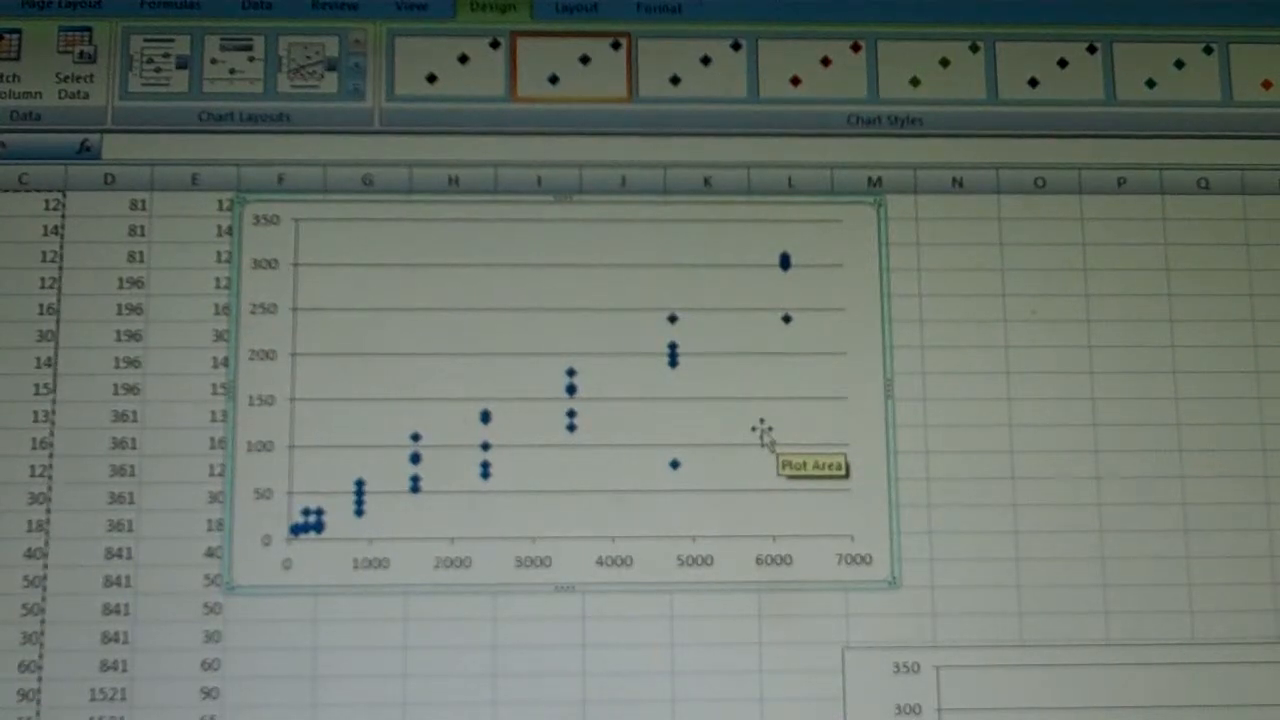
click(562, 8)
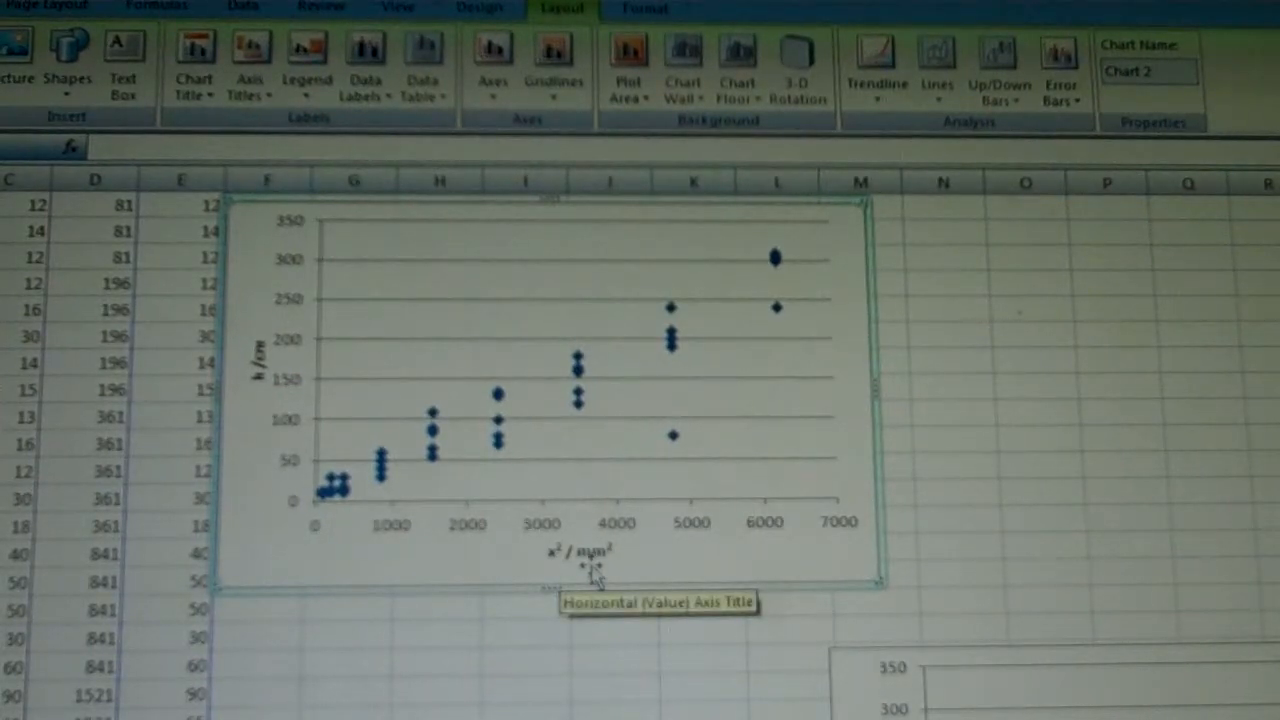
mouse_move(580, 384)
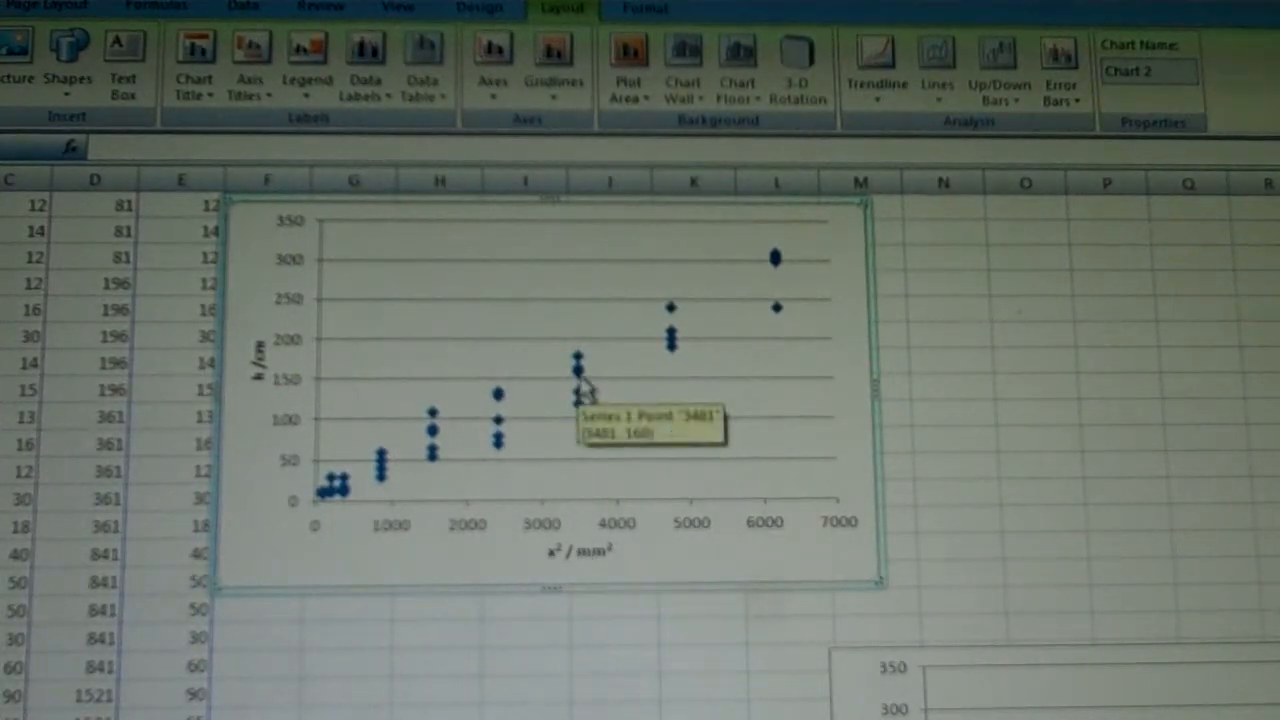
Step: Add a linear trendline through the data series showing its equation y = 0.0424x + 6.7473
right_click(576, 390)
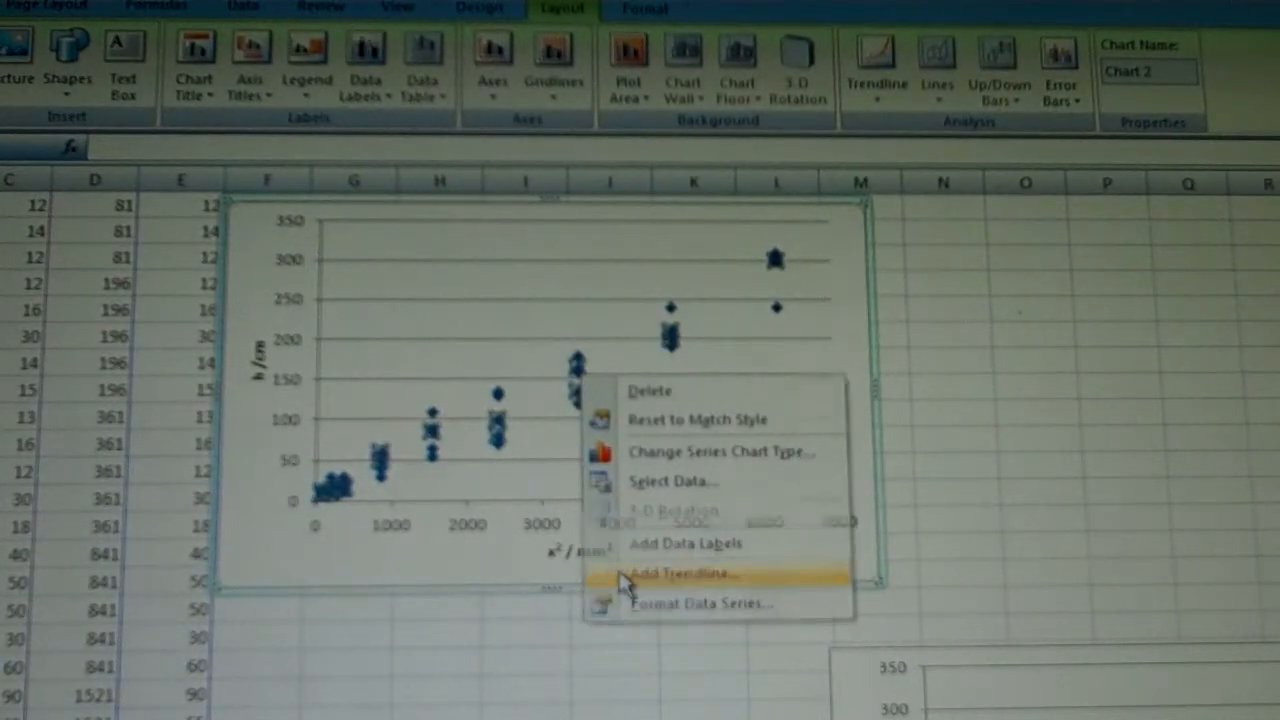
click(680, 572)
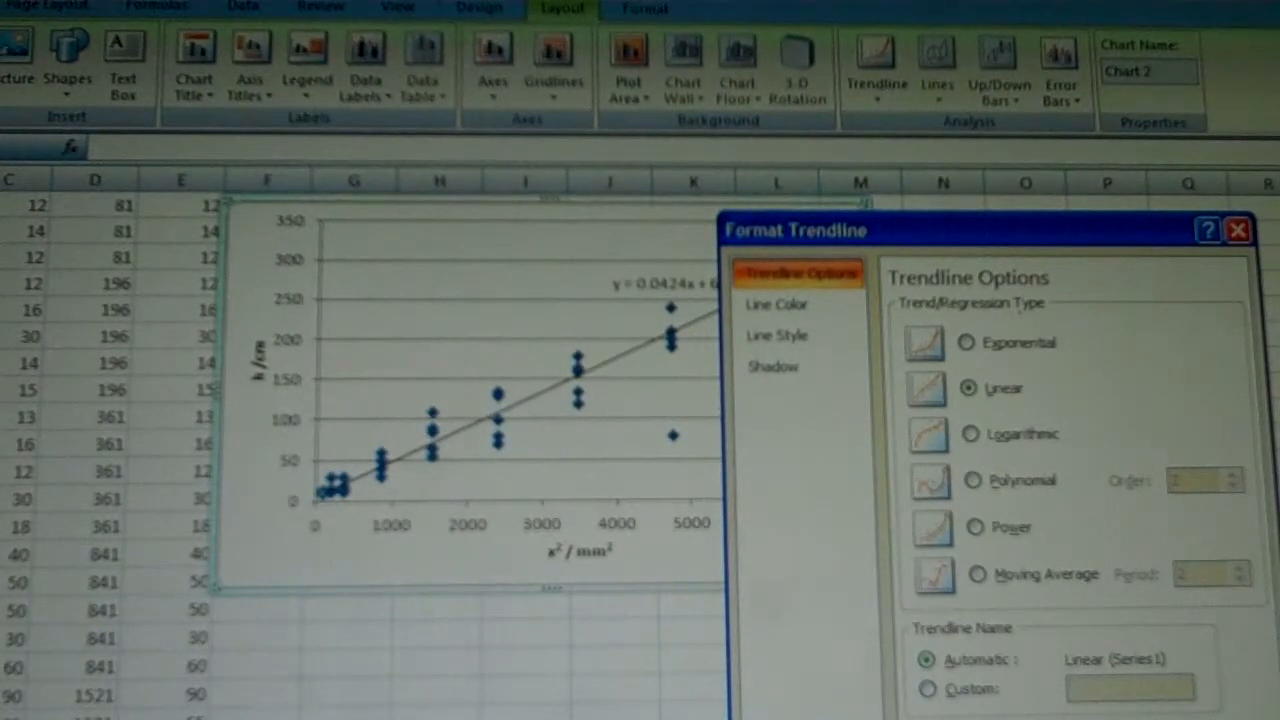
click(1236, 228)
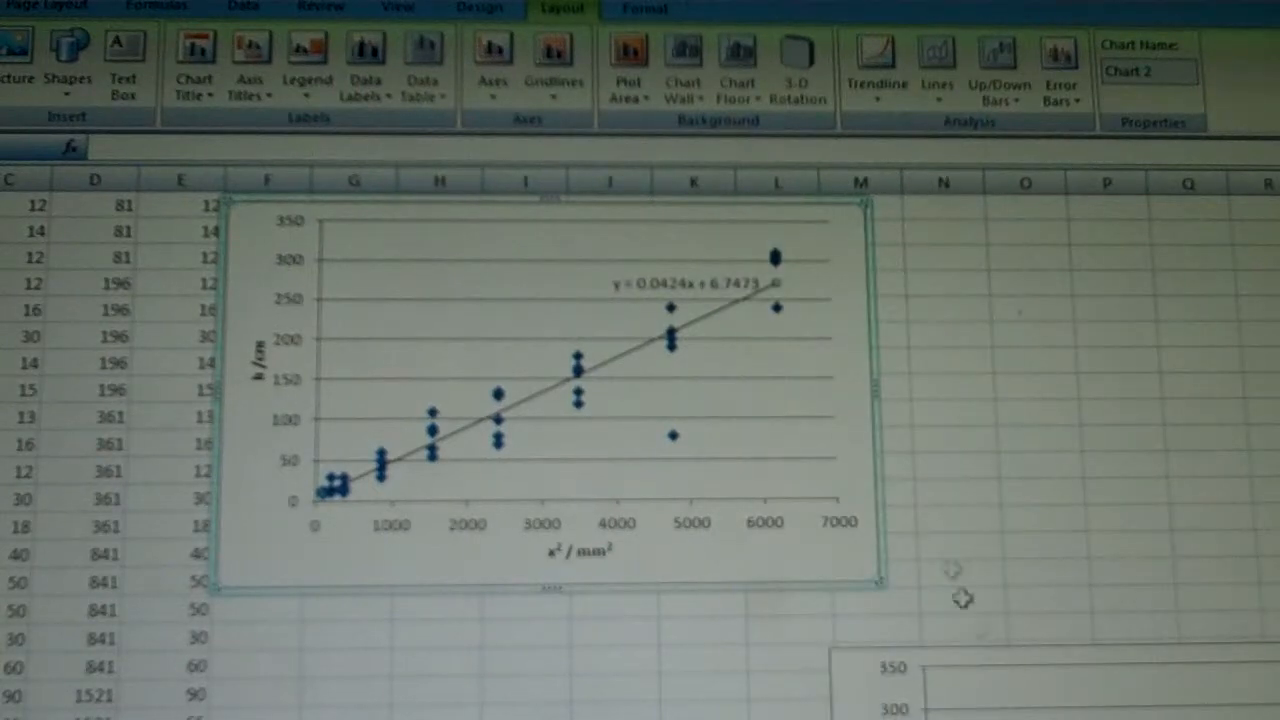
click(690, 284)
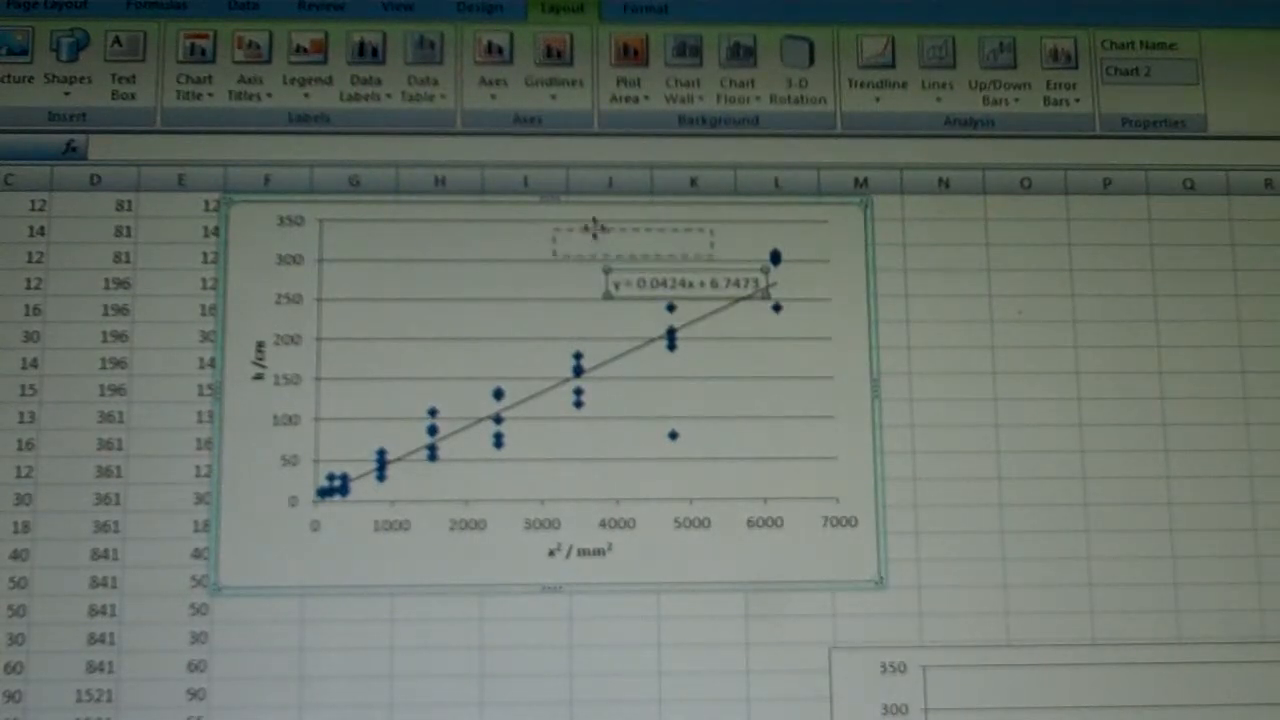
Step: Move the equation label to the chart top and superscript the 2 so it reads h = 0.0424x² + 6.7473
drag(664, 290, 640, 240)
text(h)
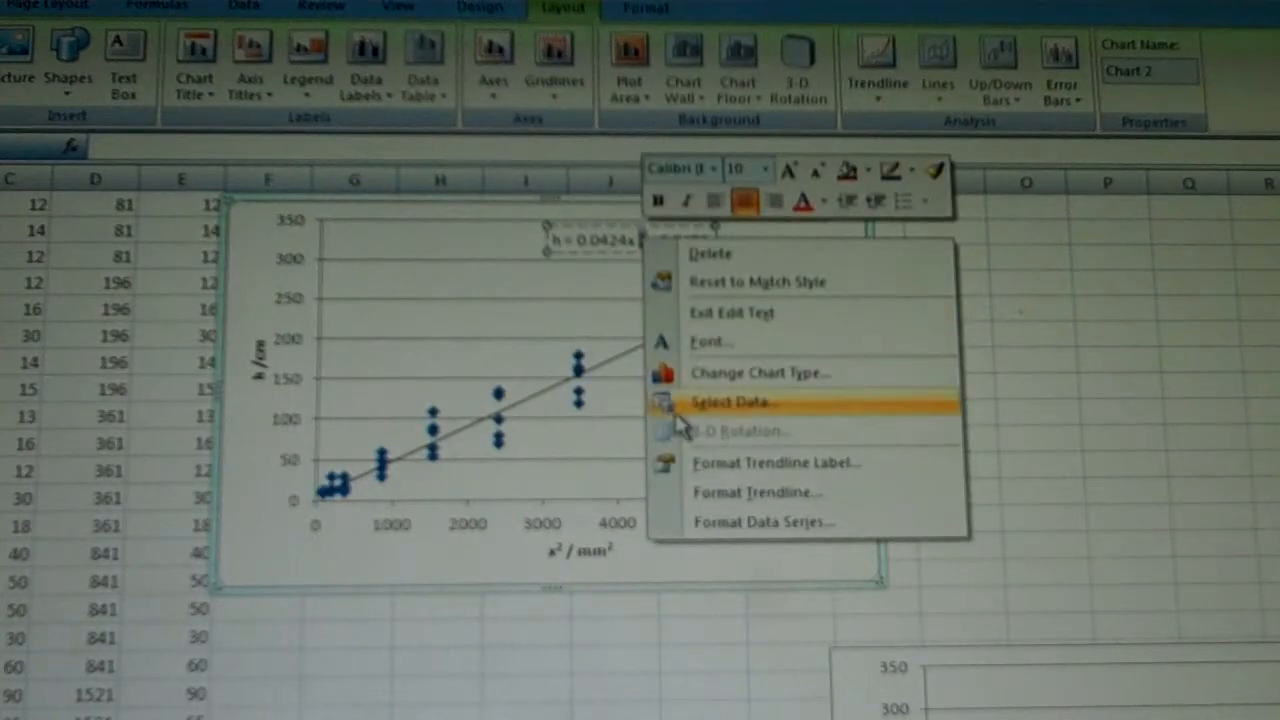
click(710, 340)
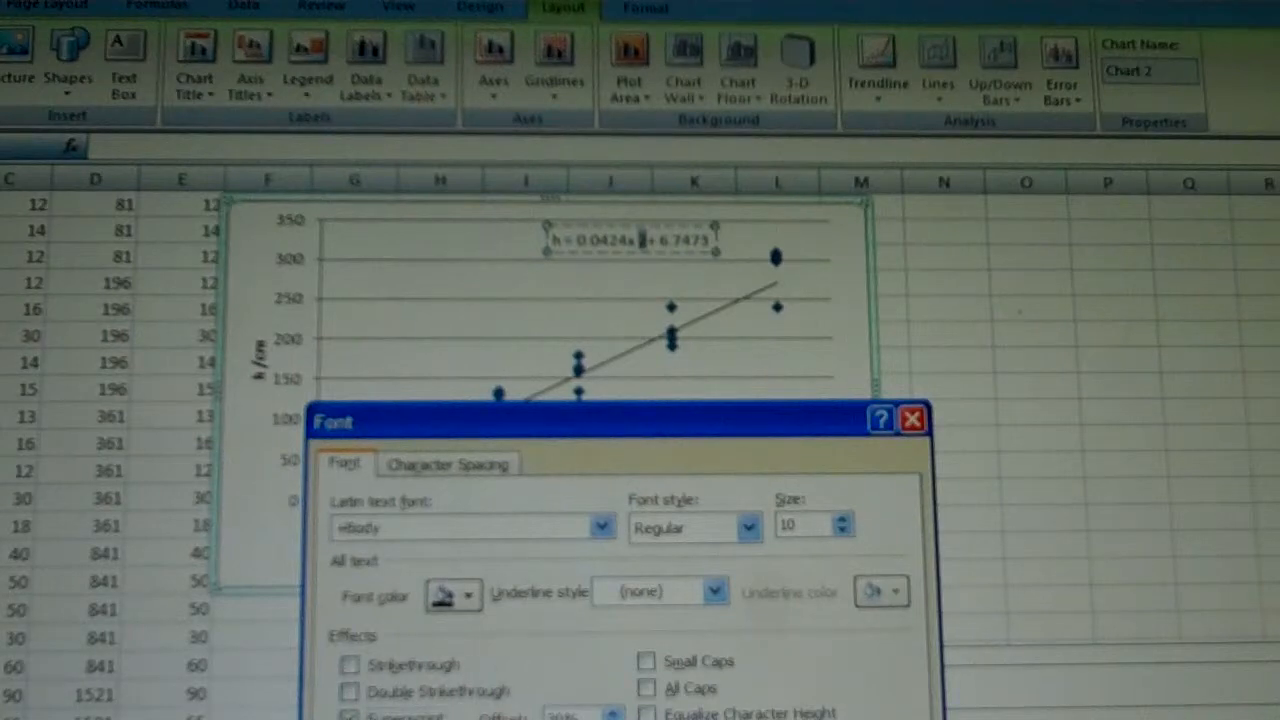
click(912, 418)
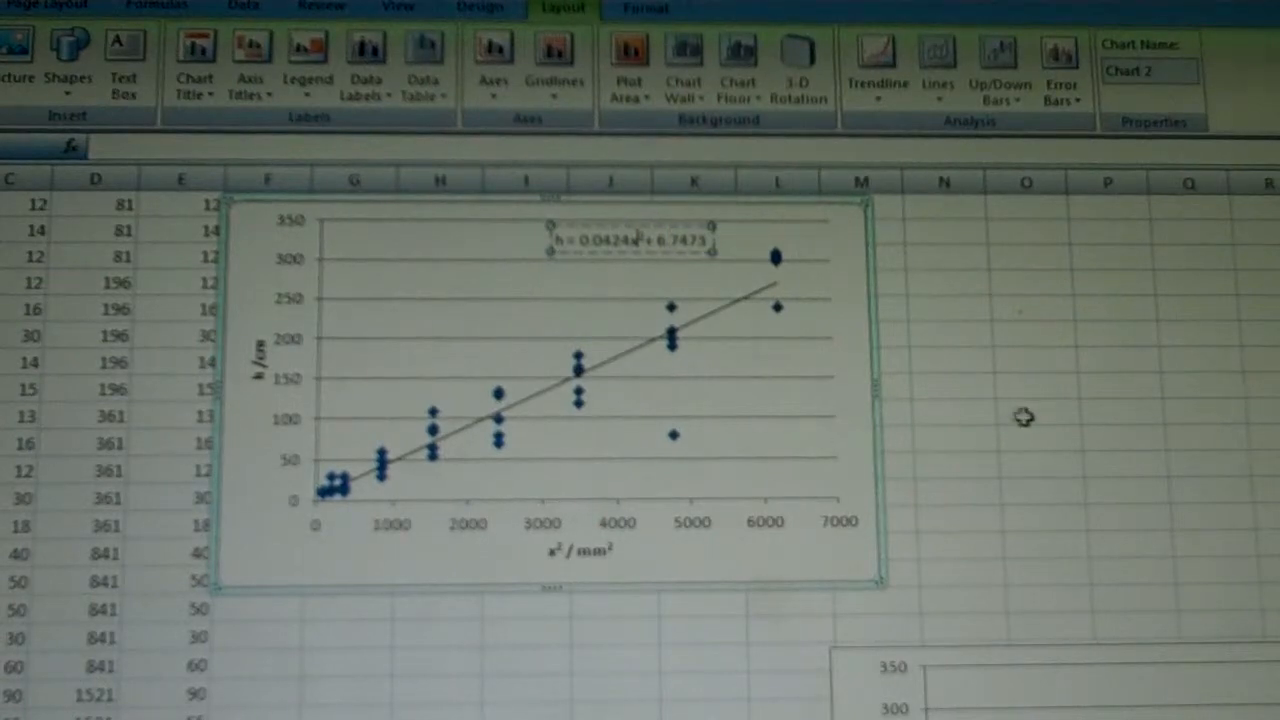
click(1204, 436)
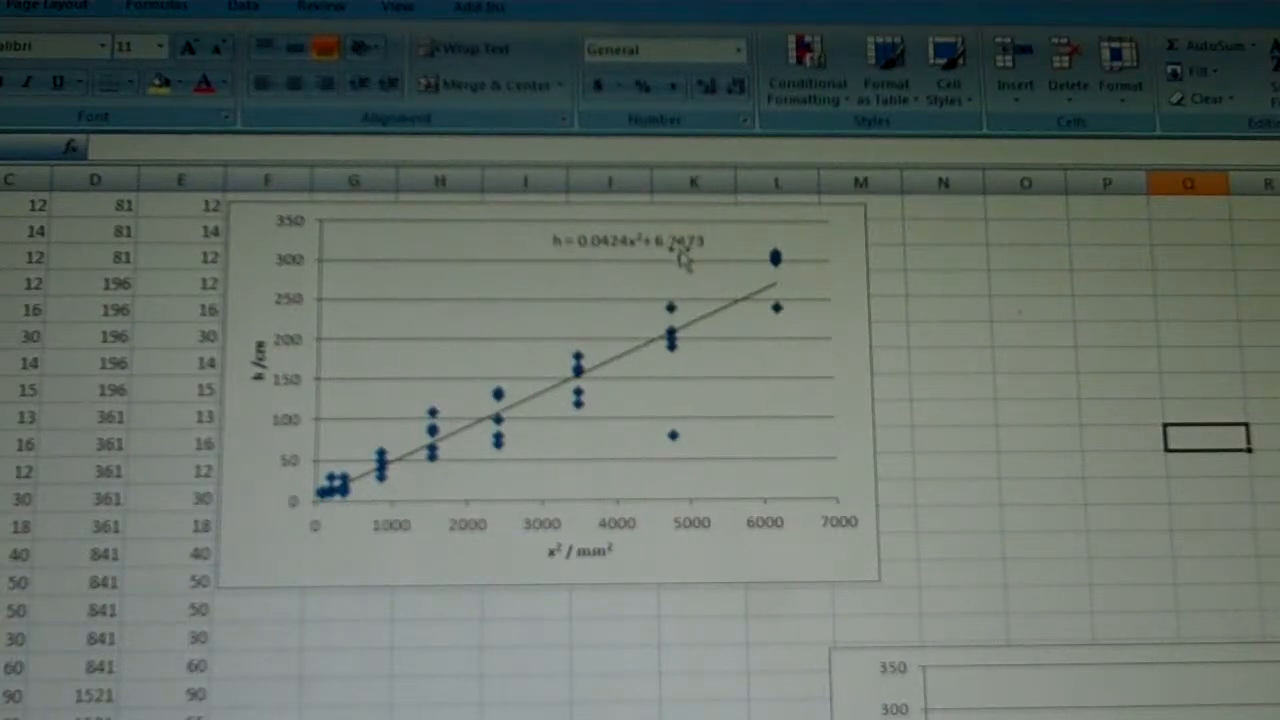
mouse_move(670, 444)
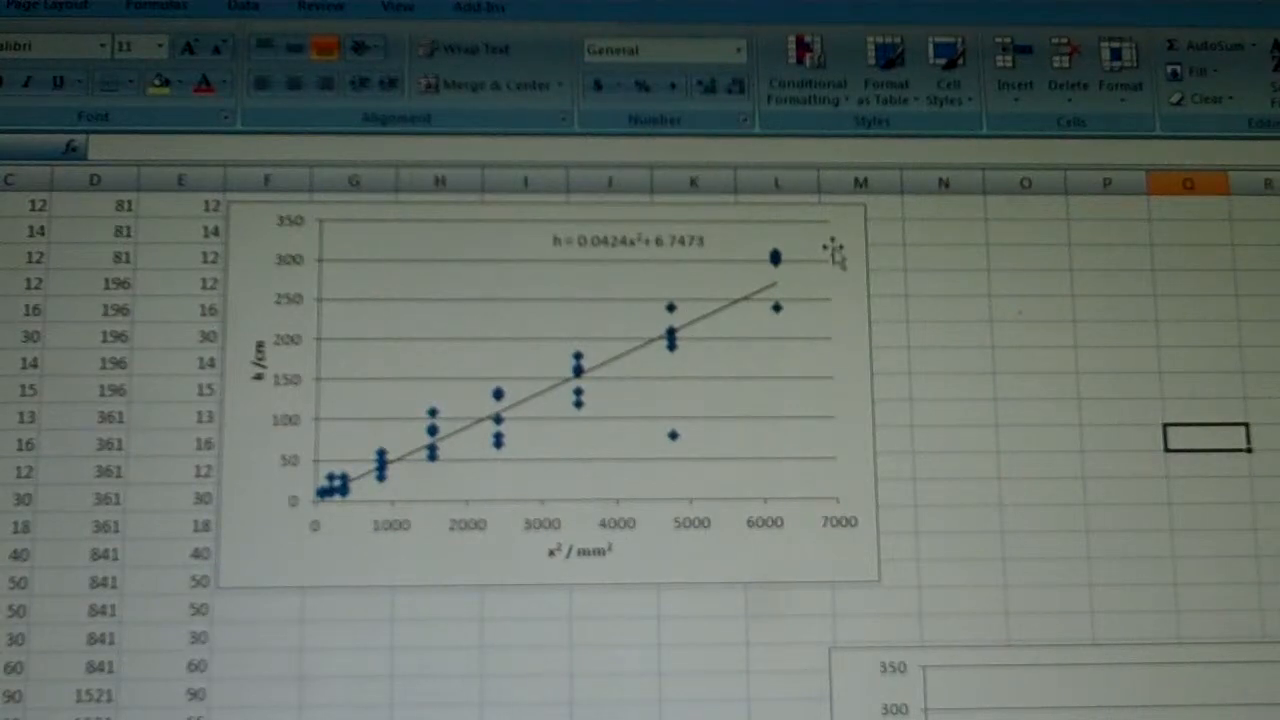
mouse_move(832, 270)
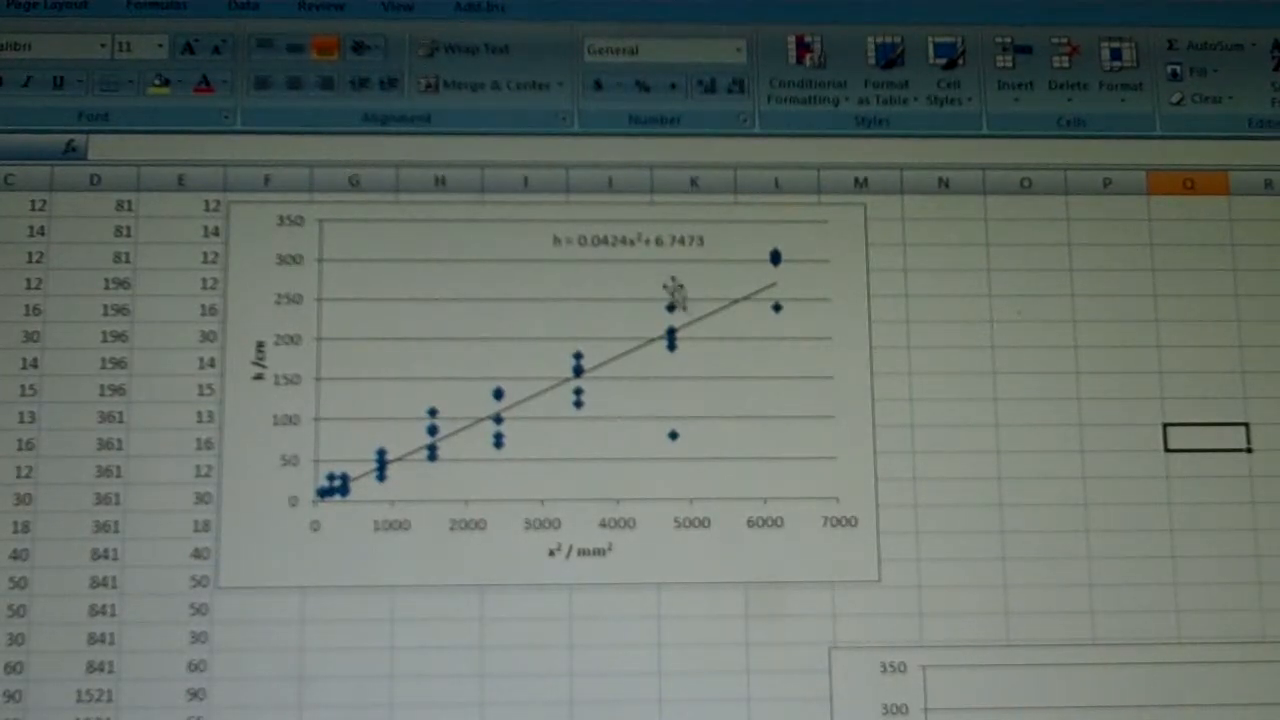
mouse_move(610, 278)
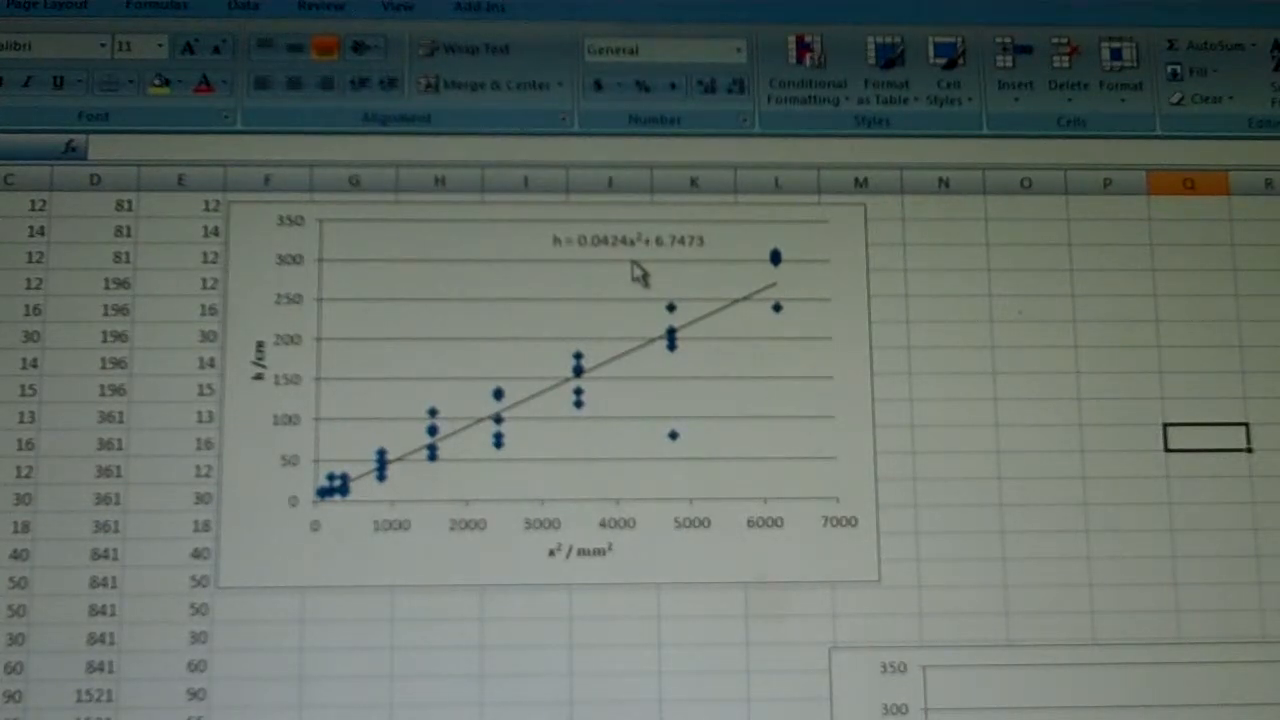
mouse_move(632, 276)
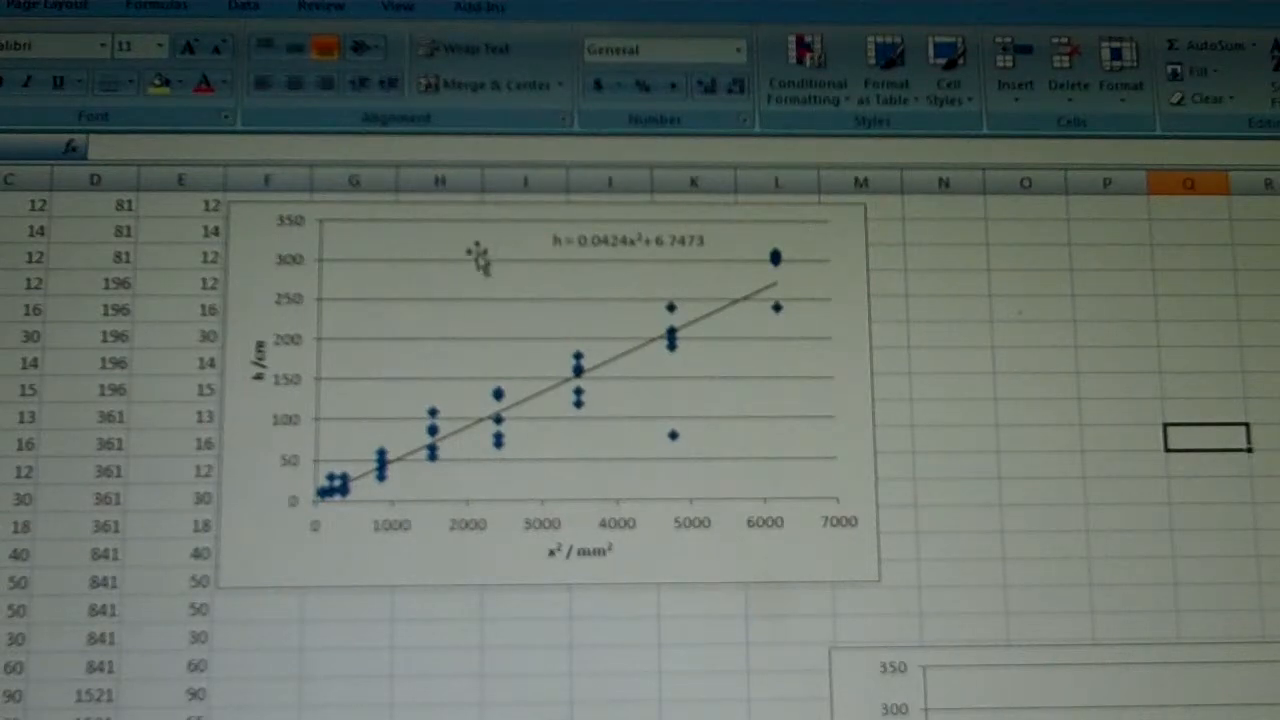
mouse_move(556, 276)
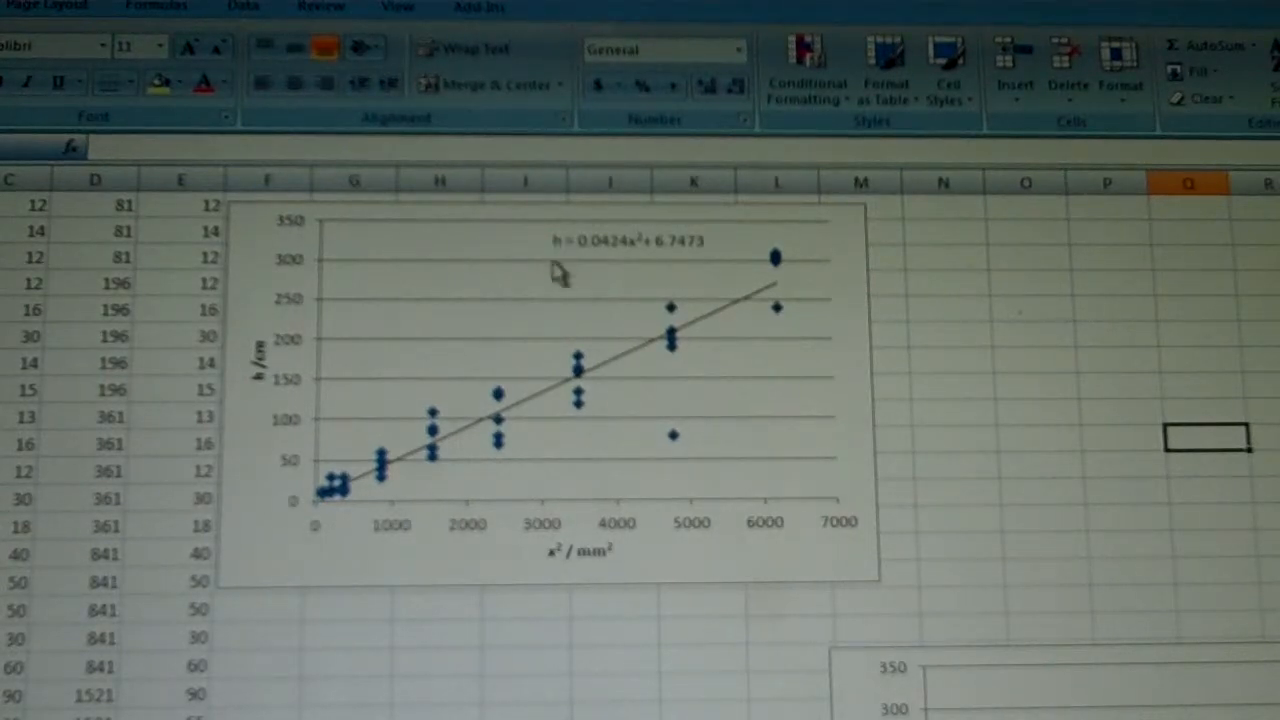
mouse_move(710, 270)
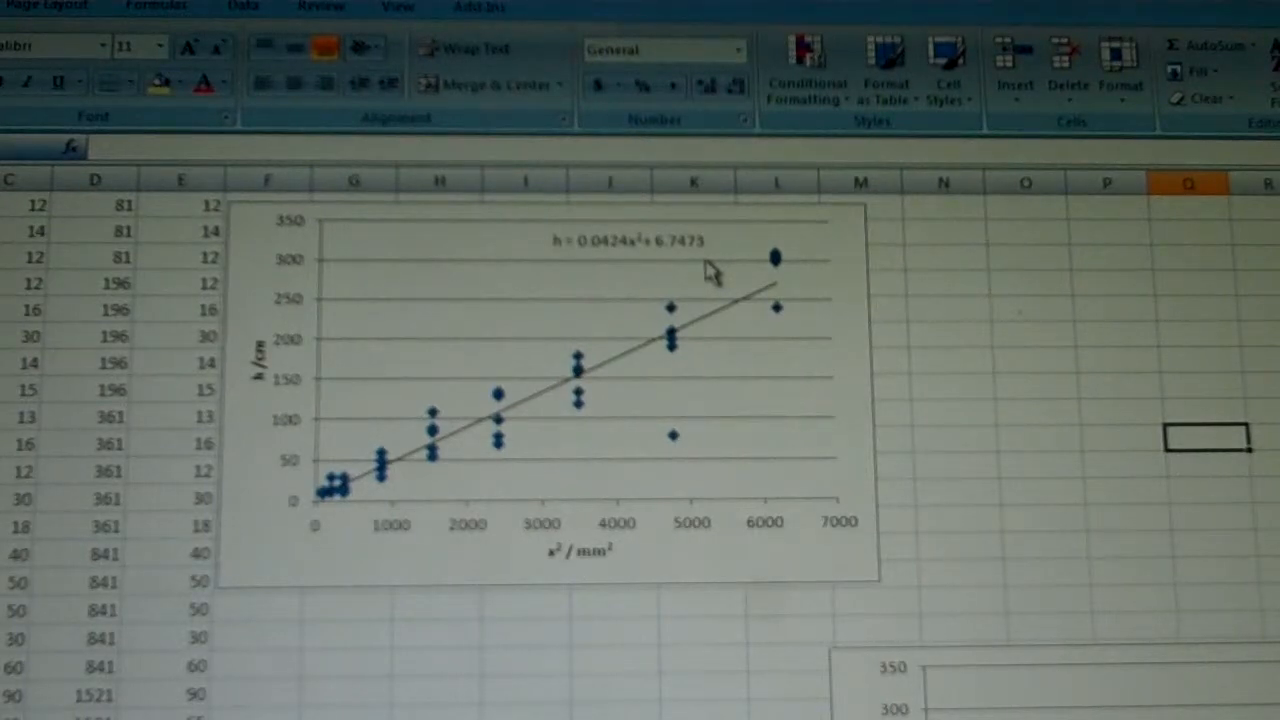
mouse_move(764, 272)
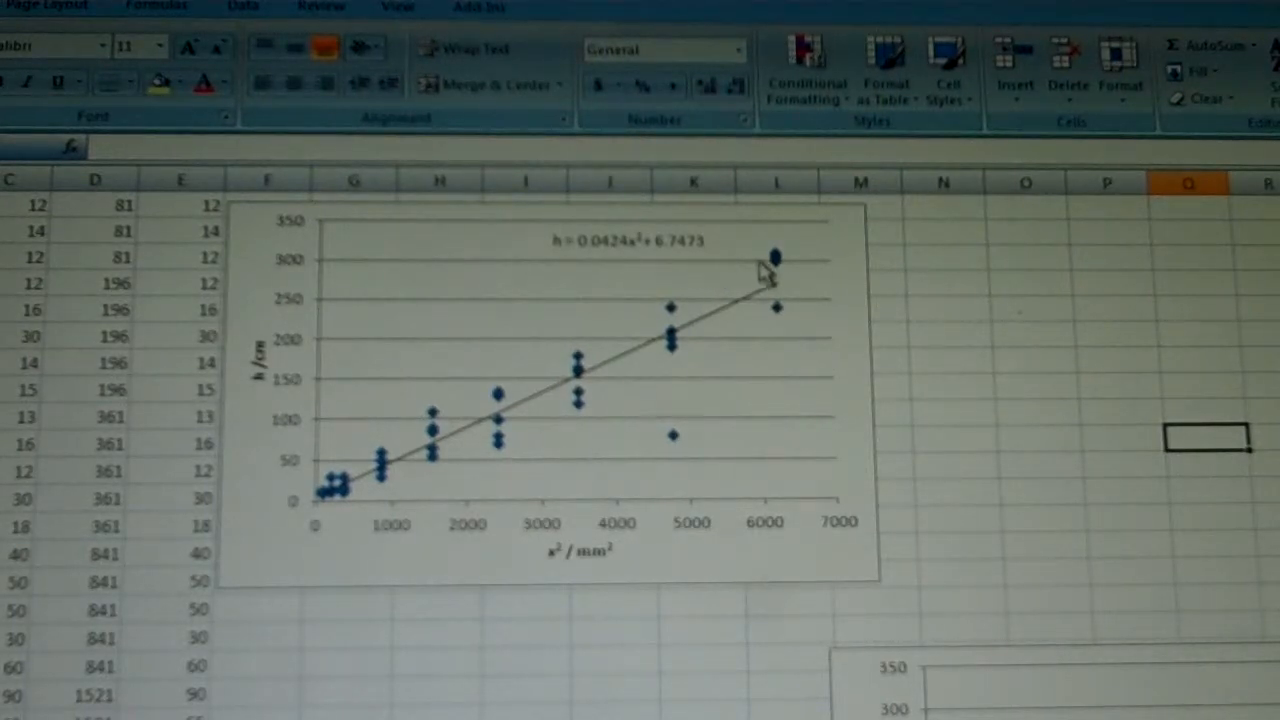
mouse_move(680, 360)
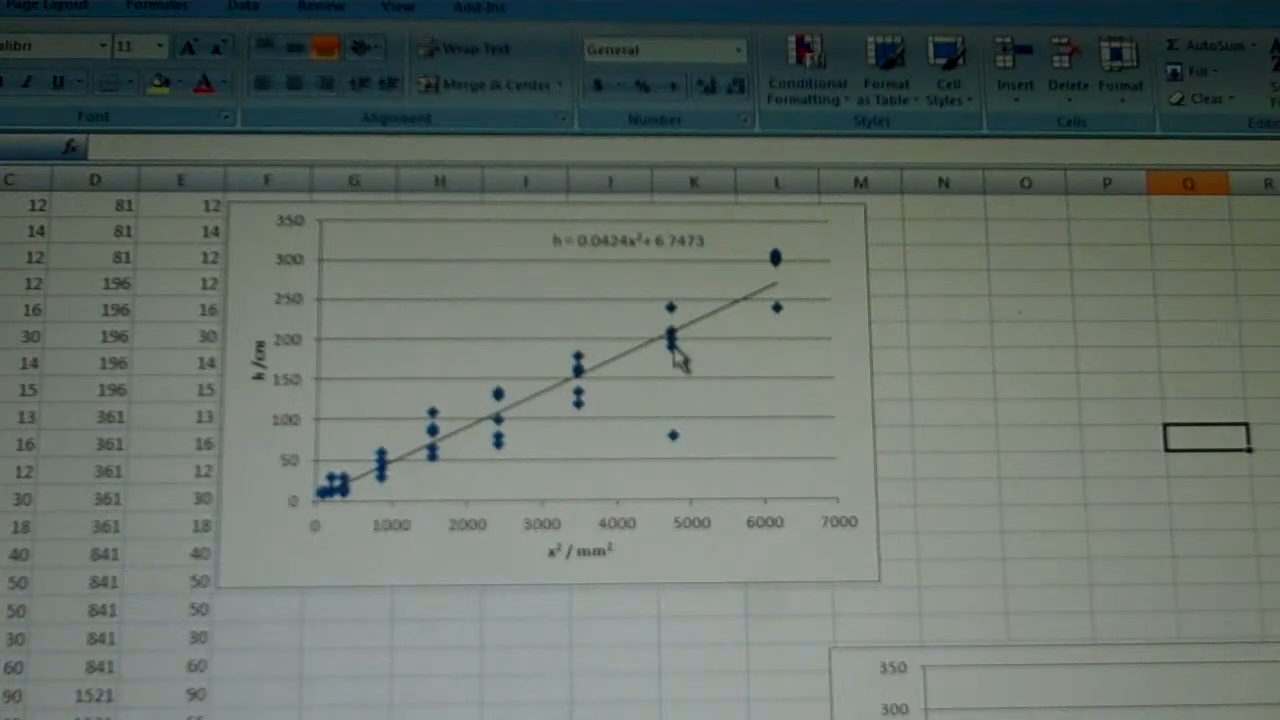
mouse_move(536, 376)
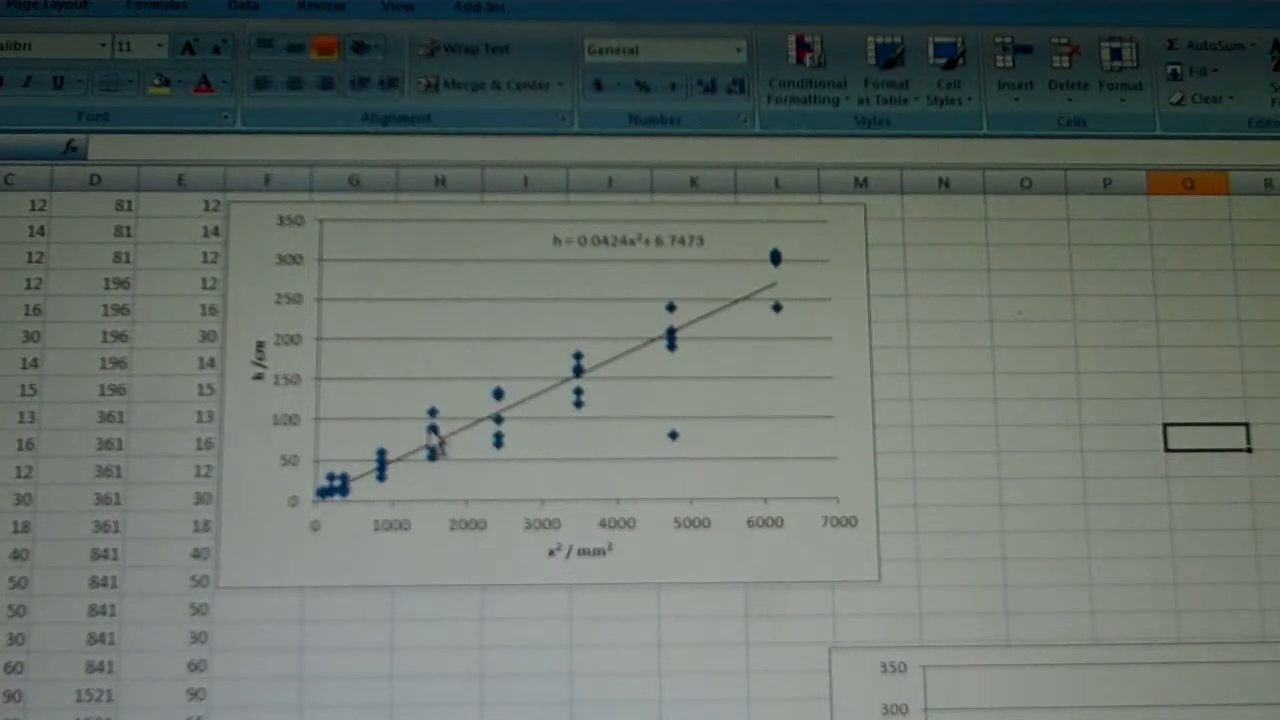
mouse_move(676, 350)
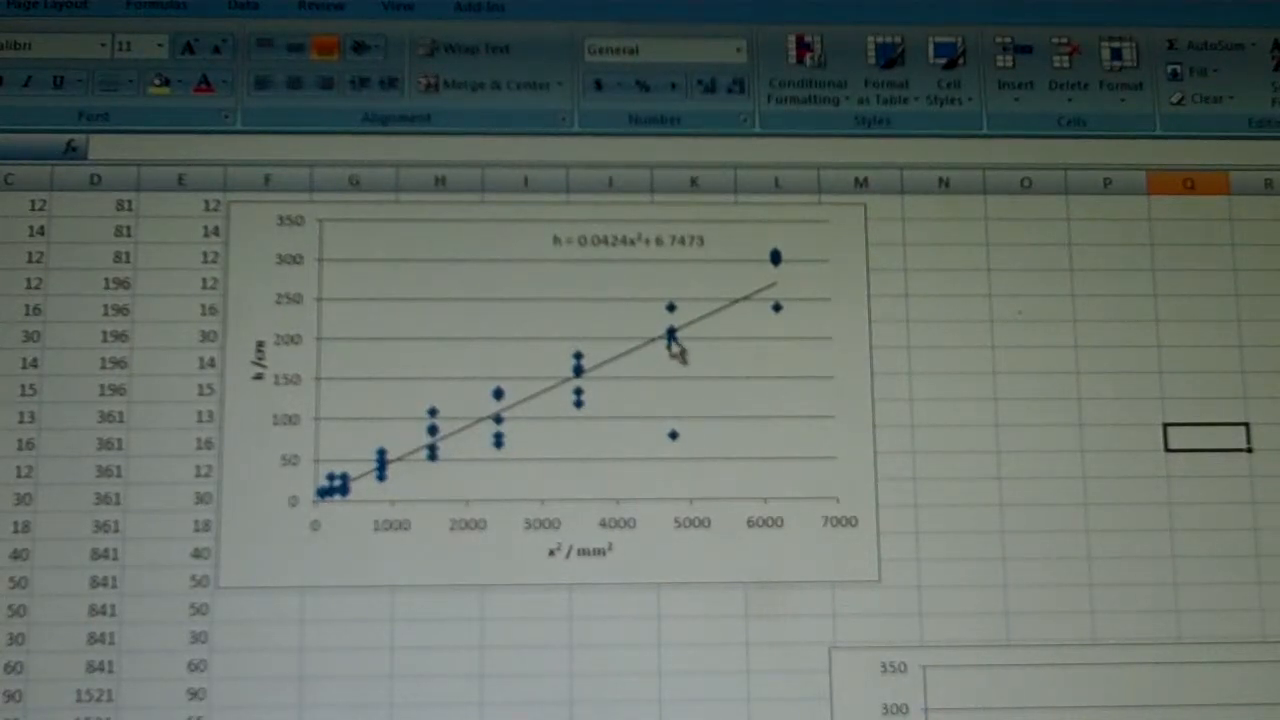